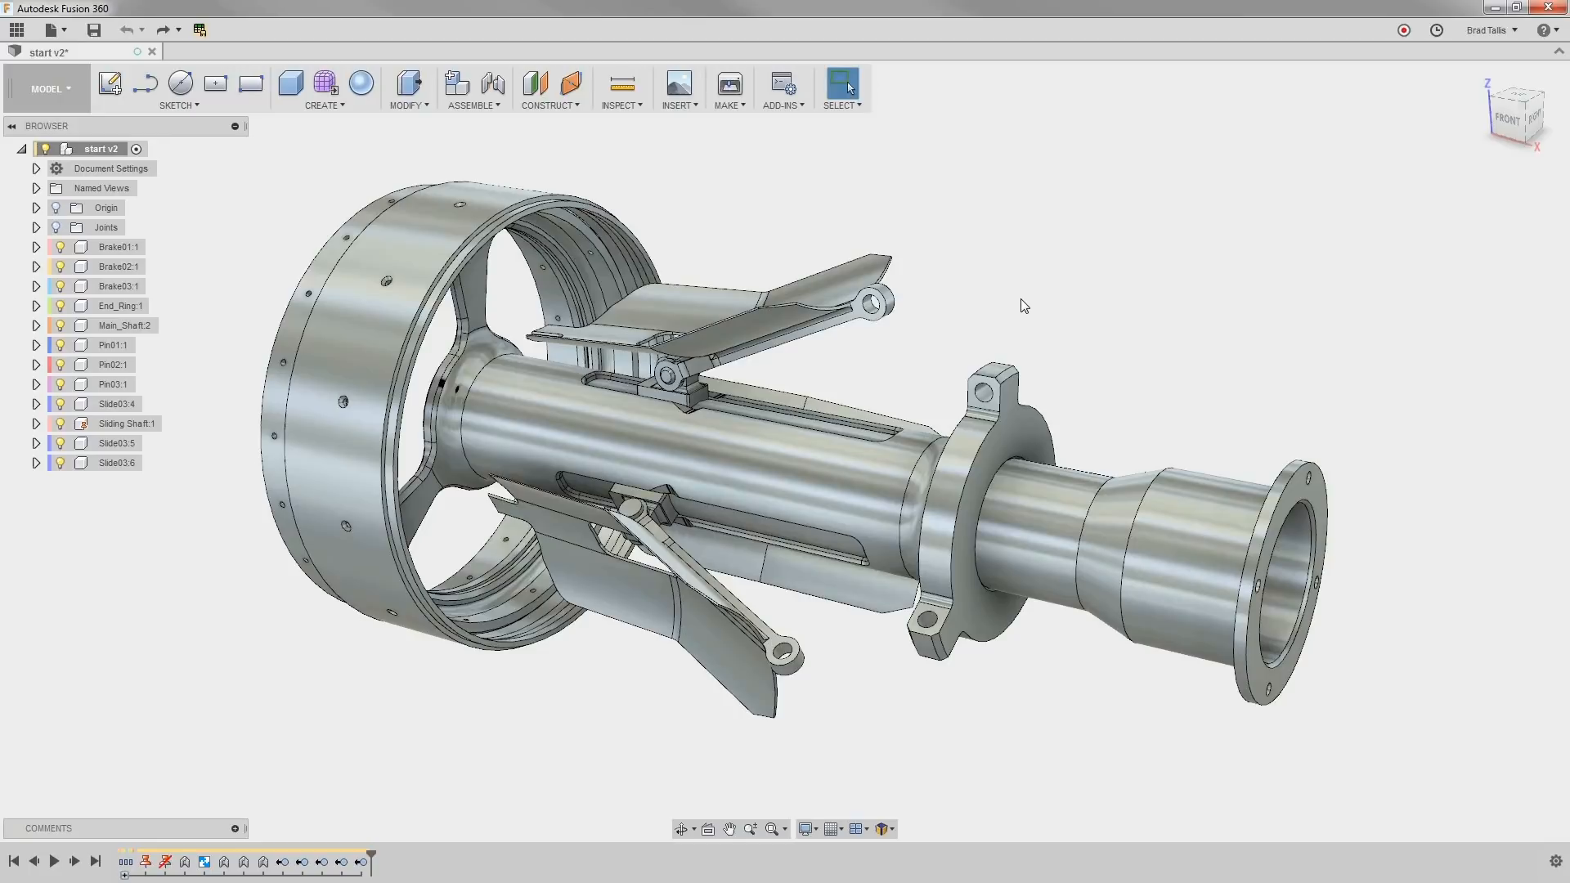
mouse_move(958, 286)
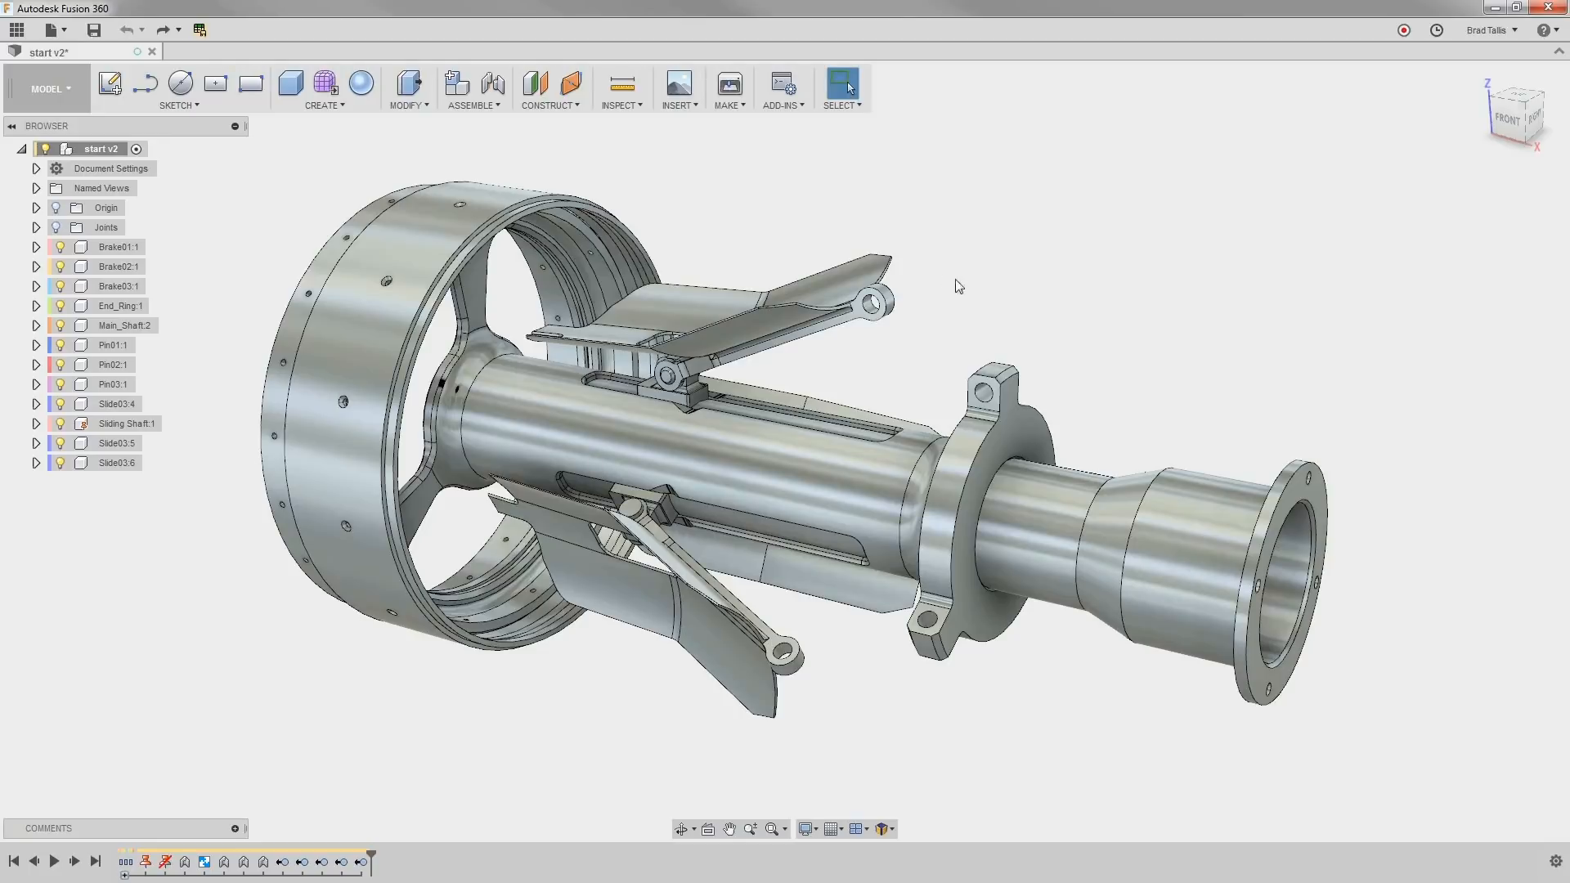
mouse_move(1001, 345)
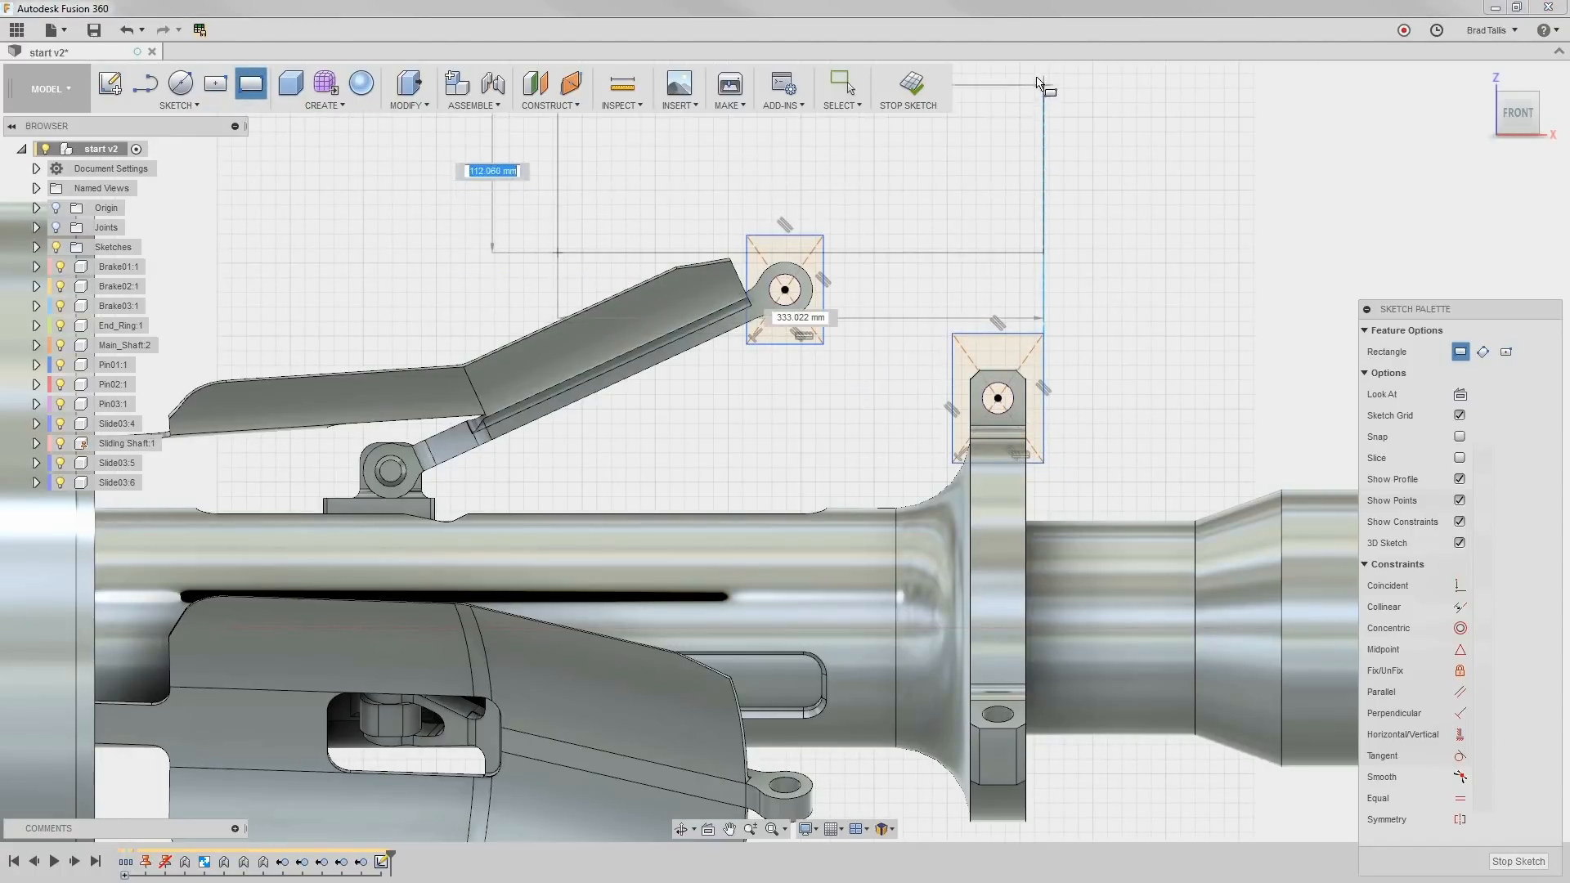
Extrude the rectangle profiles around both pin lugs symmetric 100 mm as a New Body
left_click(841, 85)
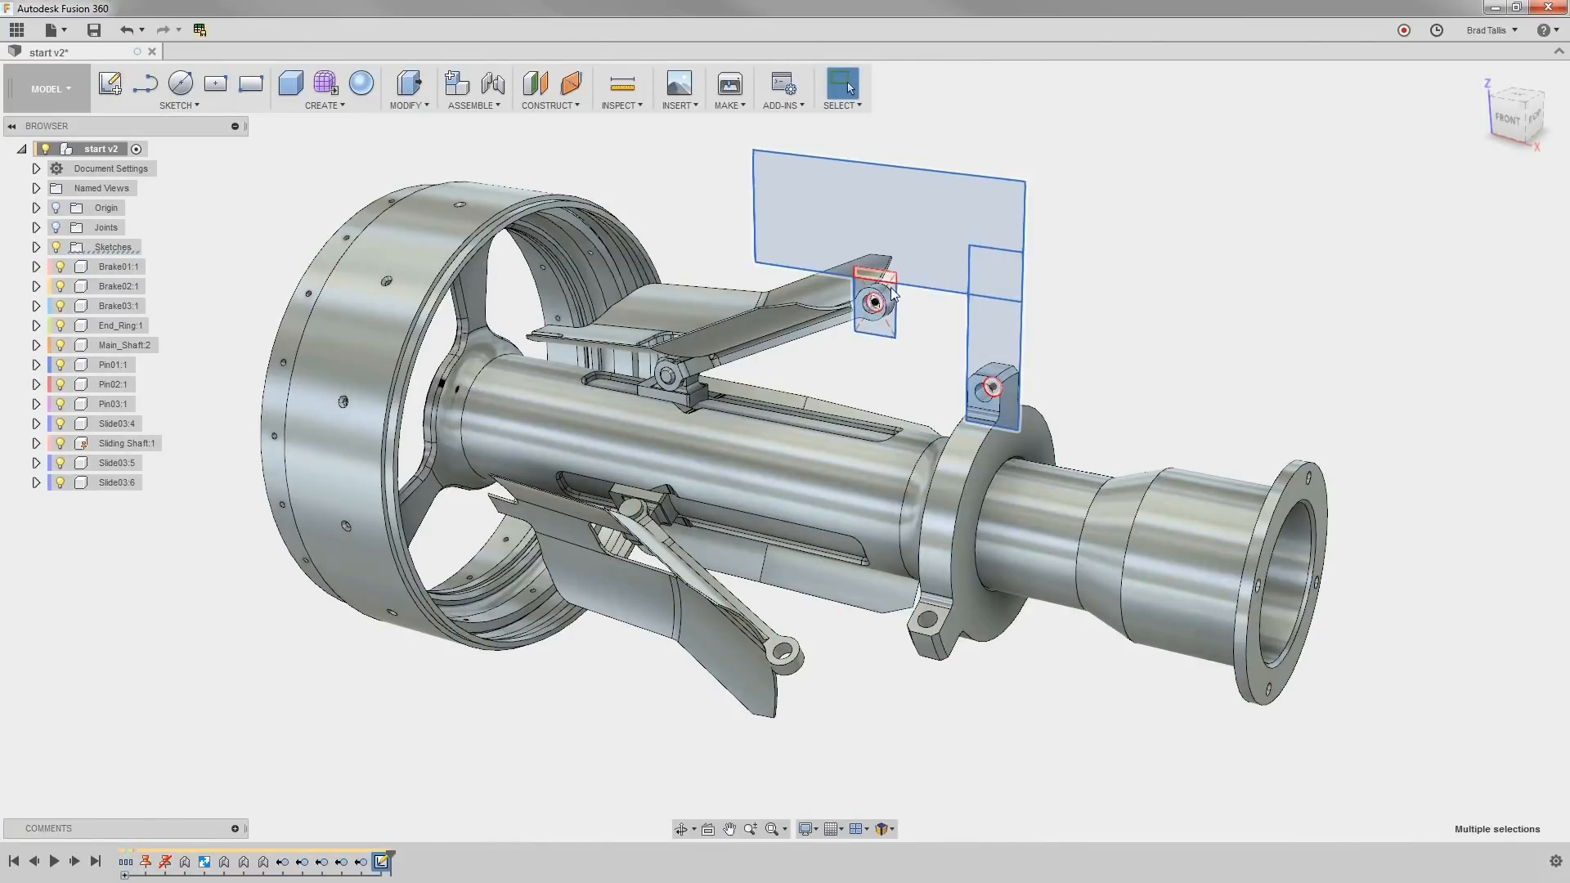
right_click(877, 316)
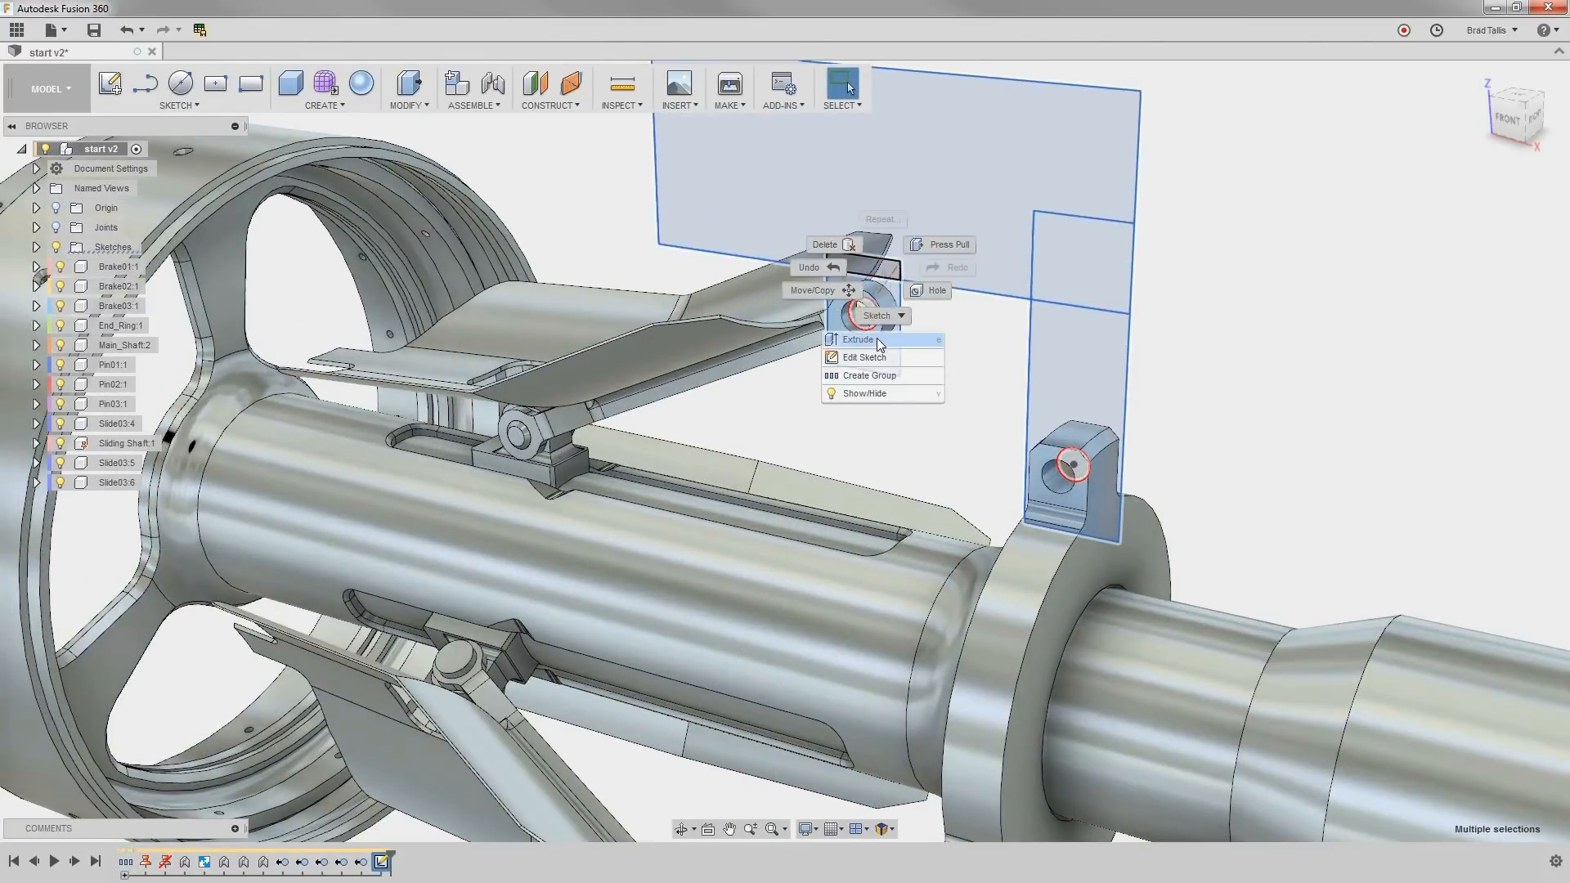
left_click(859, 340)
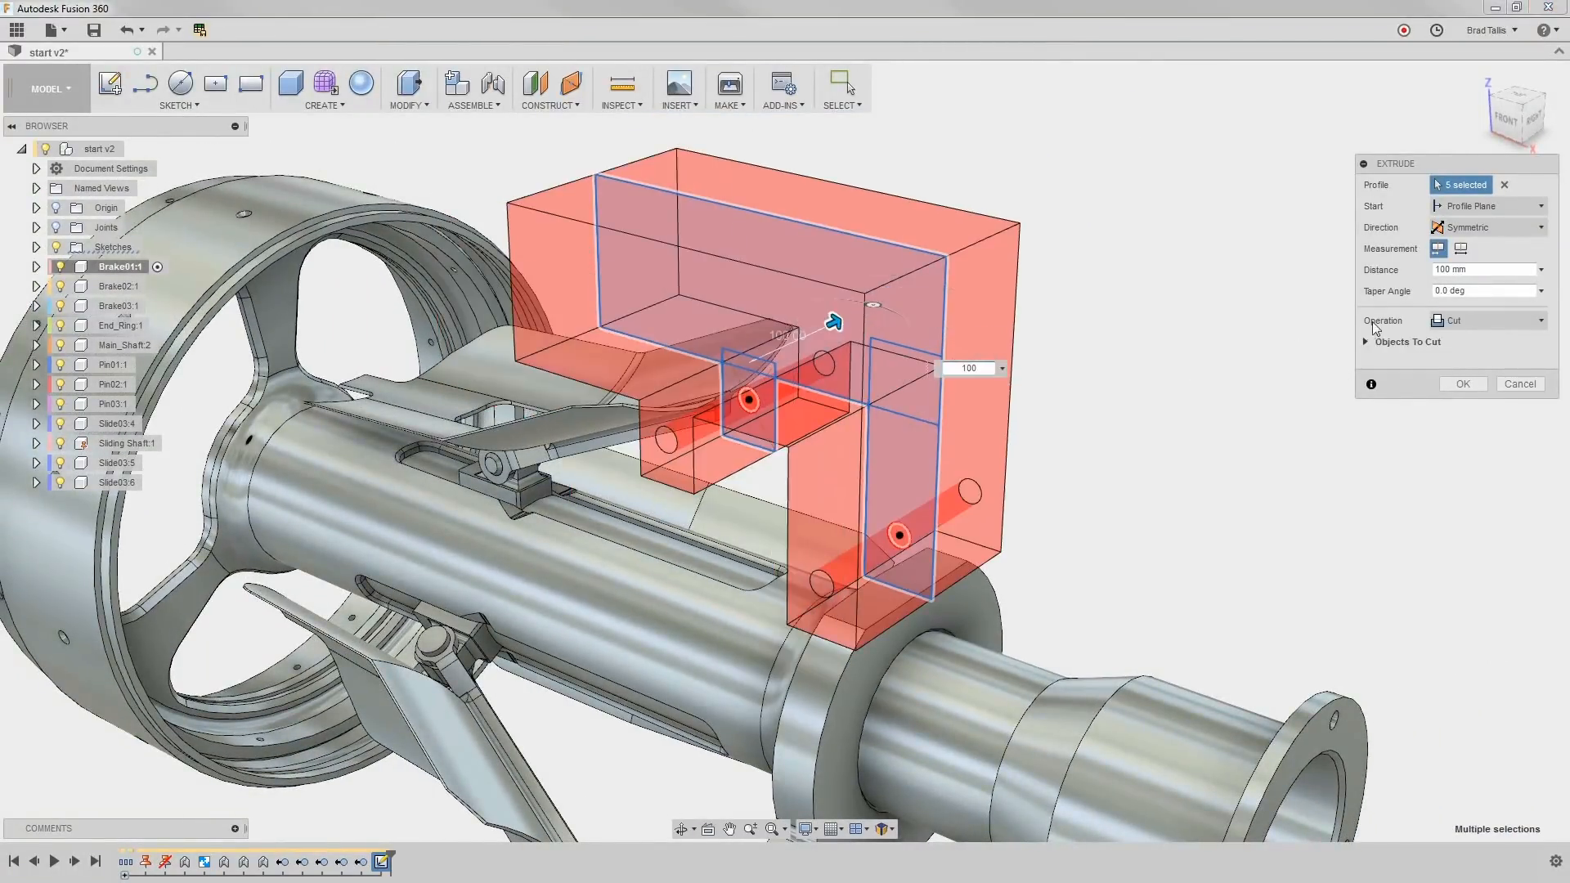
left_click(1486, 321)
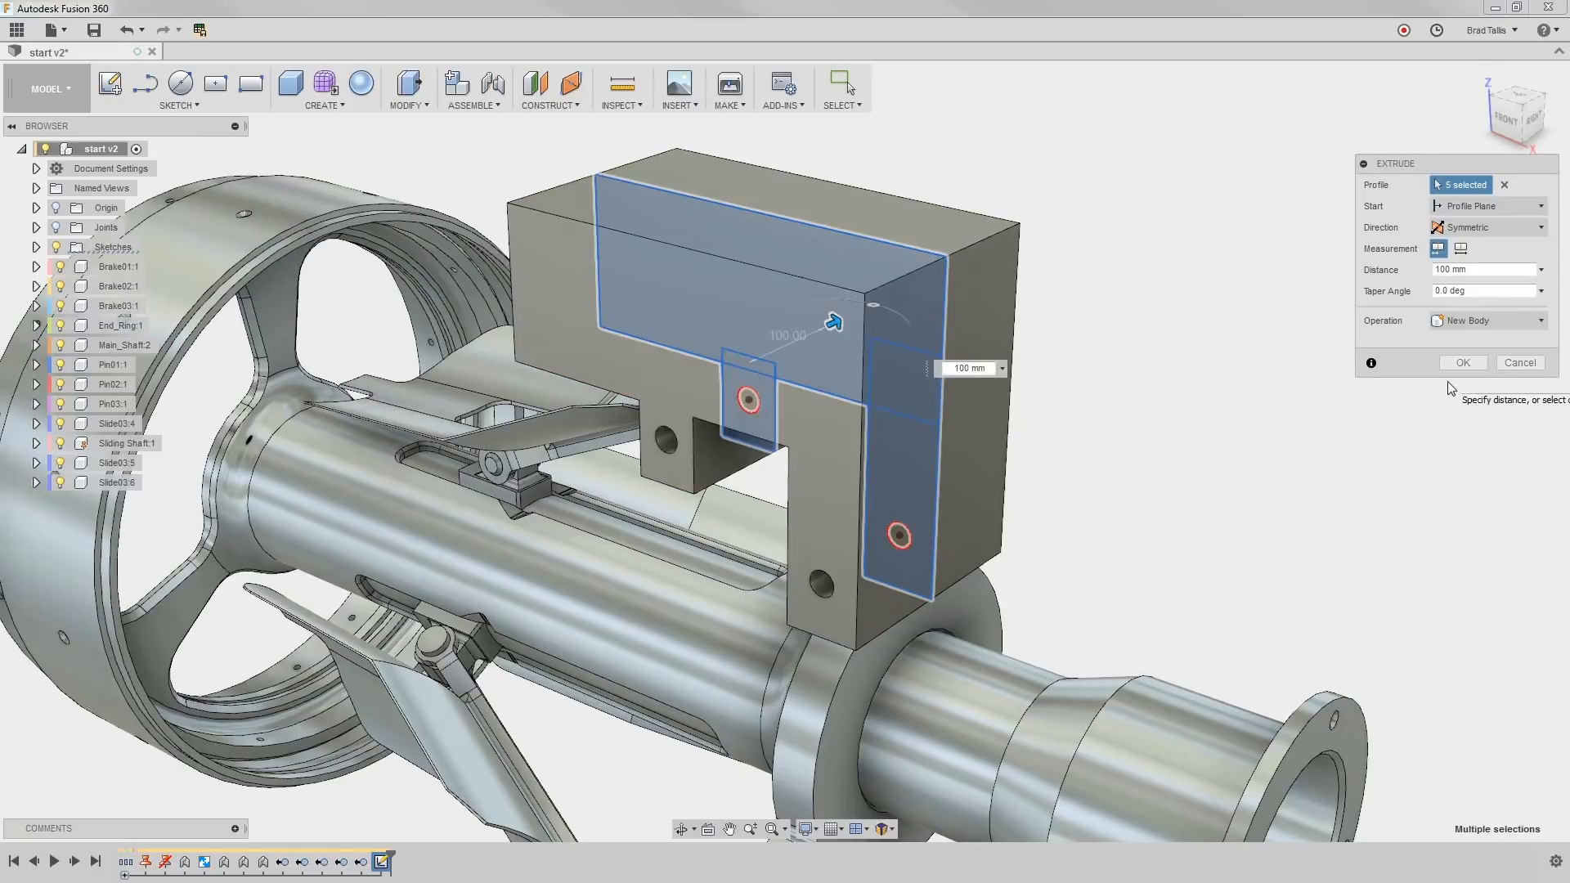
left_click(1460, 363)
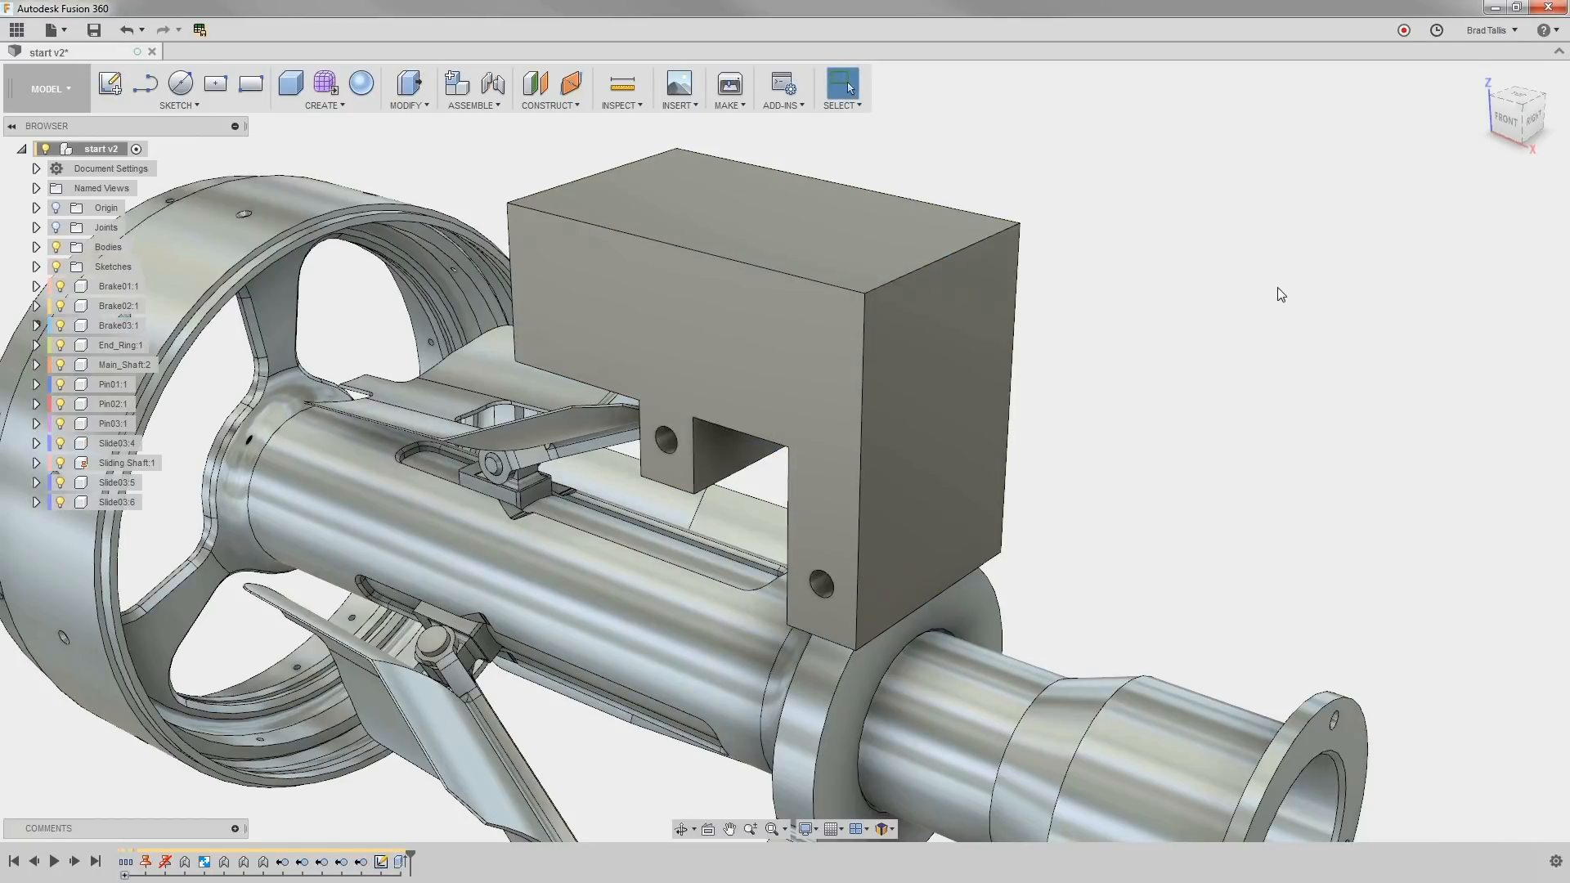
mouse_move(1191, 211)
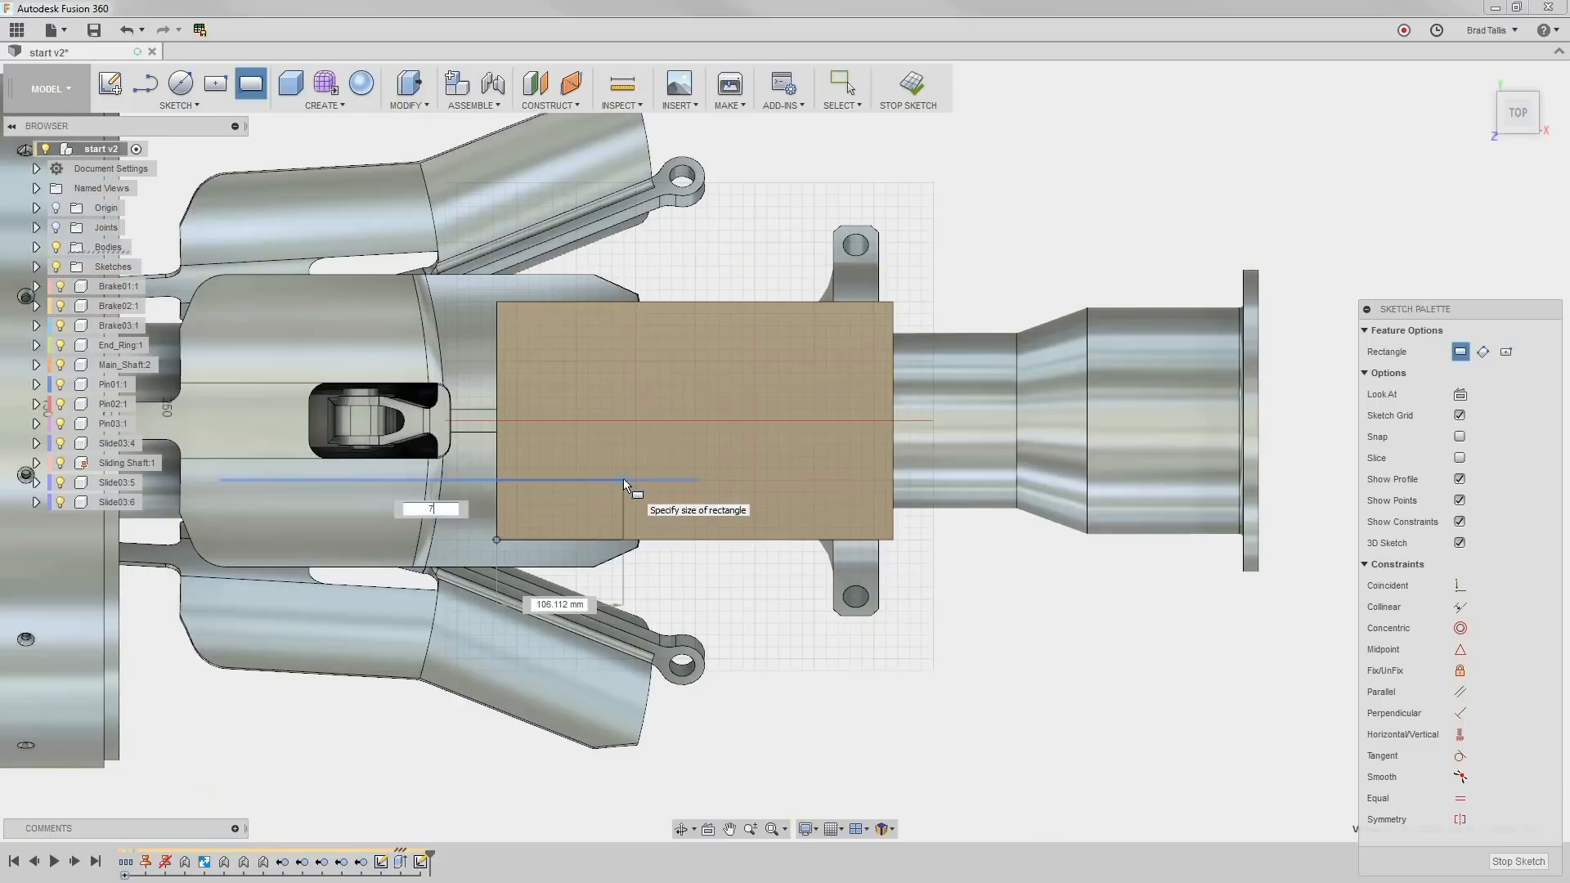
Sketch the two slot rectangles (200, 70) and extrude them as a cut about -232 mm down
type("200.00")
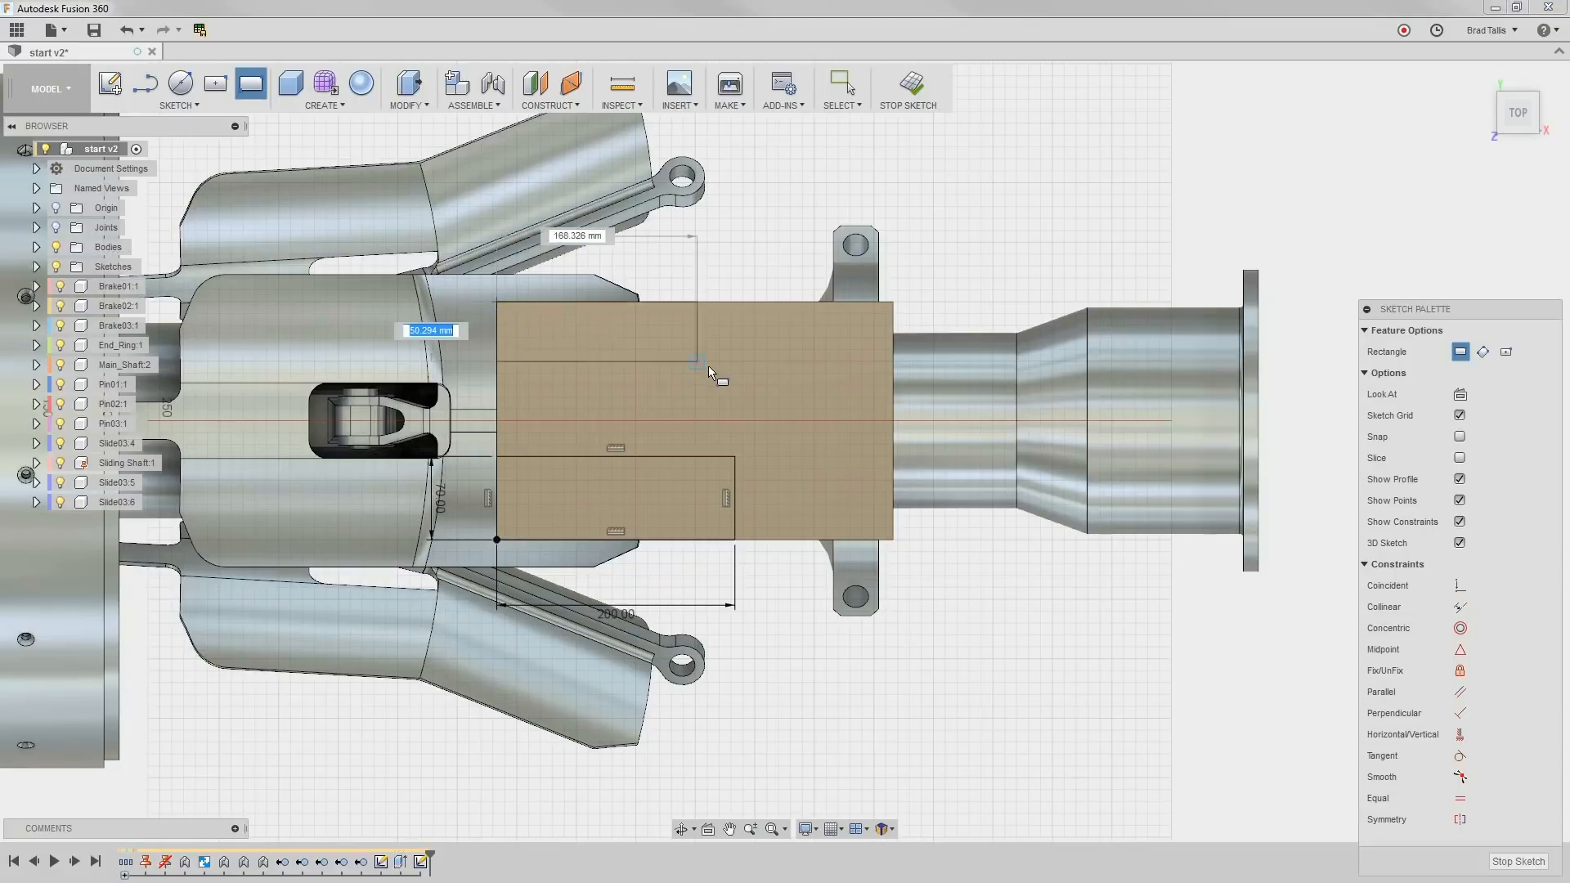
type("70")
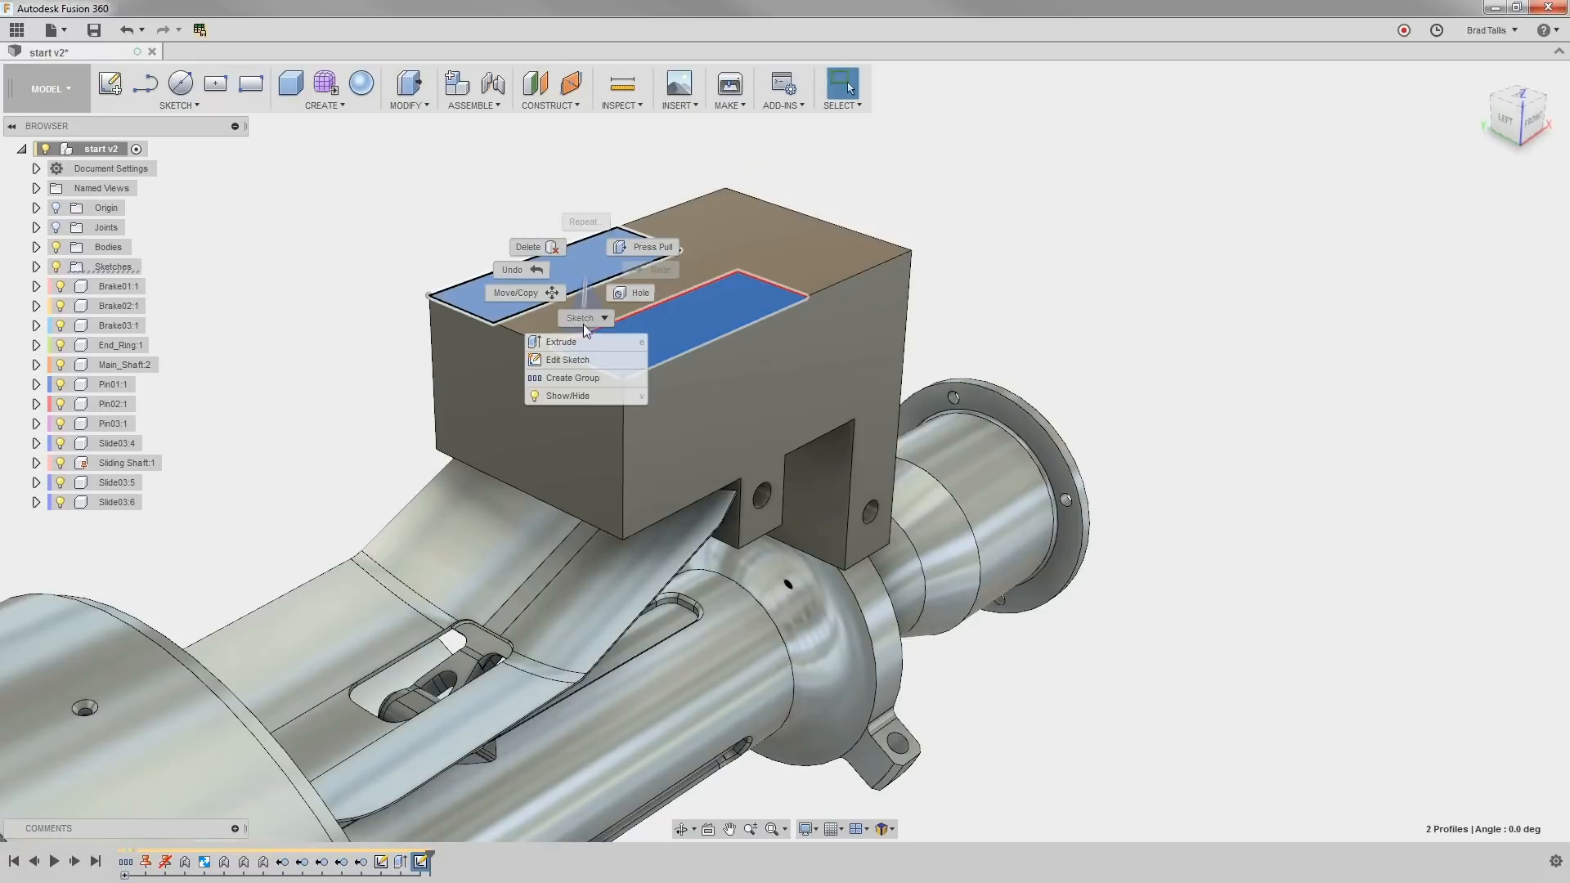
left_click(561, 341)
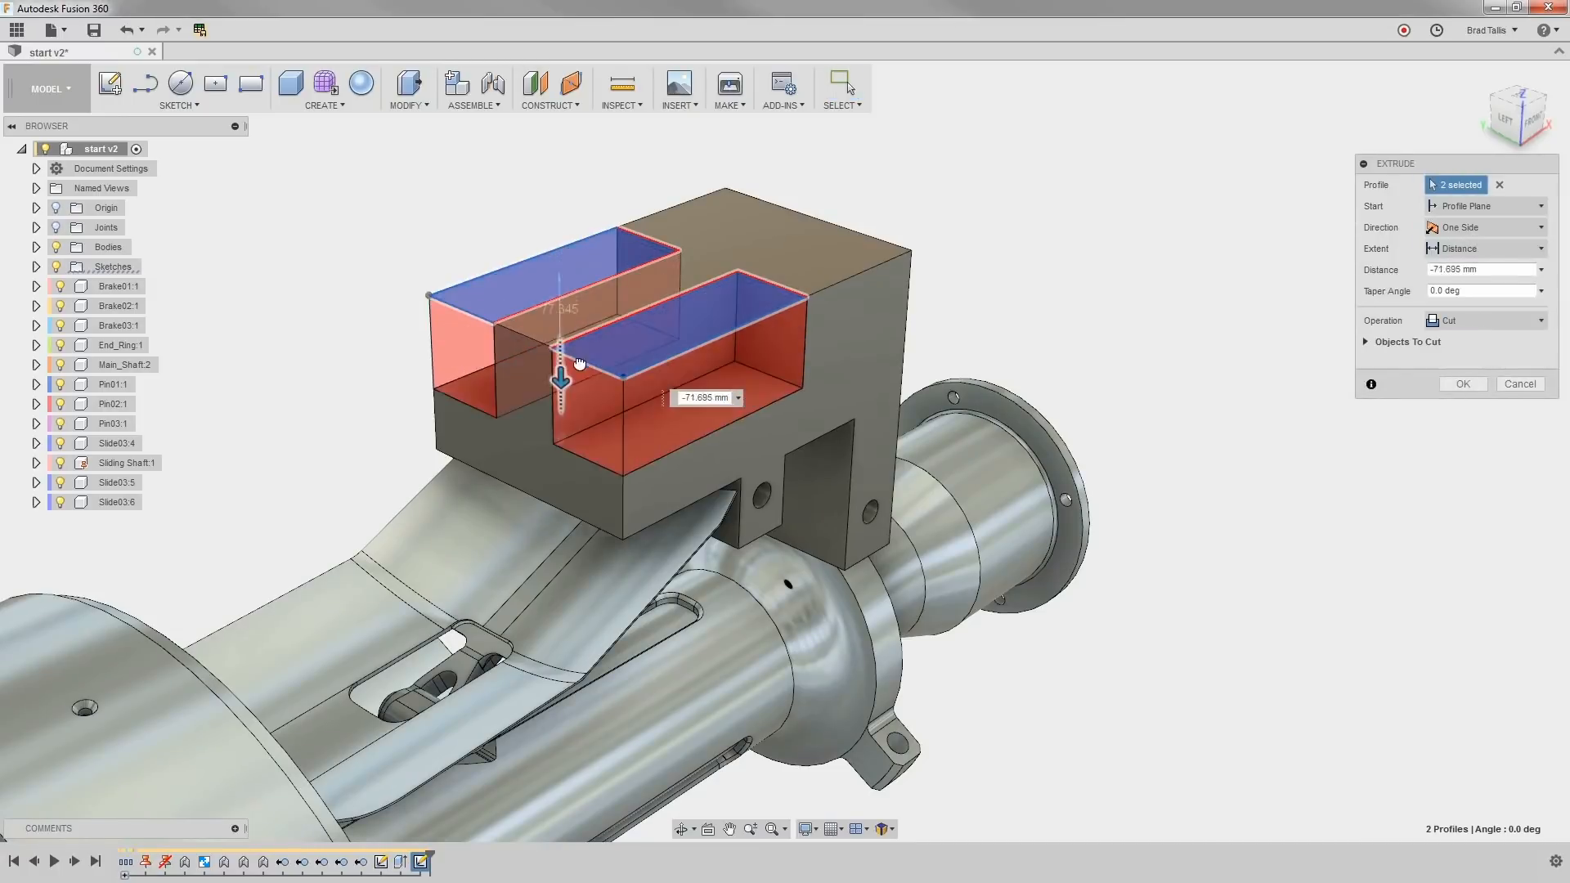
left_click_drag(561, 360, 561, 530)
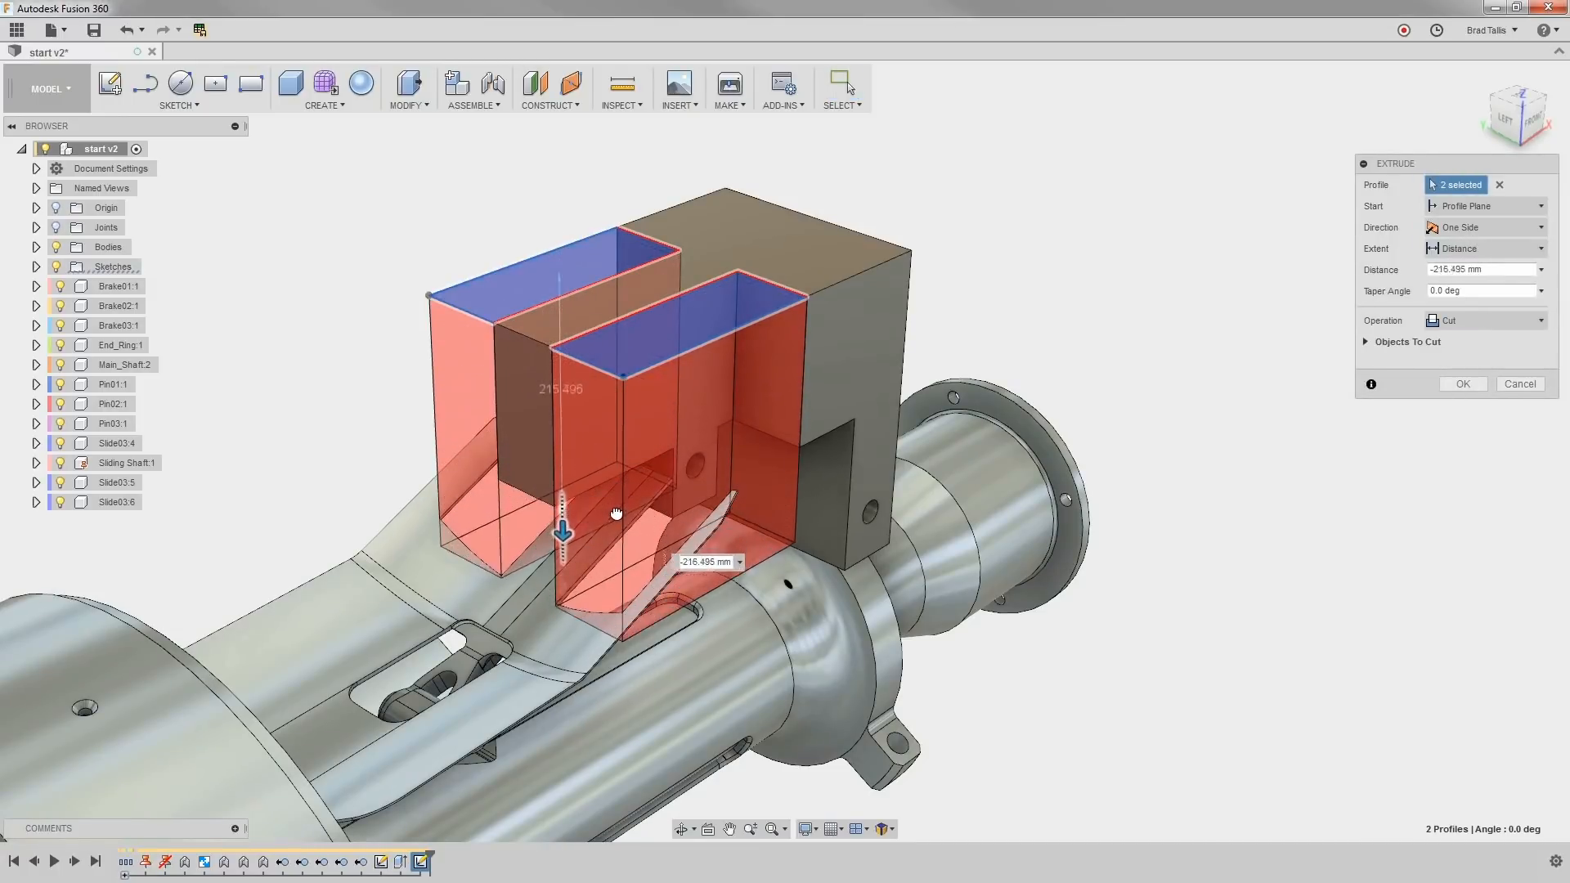
left_click_drag(562, 528, 562, 550)
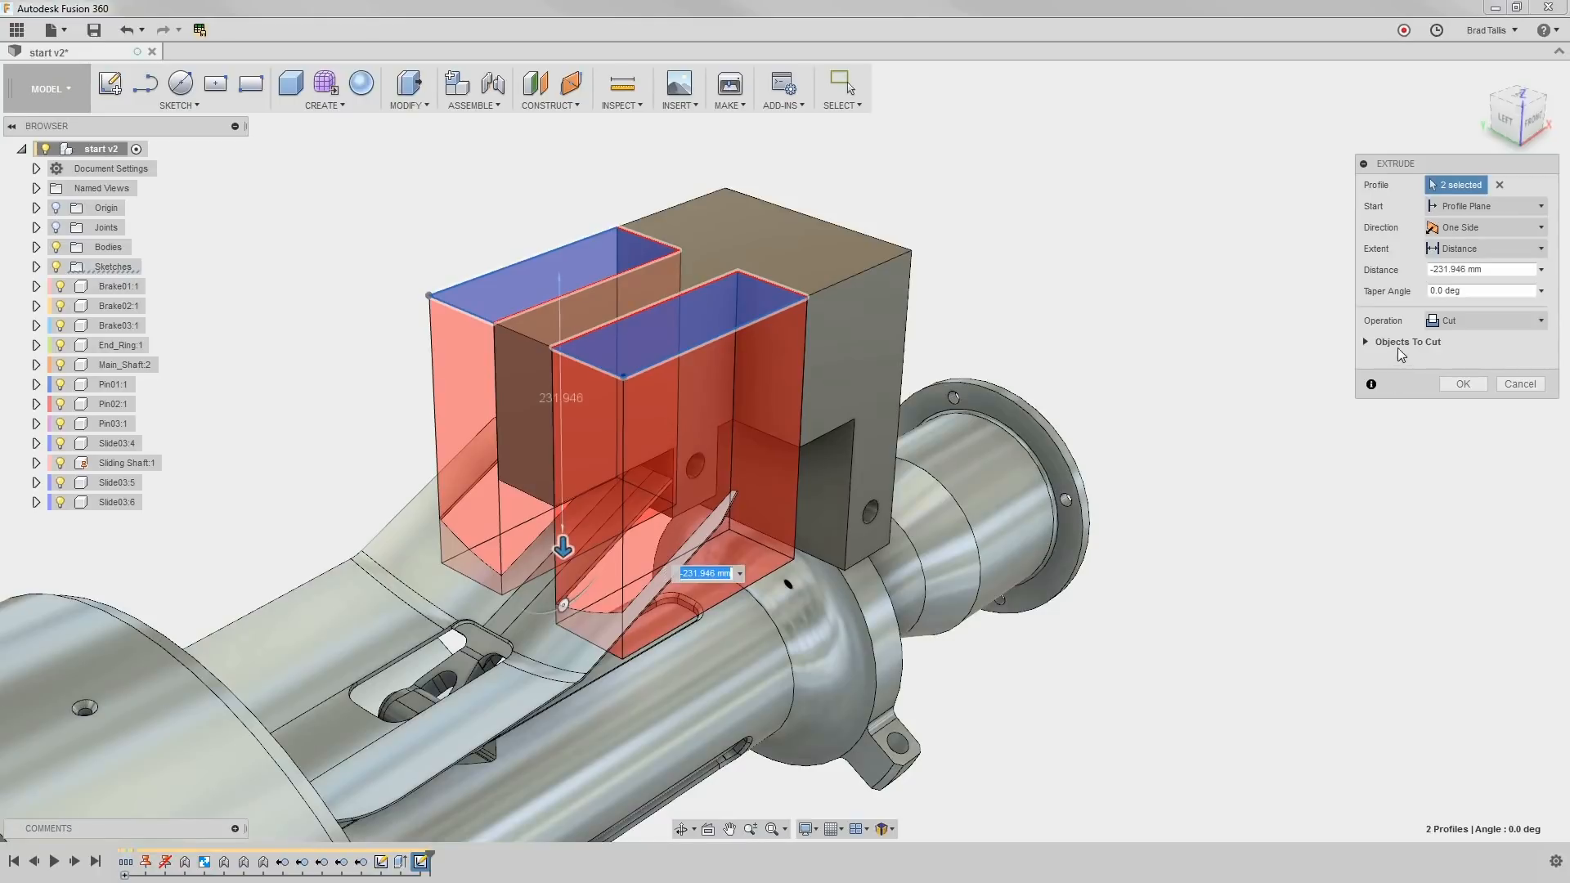
Exclude Brake01 from the Objects To Cut and confirm the slot cut
left_click(1406, 341)
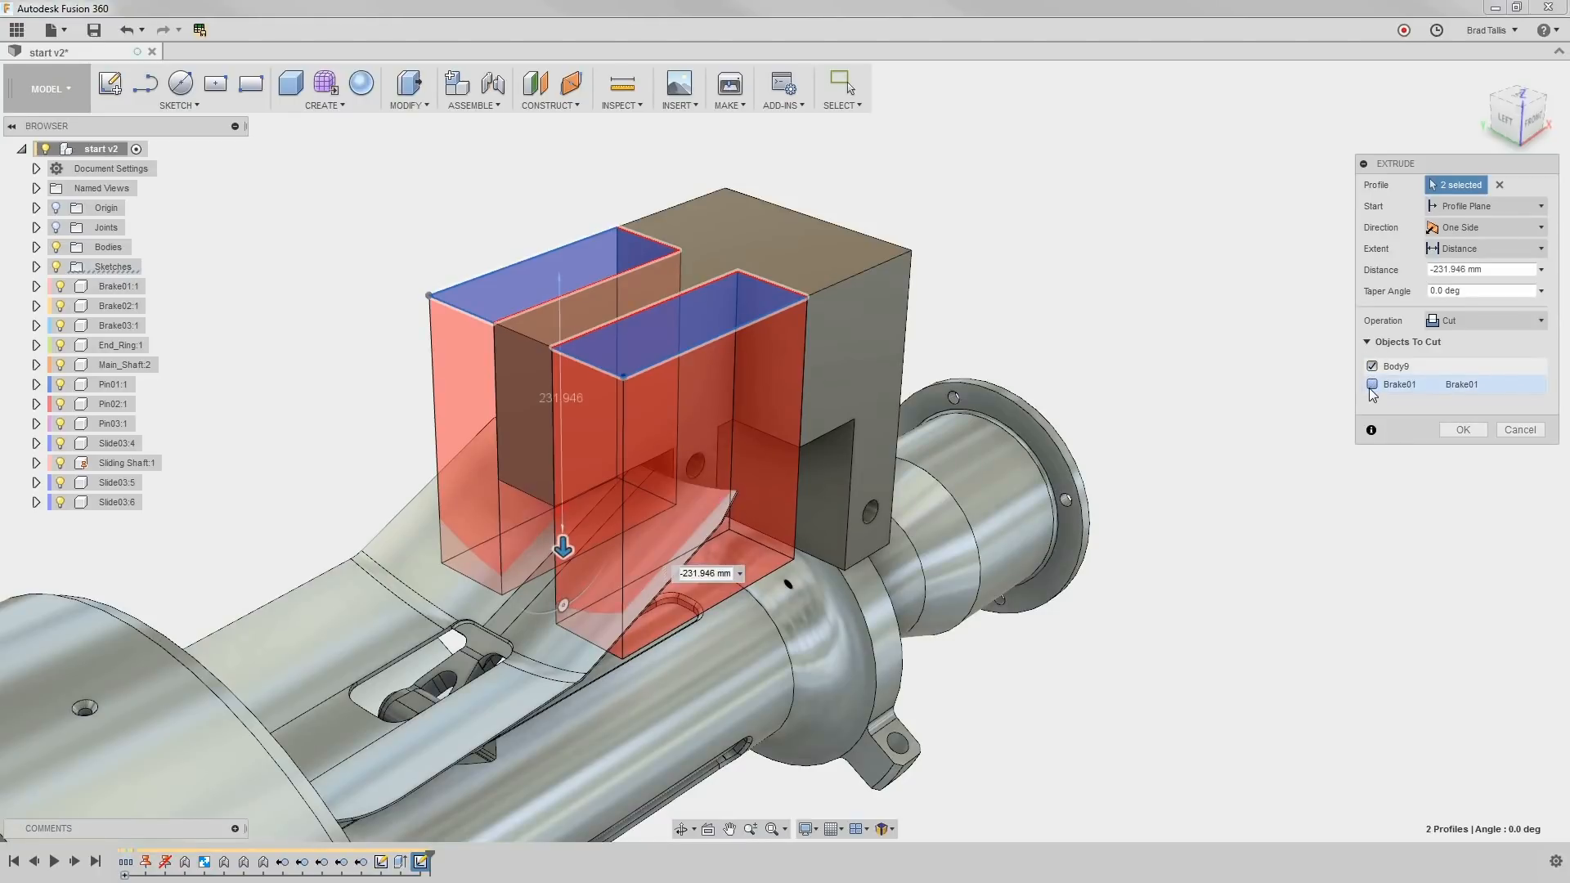
left_click(1372, 384)
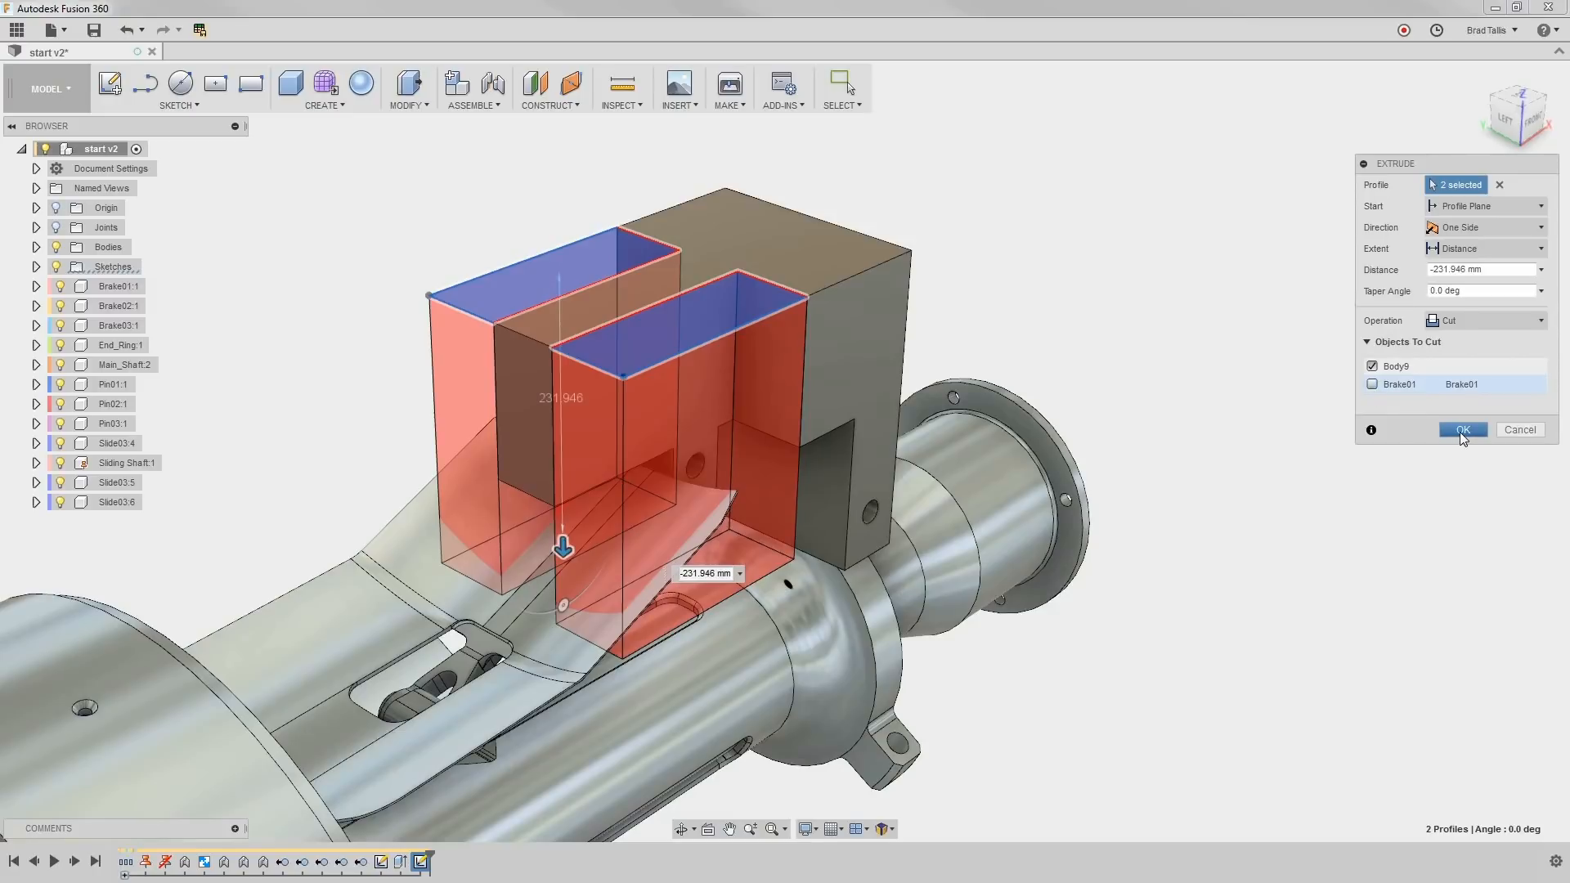
left_click(1460, 430)
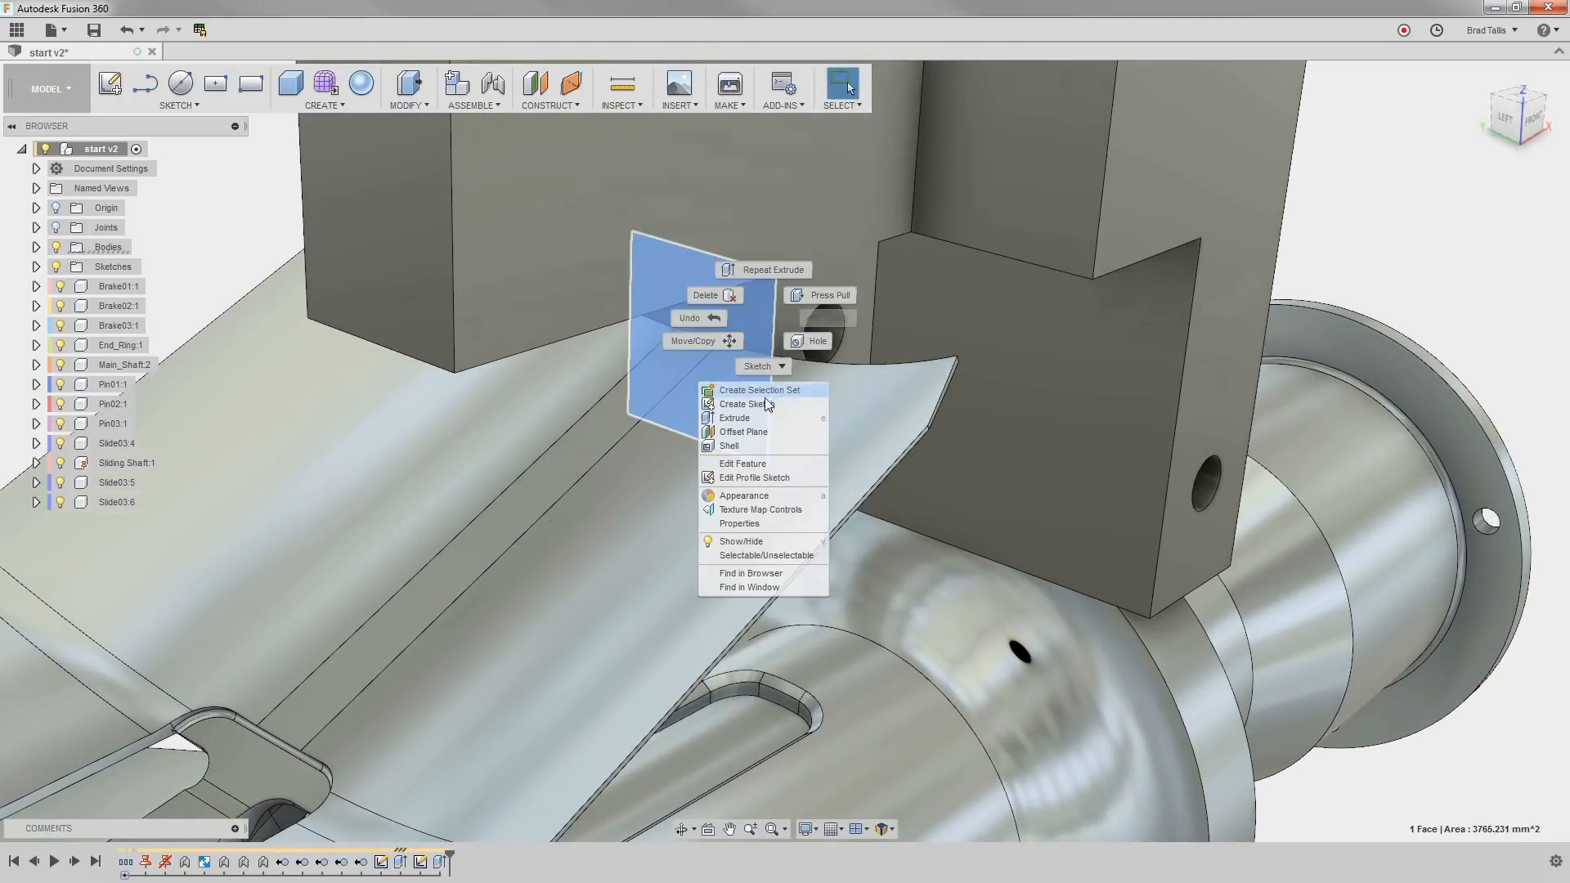
Sketch on the lug face, project the lever edge and extrude its profile as a clearance cut into the lug
left_click(746, 404)
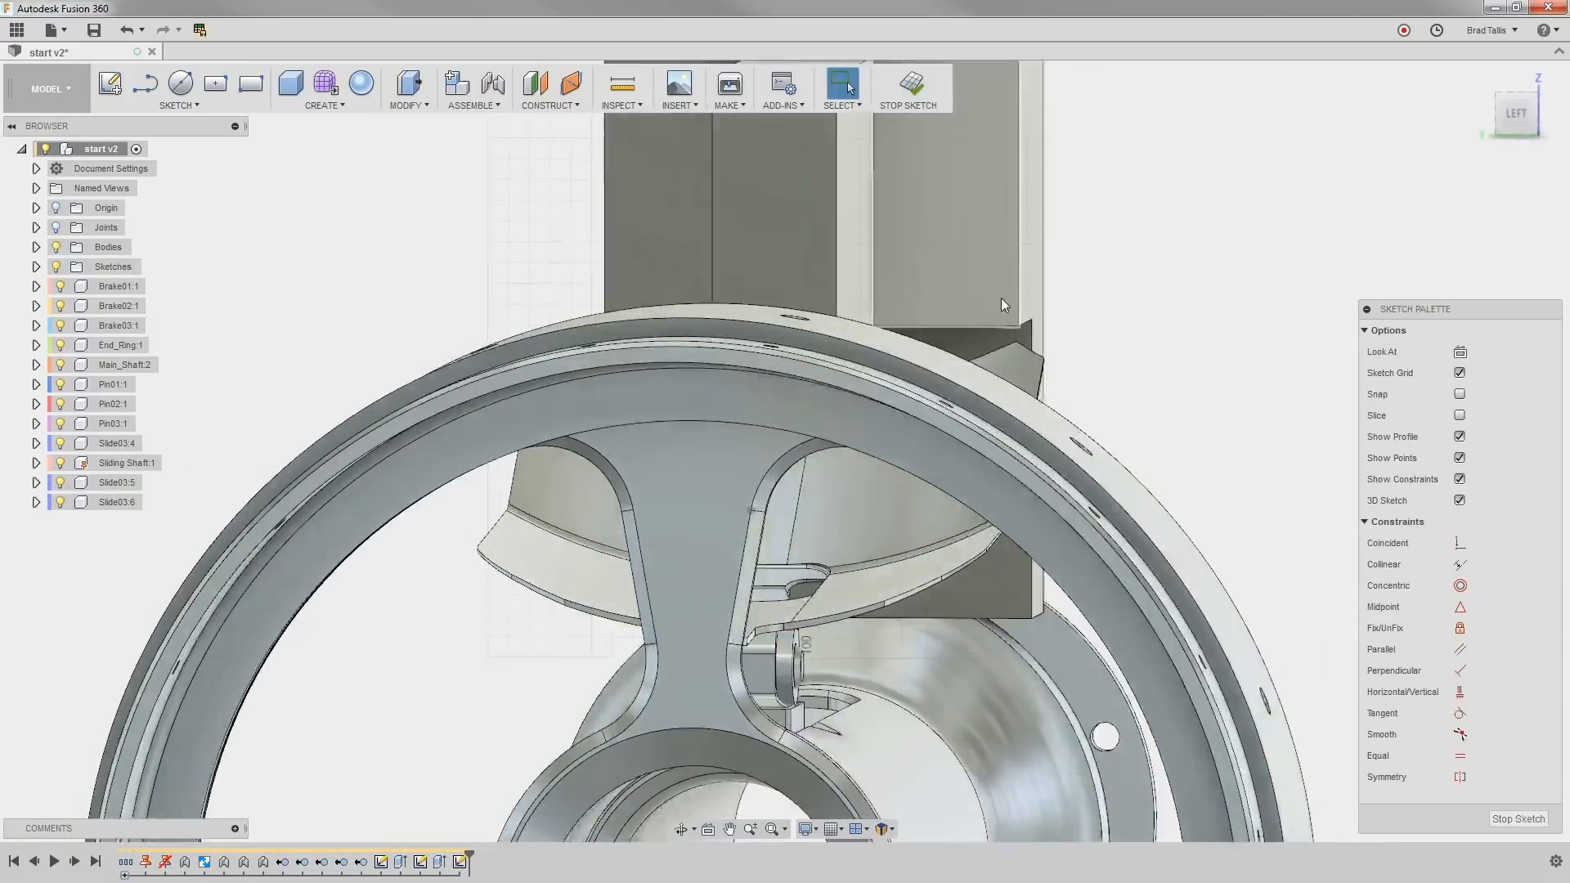
scroll("down", 3)
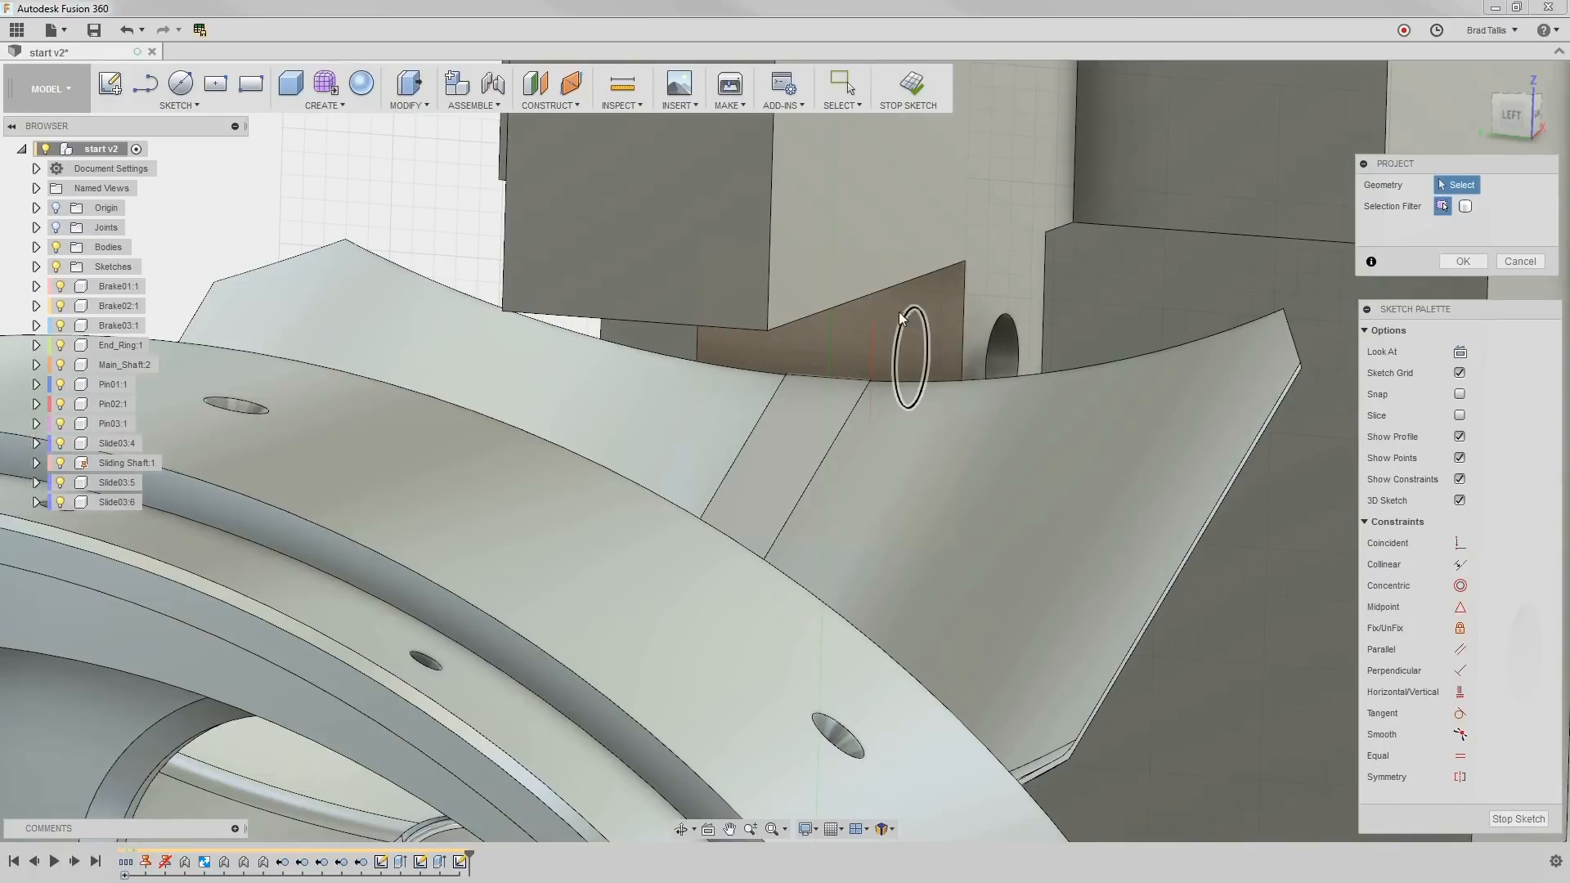
left_click(906, 360)
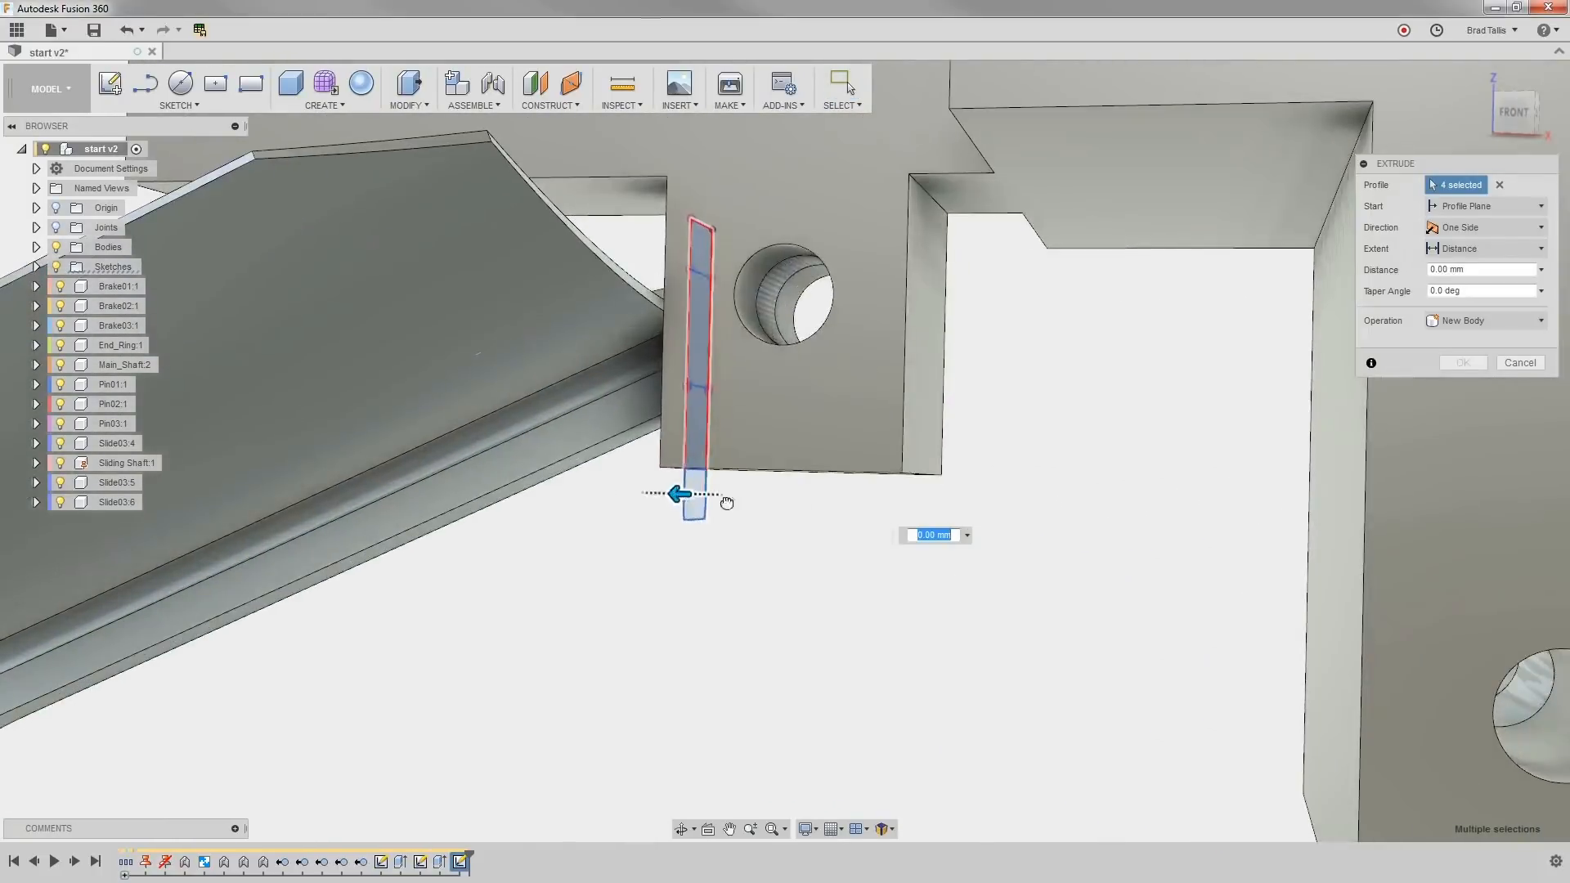
left_click_drag(675, 494, 882, 442)
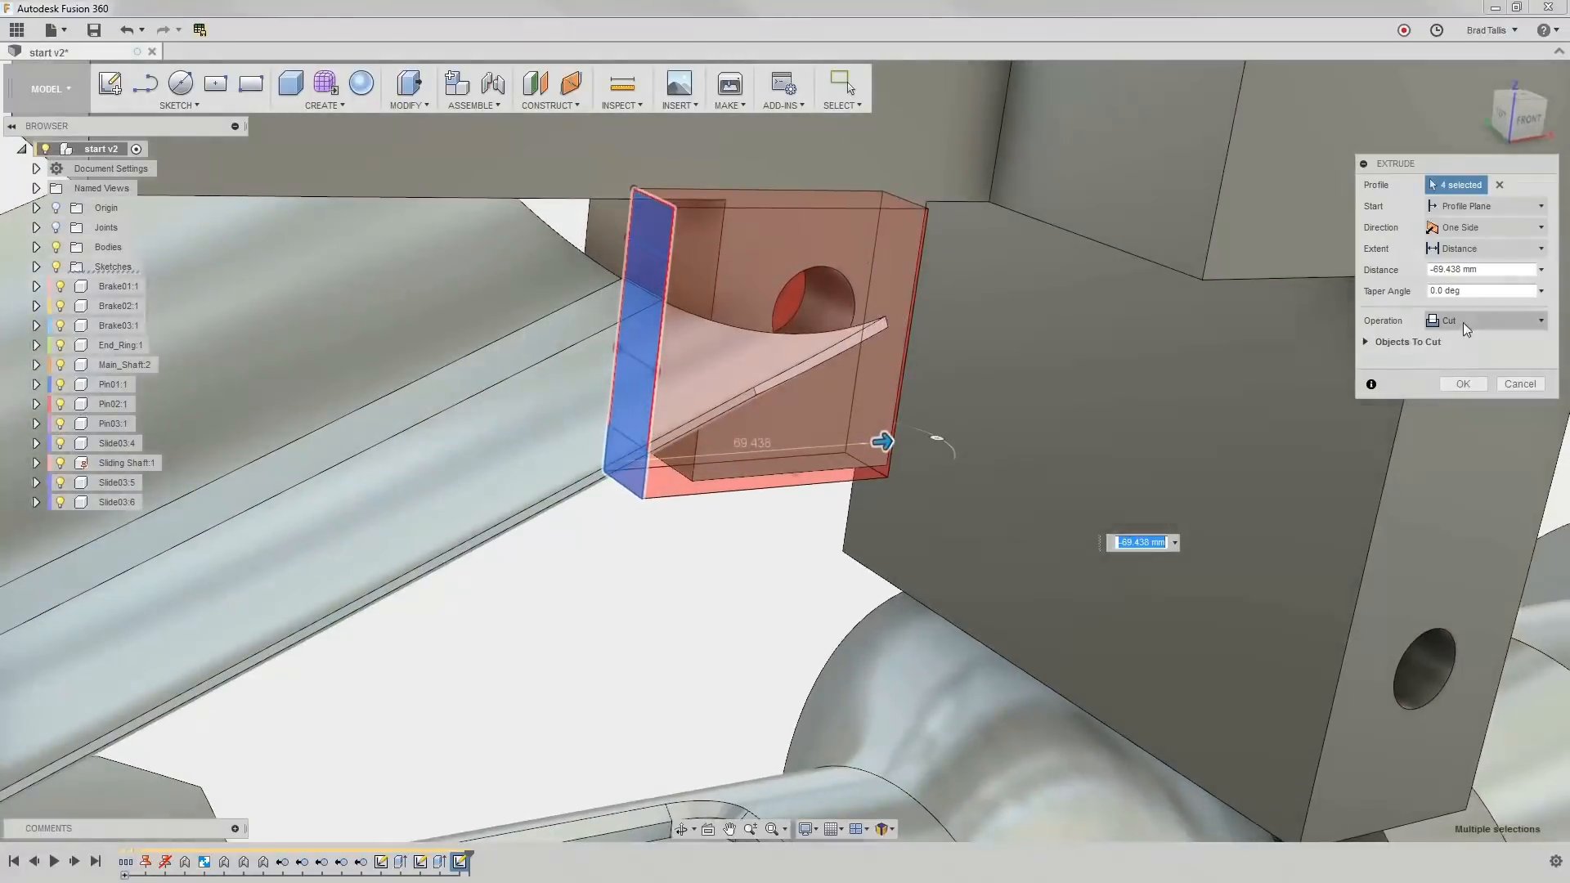
left_click(1407, 340)
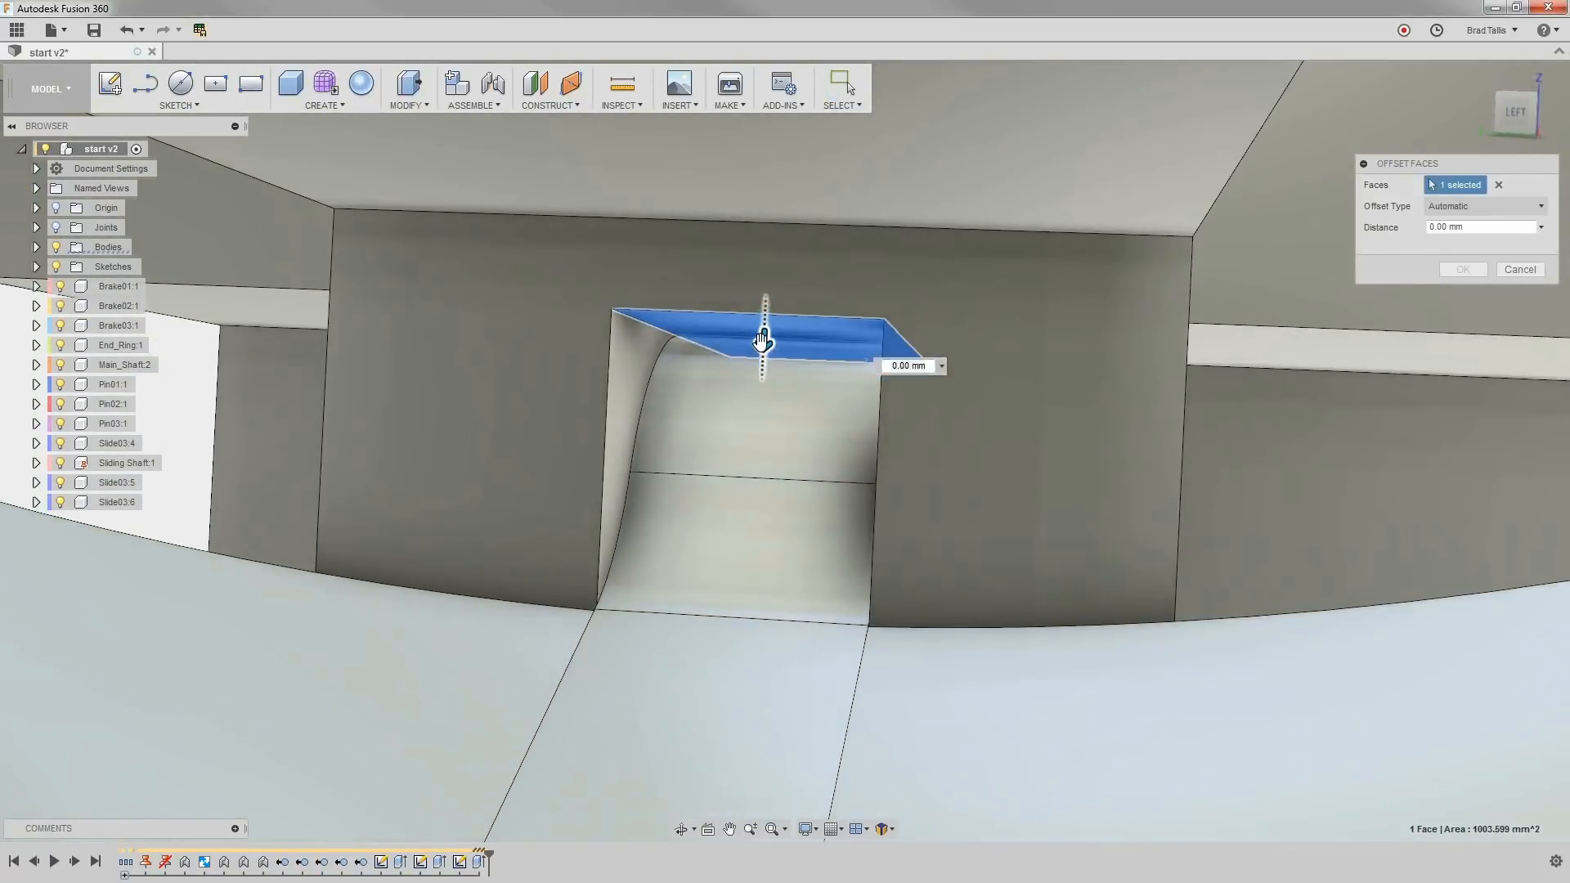
Offset the slot face to widen the gap, then chamfer the lug's two lower corner edges 10 mm
left_click_drag(763, 335, 765, 282)
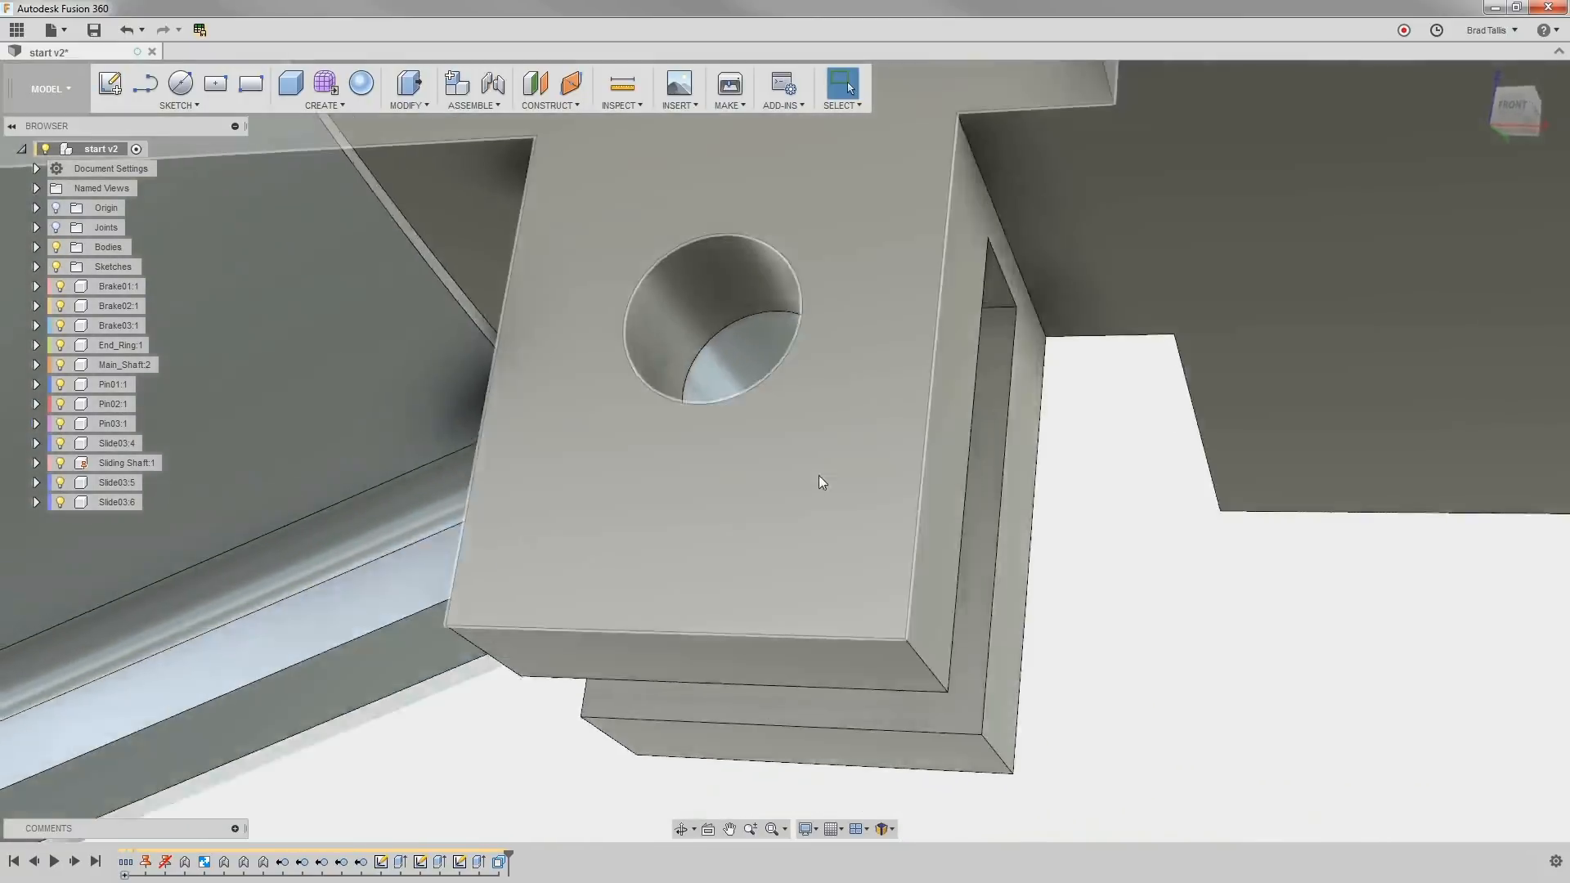
right_click(820, 481)
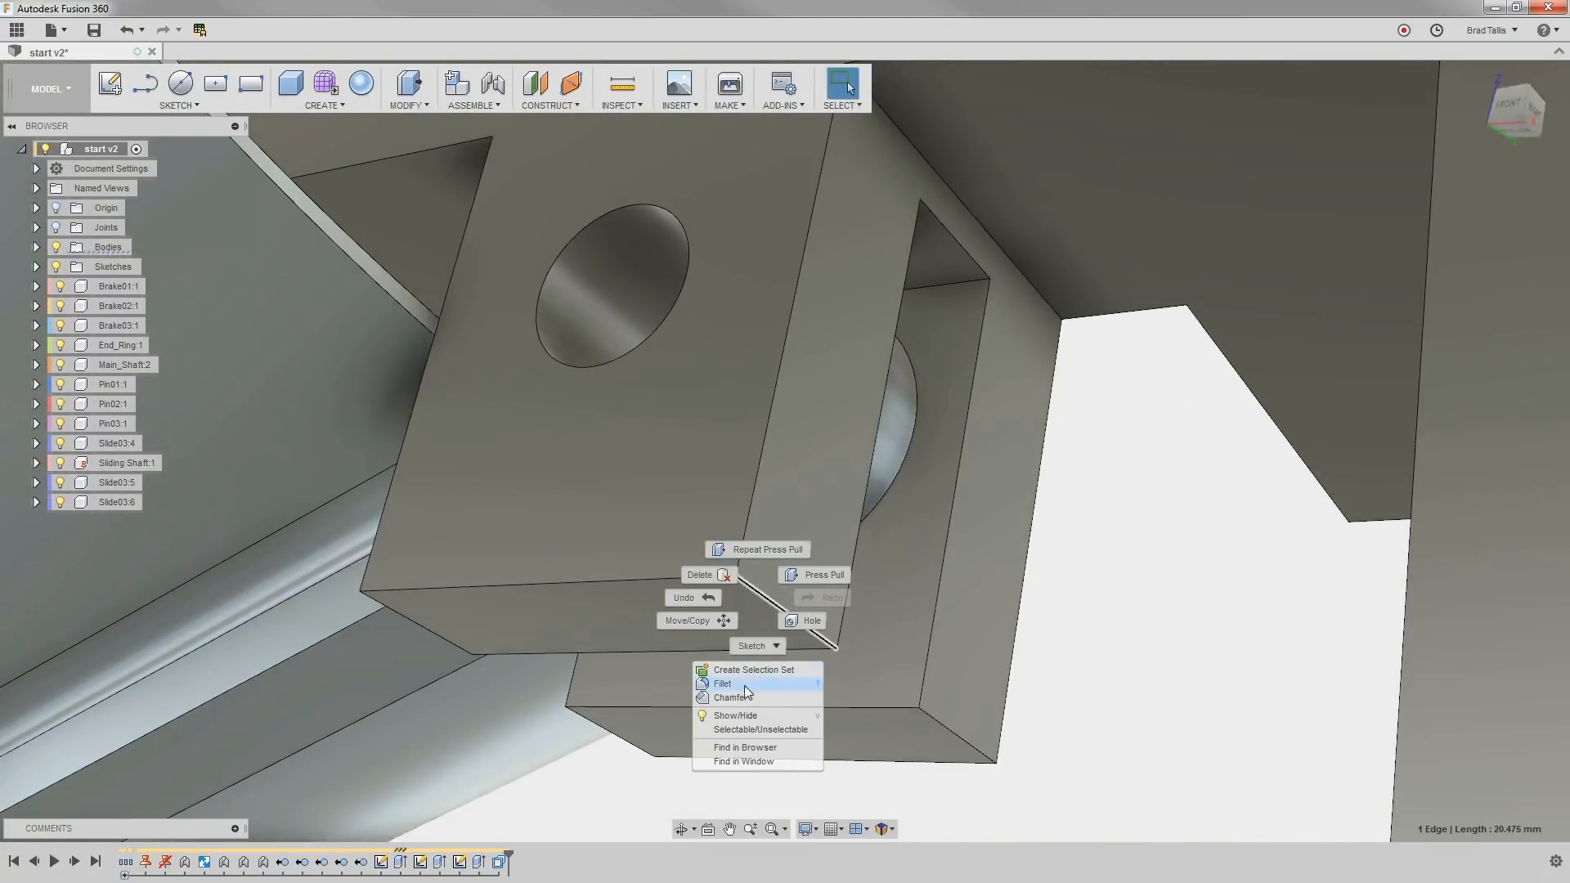
left_click(731, 697)
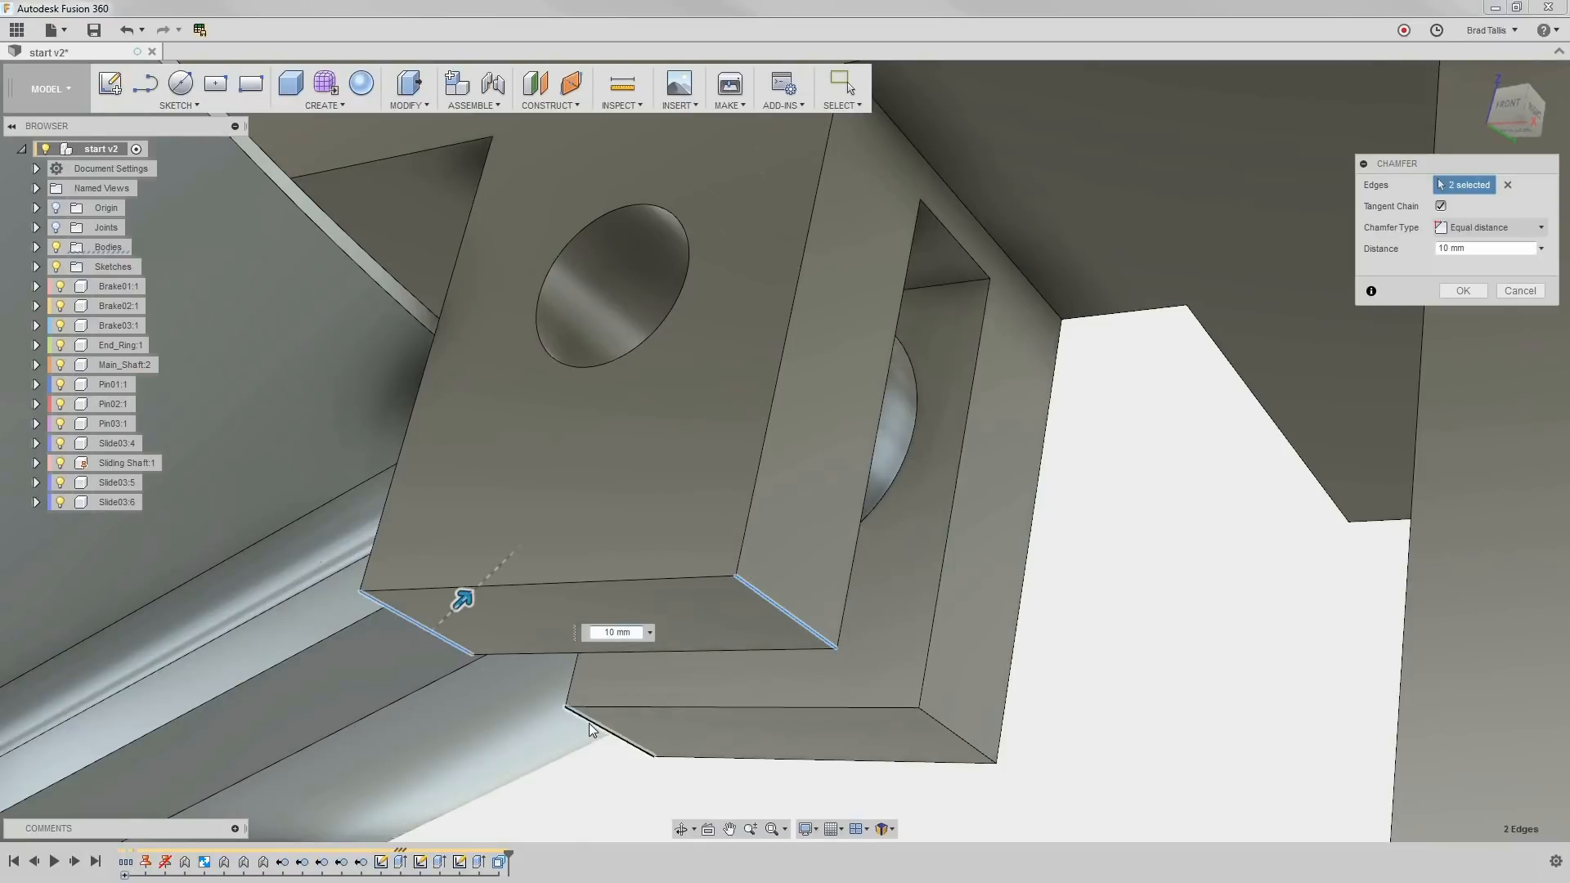
left_click(1460, 291)
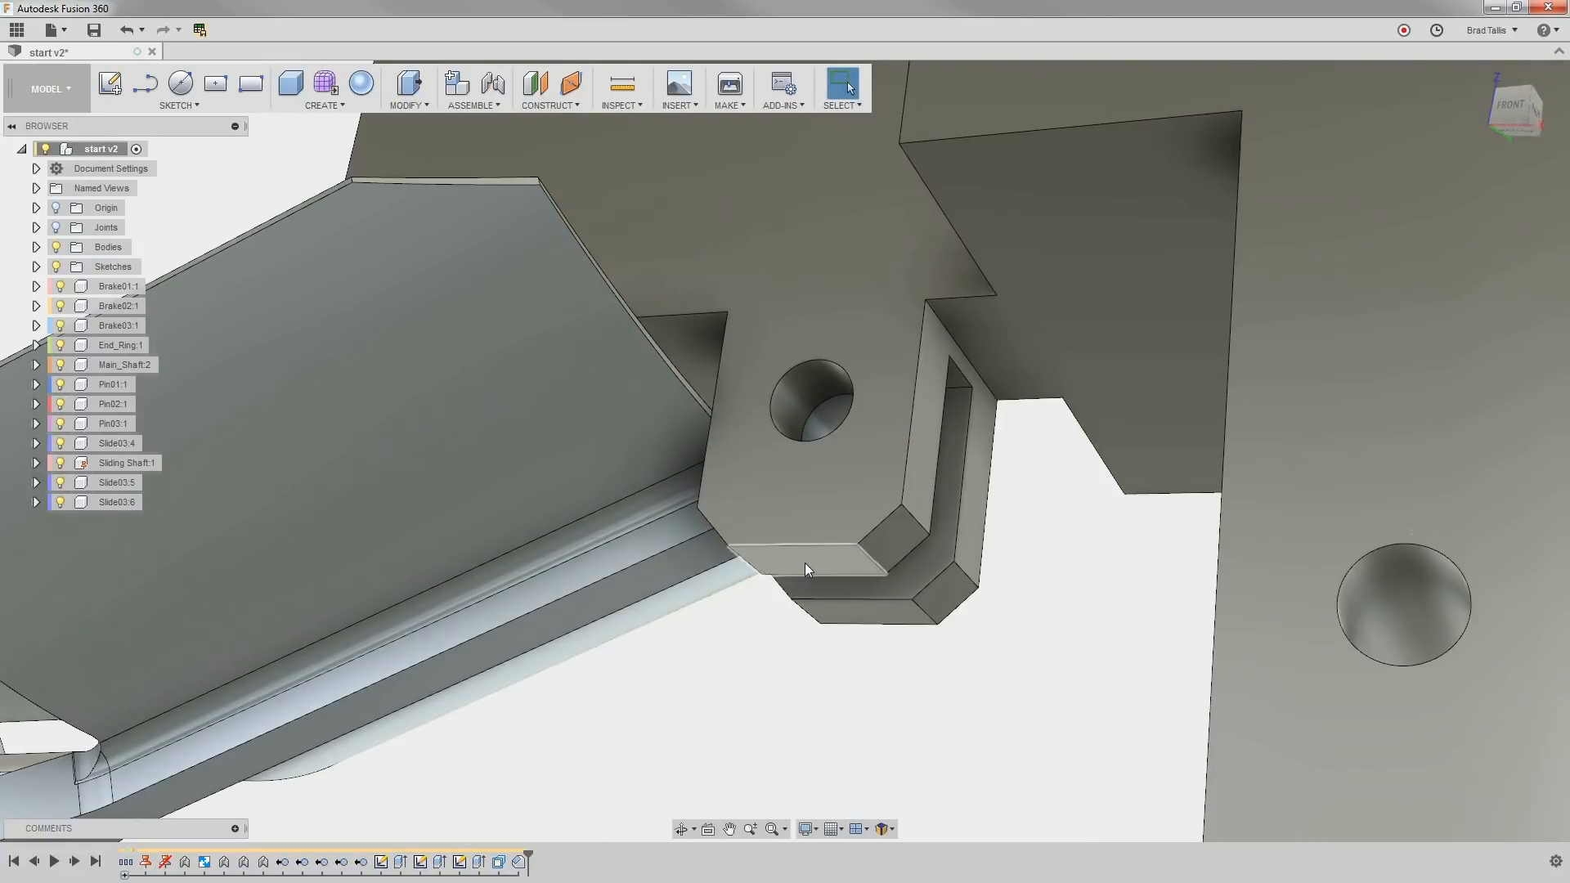
left_click(806, 565)
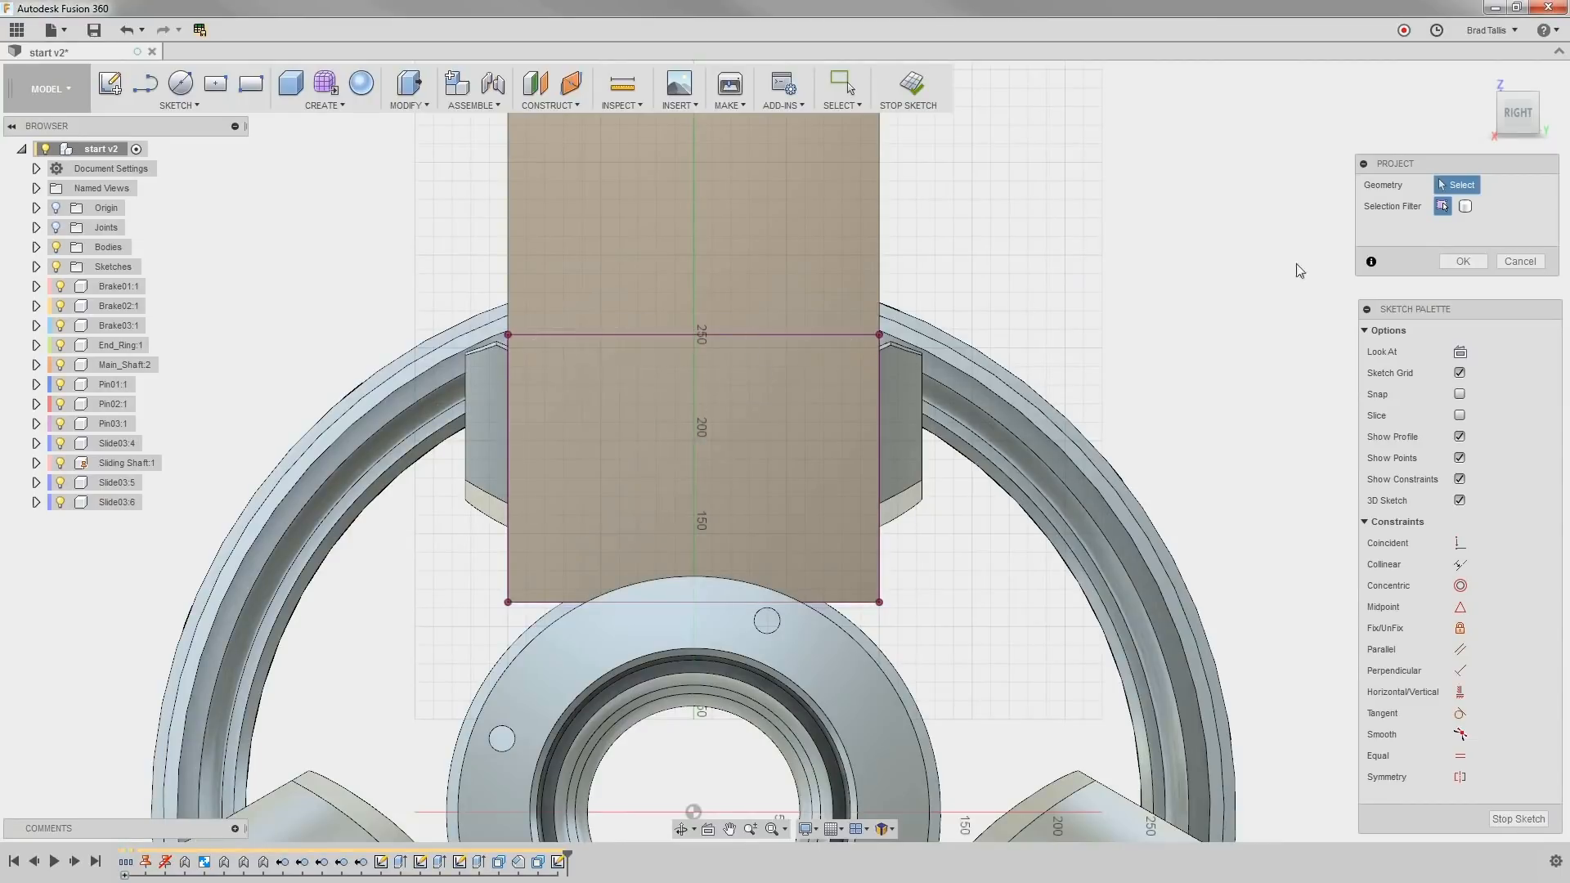
Project the bracket outline on the Right view sketch, add the small rectangle and finish the sketch
left_click(250, 83)
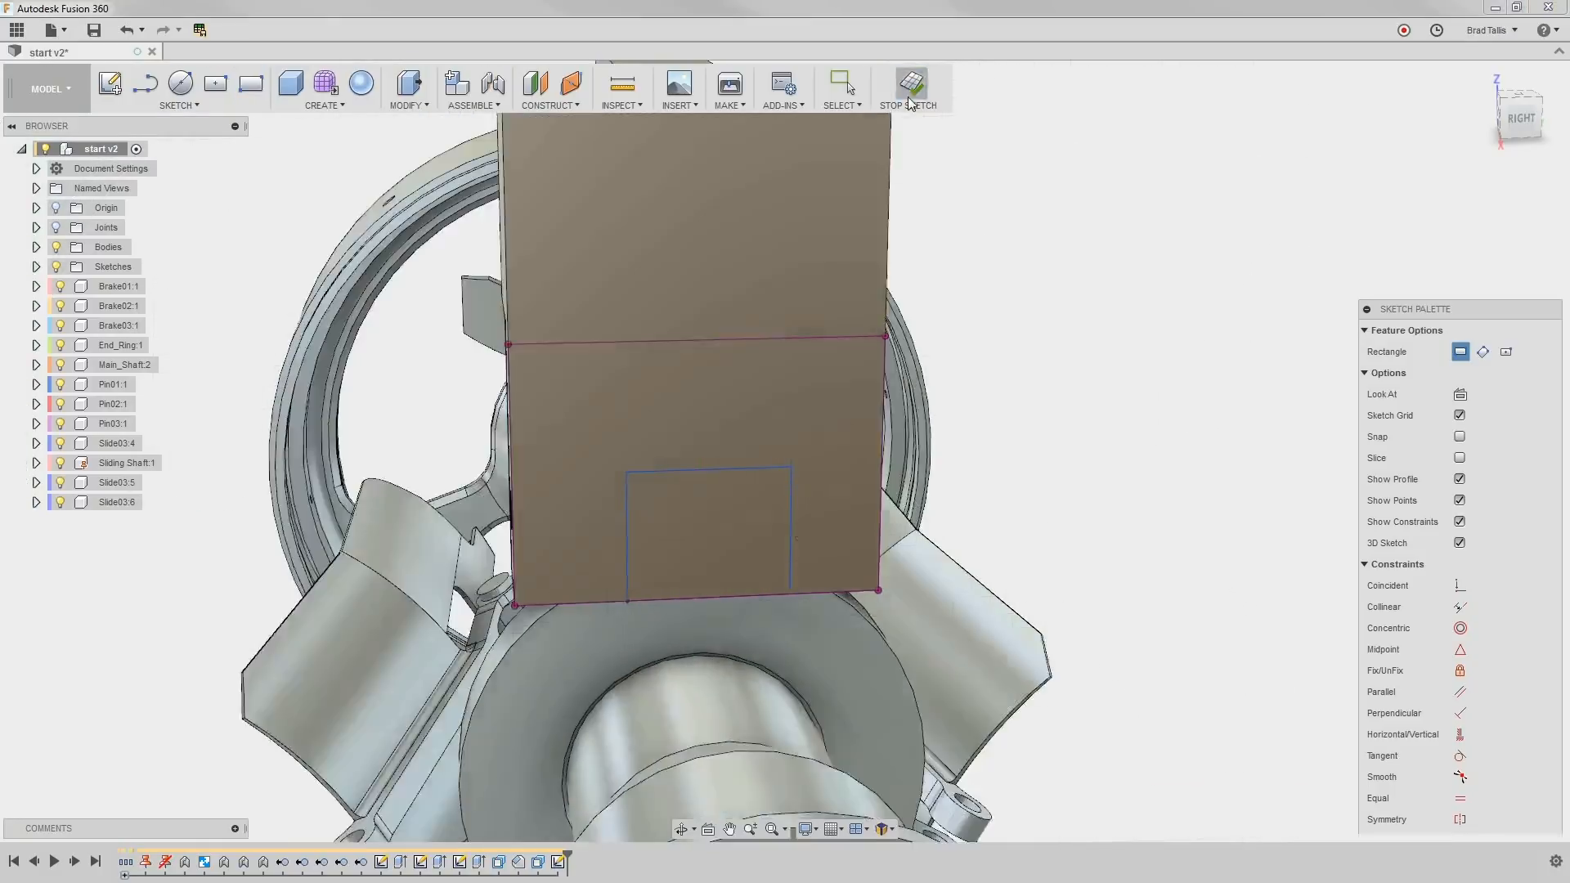
left_click(911, 87)
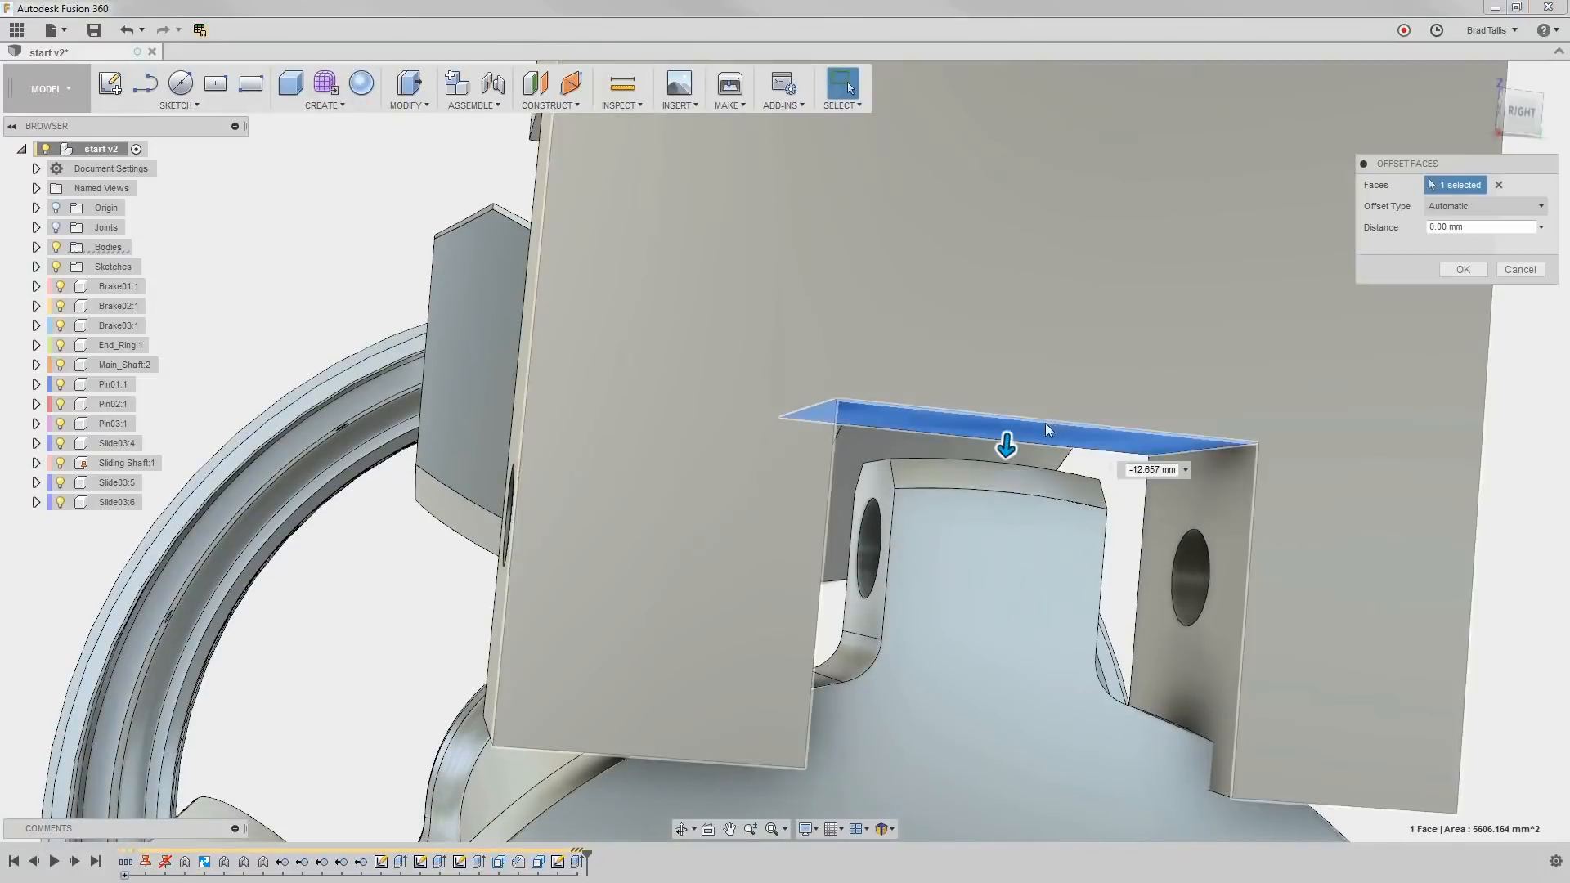
Offset the slot's top, right and left faces inward by negative distances, reusing a recent value for the left face
left_click_drag(1005, 445, 1004, 476)
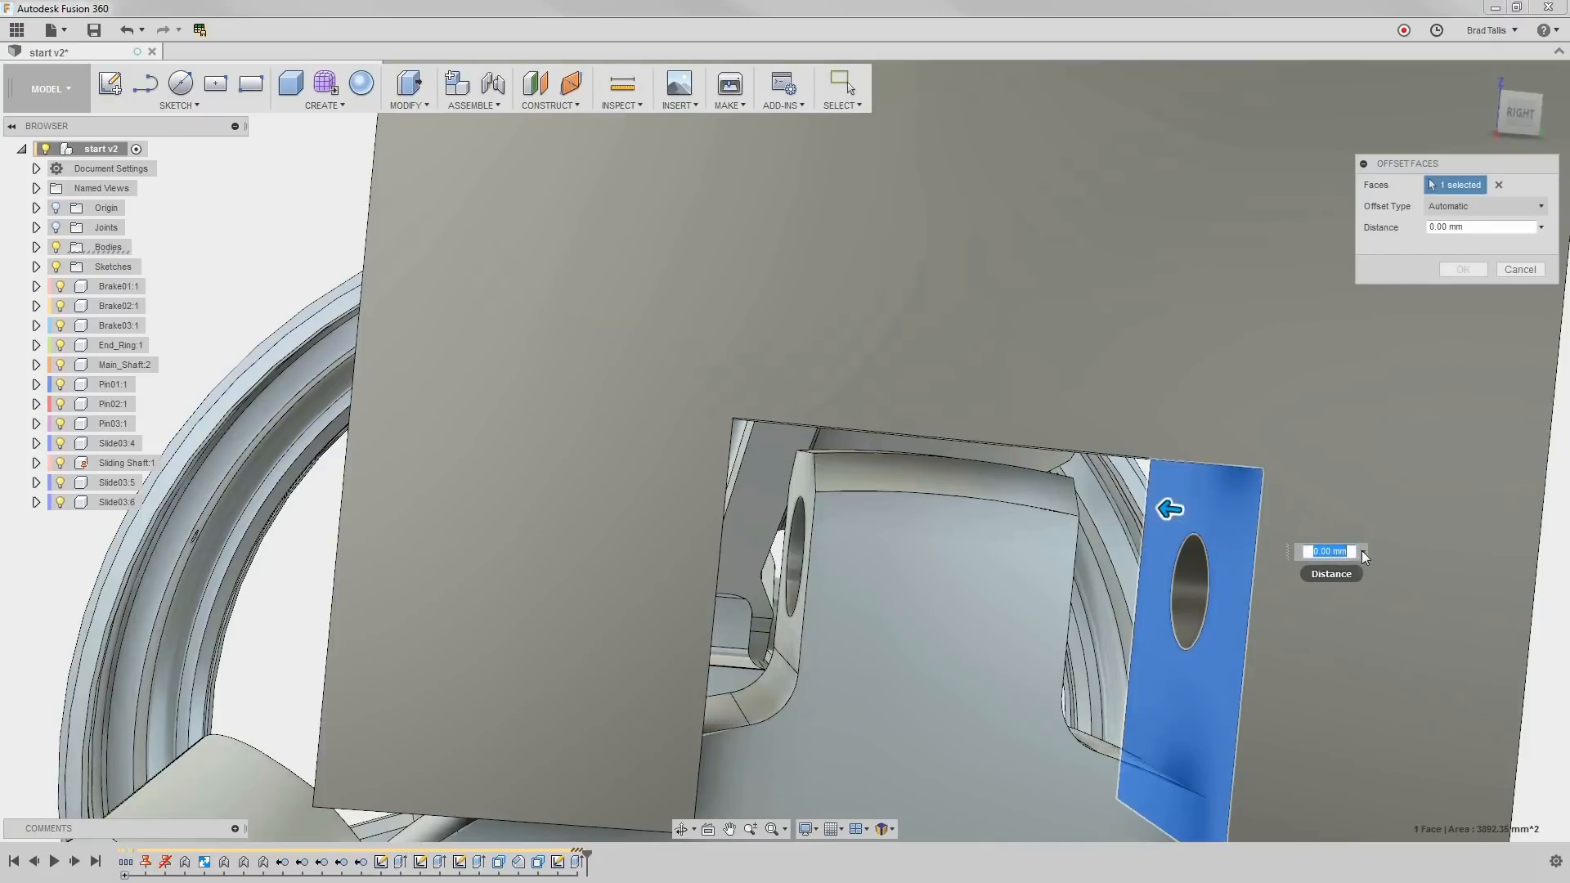
mouse_move(1341, 681)
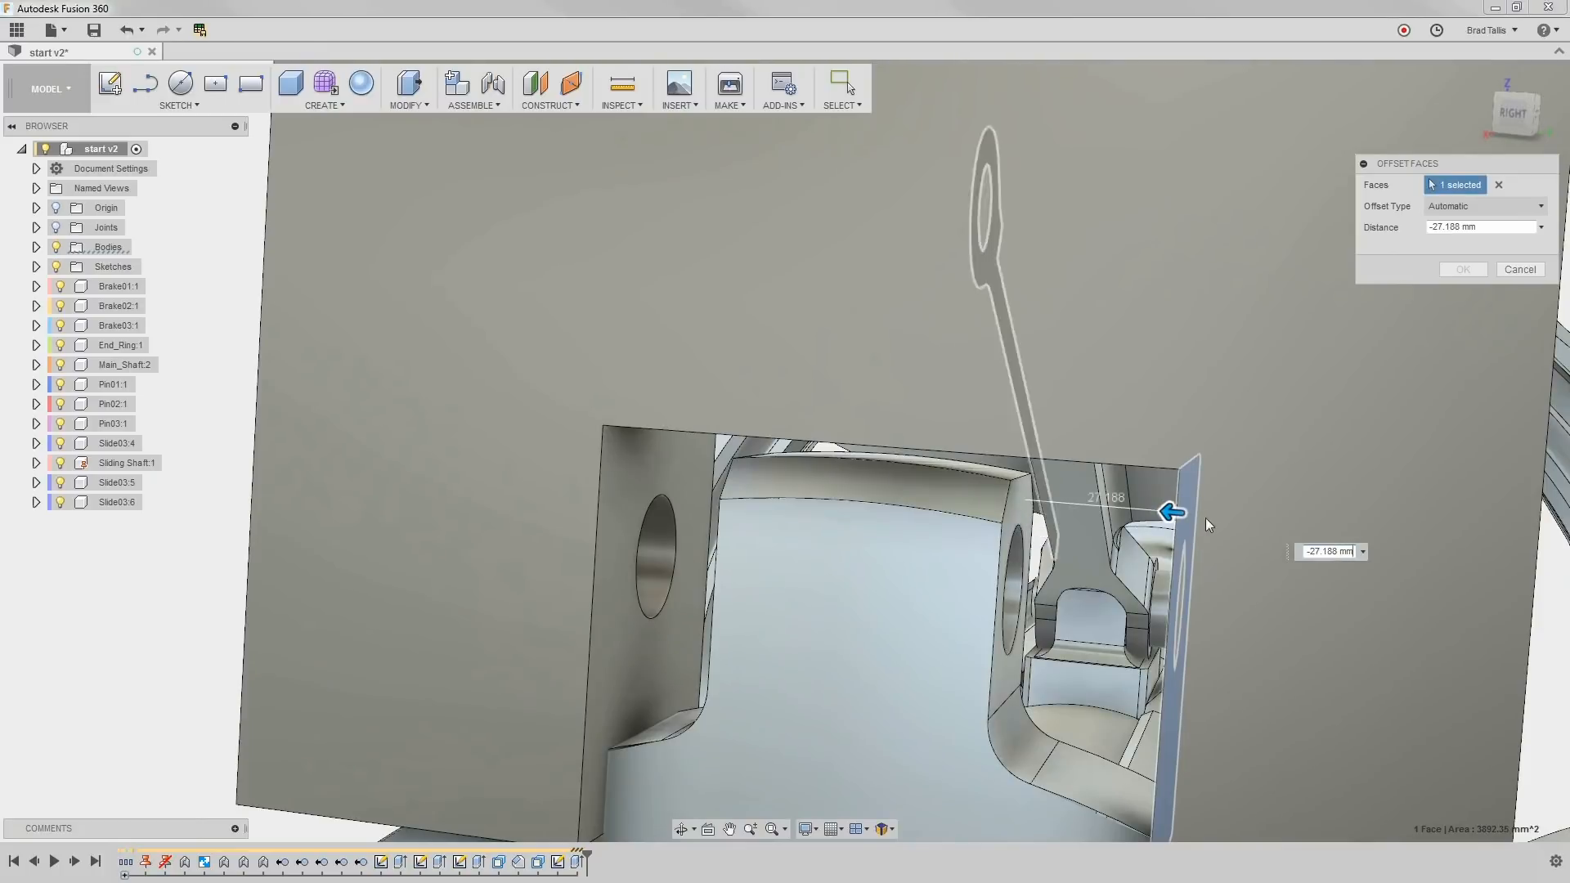
left_click(1326, 551)
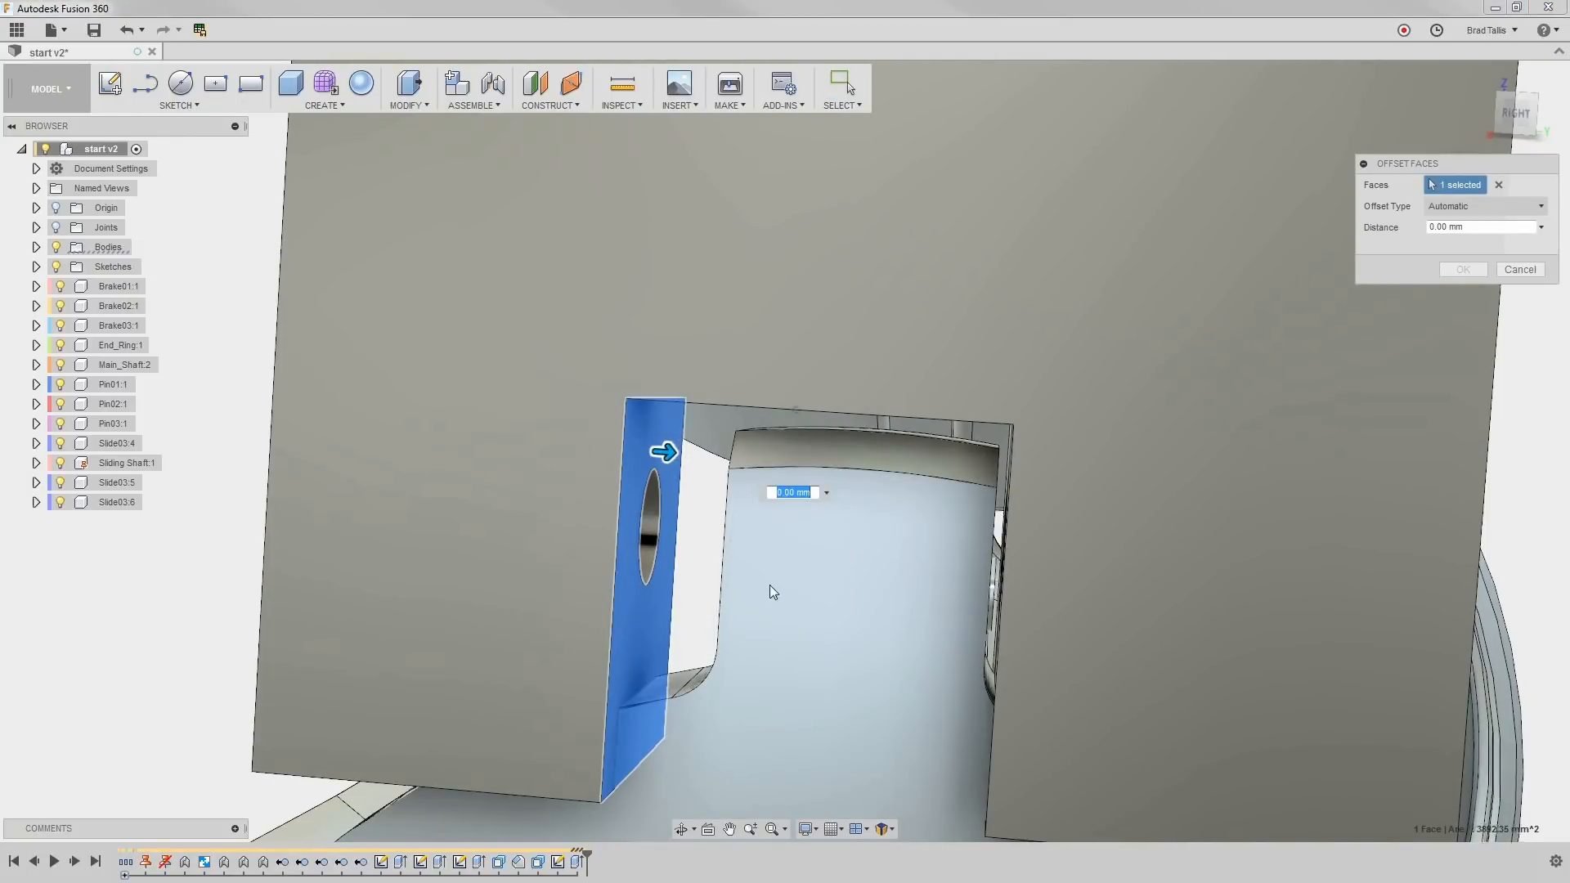
left_click_drag(664, 452, 659, 443)
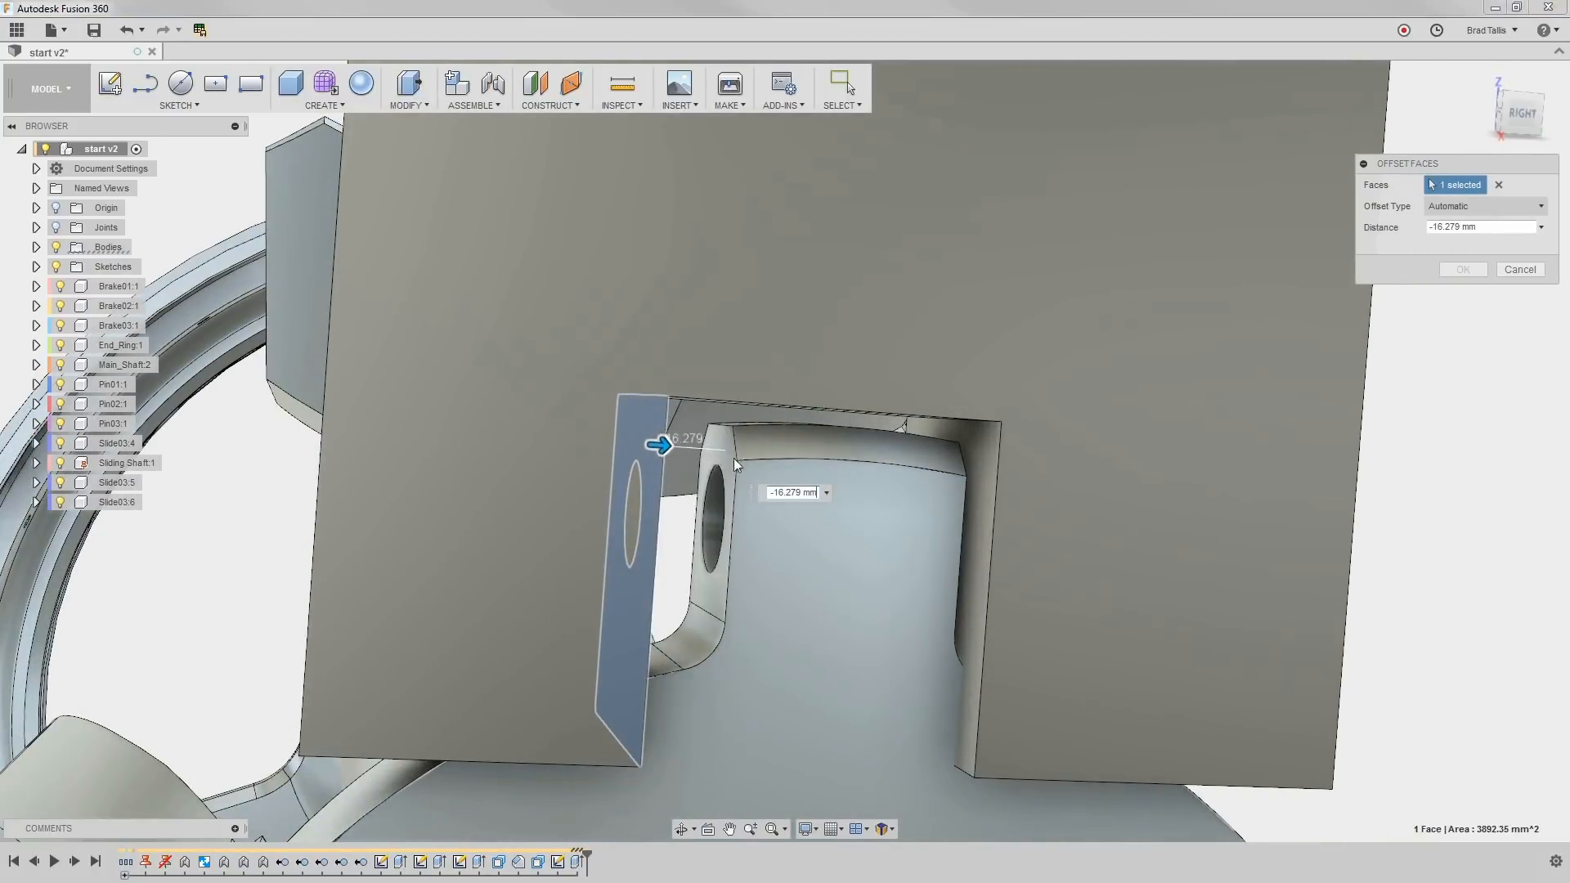
left_click(824, 492)
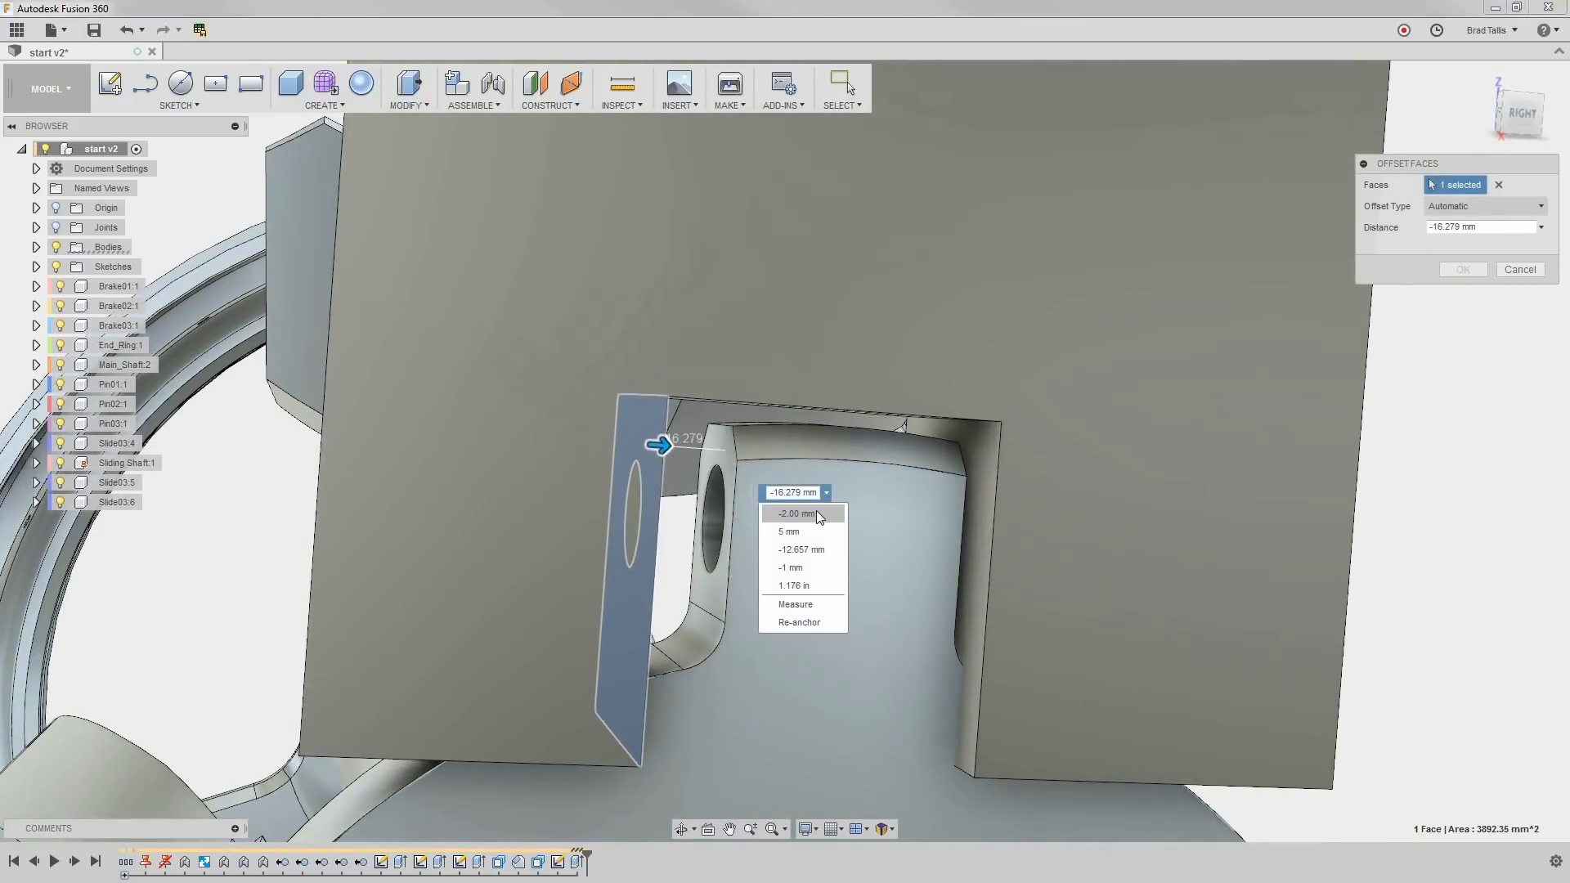
left_click(793, 512)
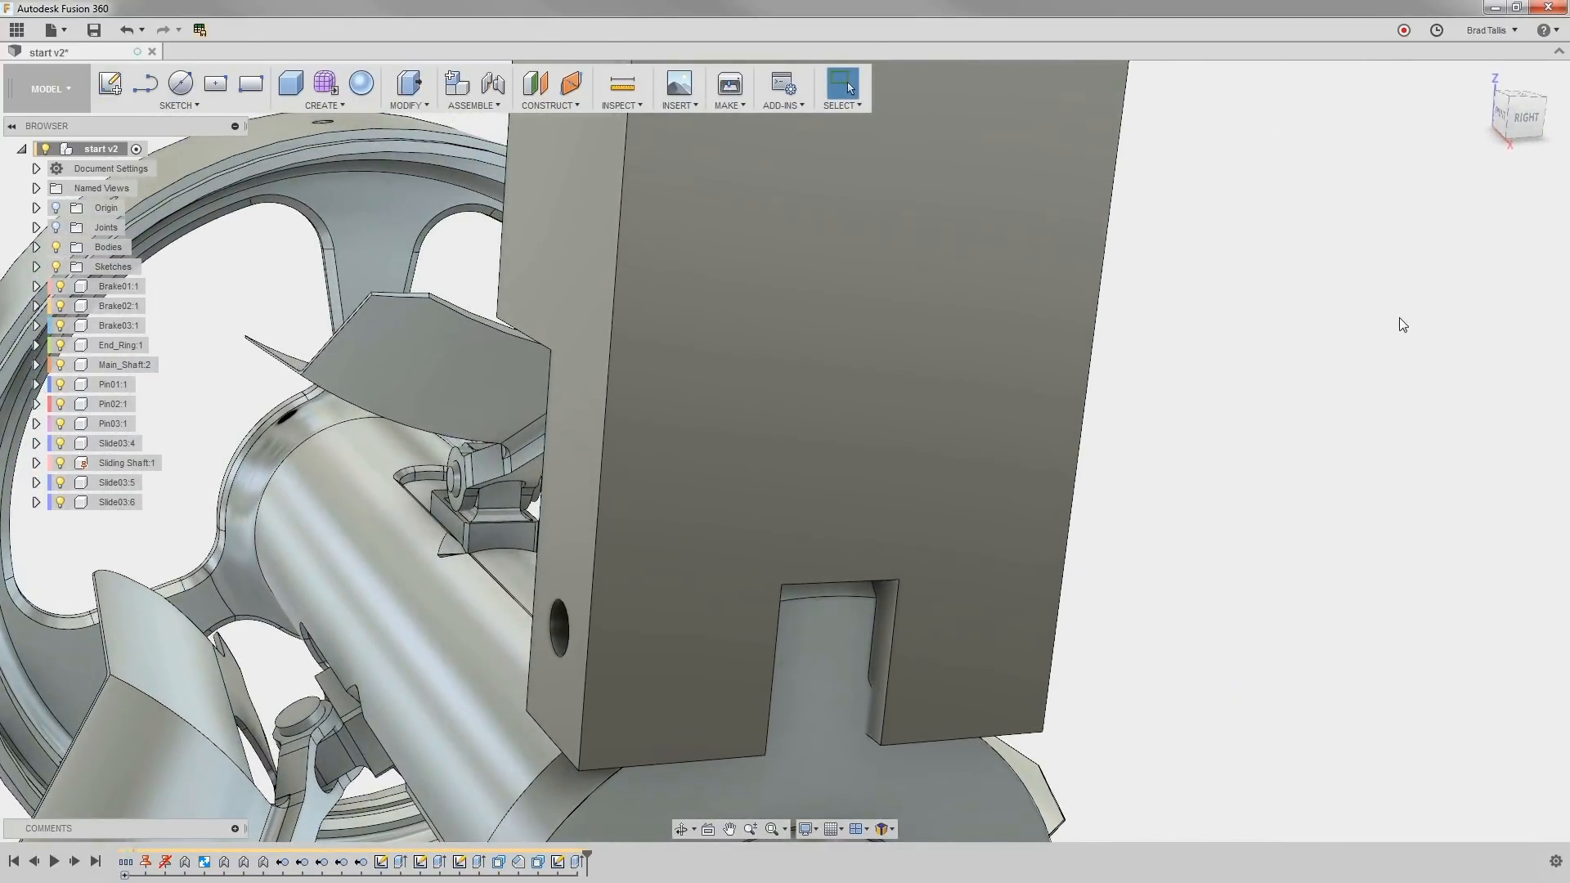
Extrude the two sketch profiles as a cut about -88.7 mm through the bracket's lower end
left_click(835, 420)
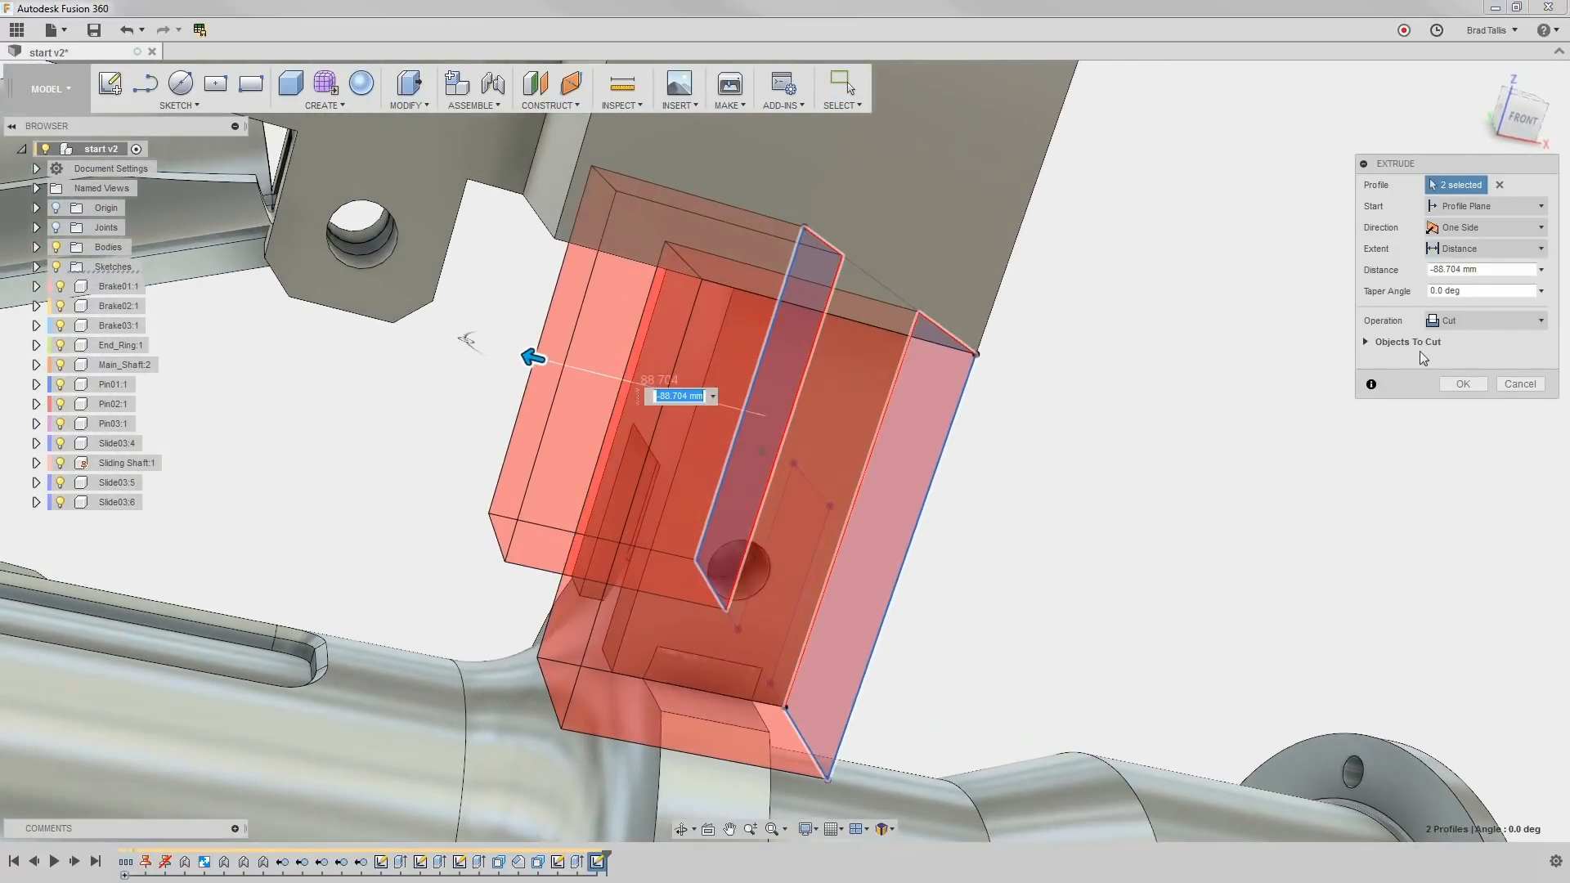
left_click(1462, 383)
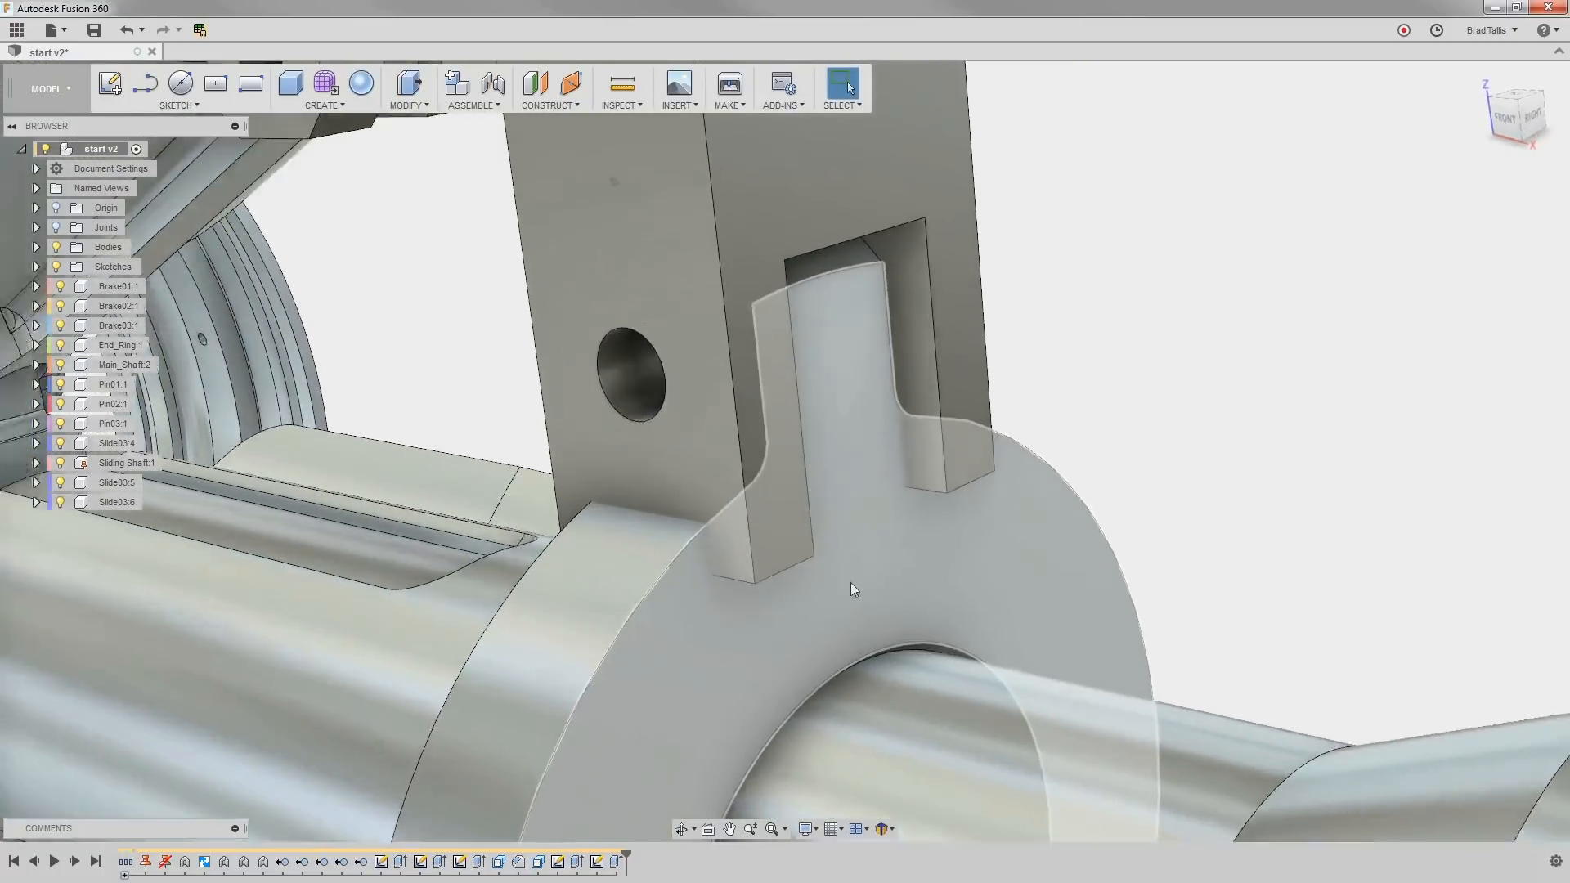
Fillet the bottom edges of both bracket legs and the lug edge at 12 mm
right_click(850, 589)
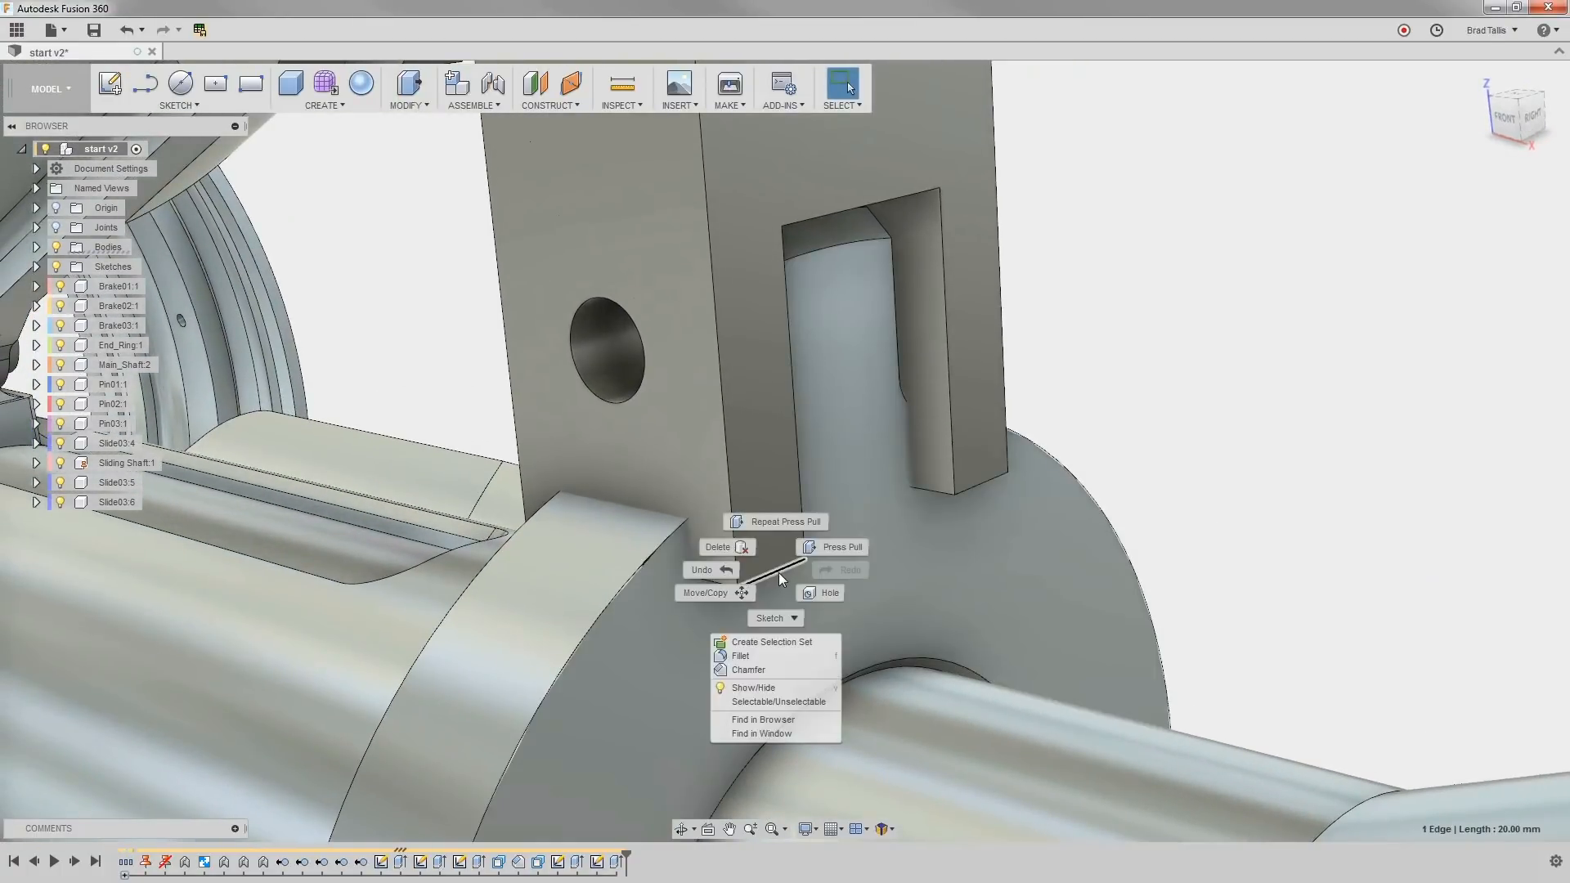
left_click(739, 655)
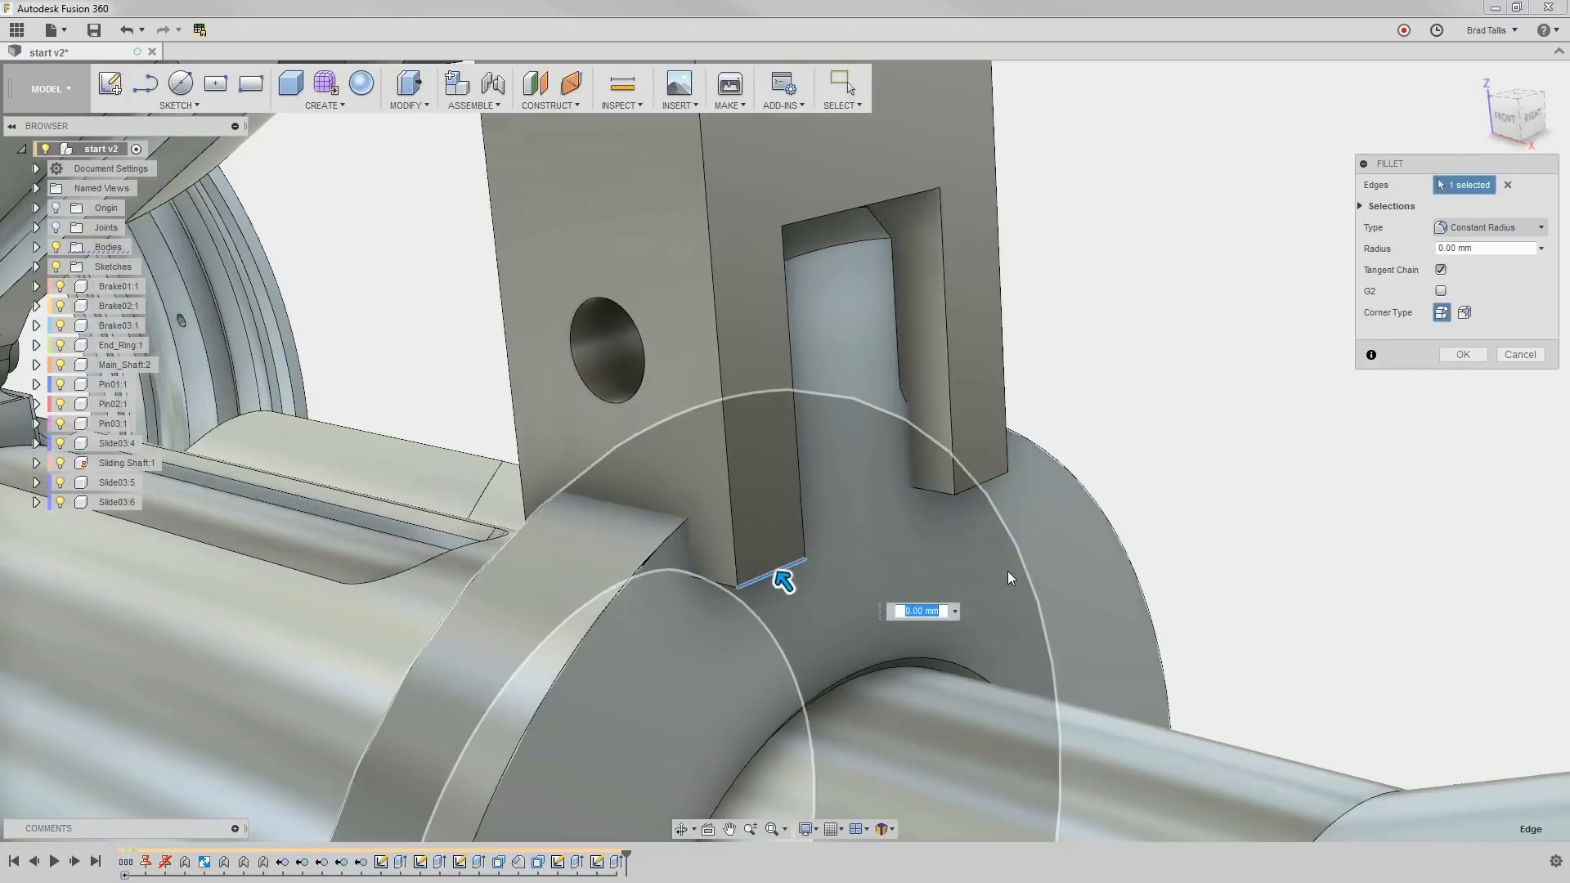
type("12")
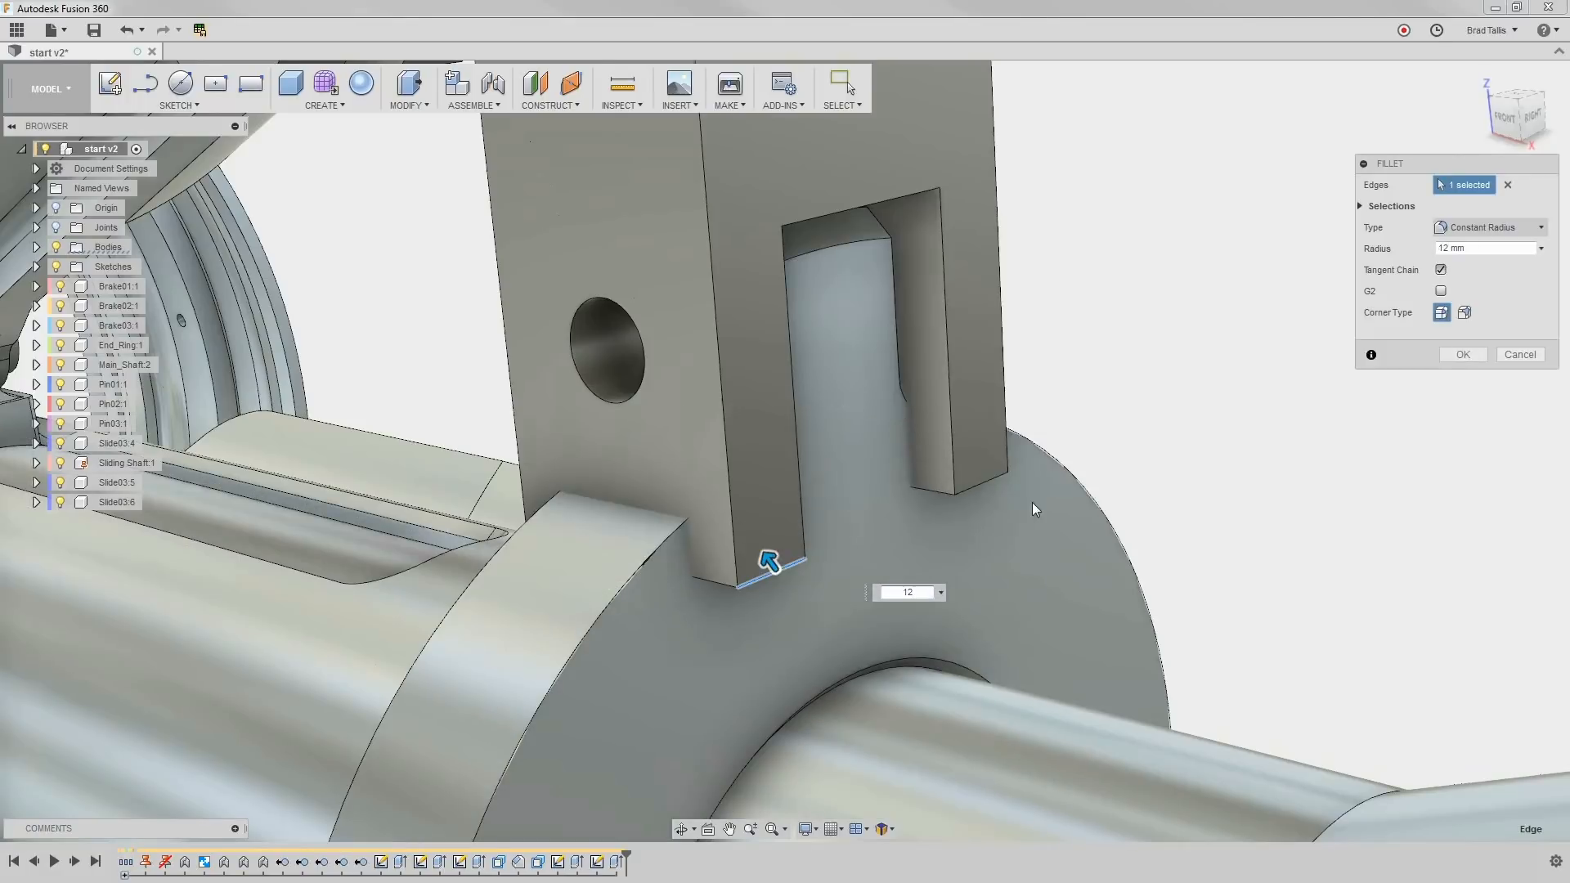
left_click(961, 481)
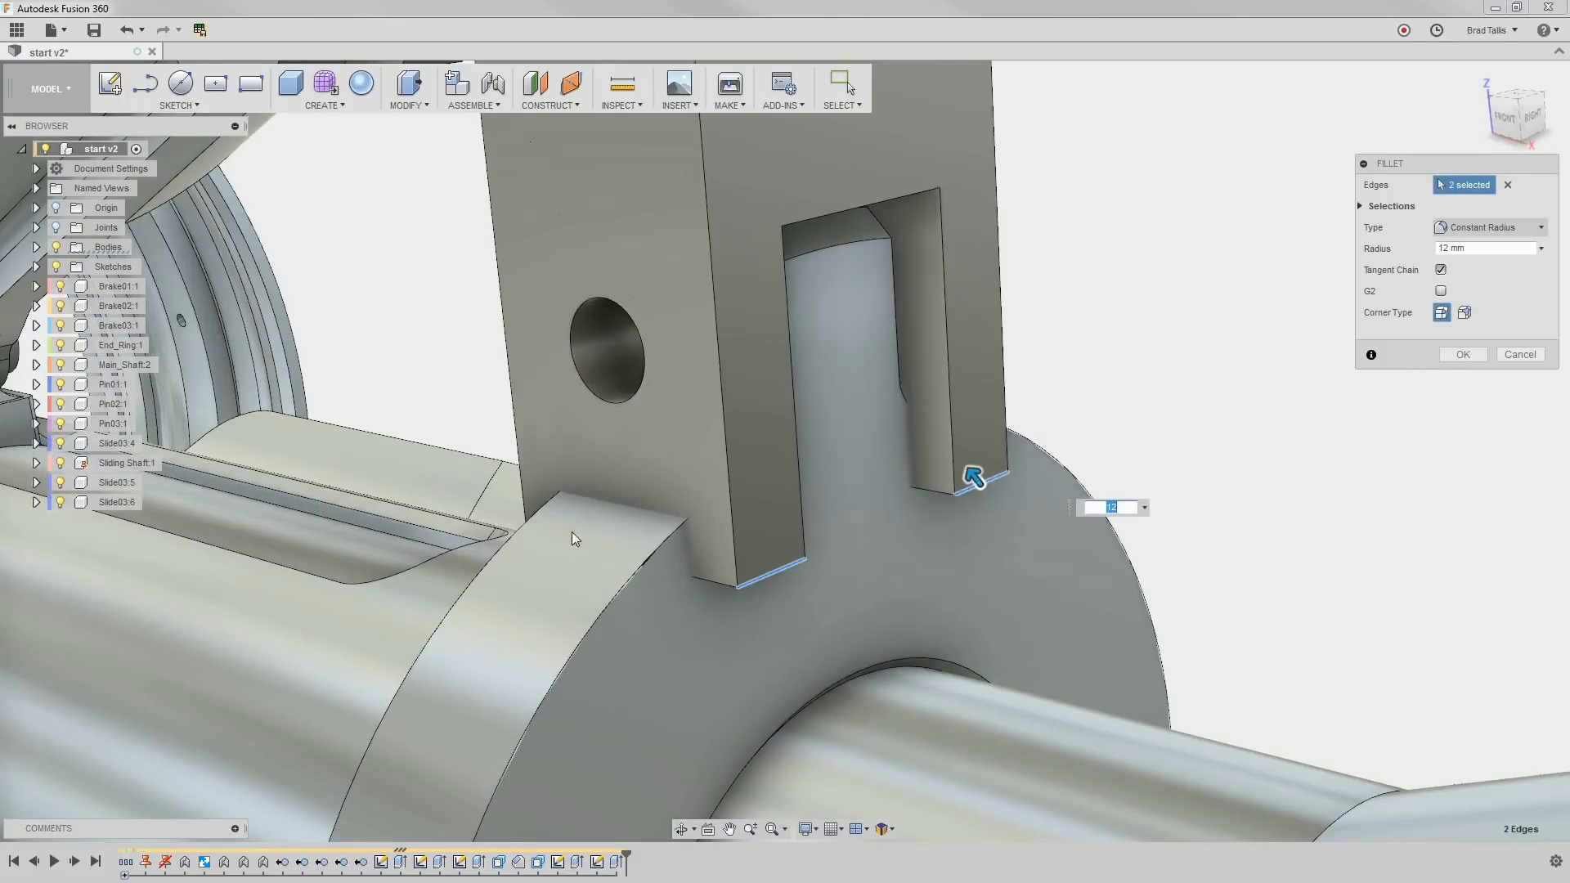
left_click(581, 513)
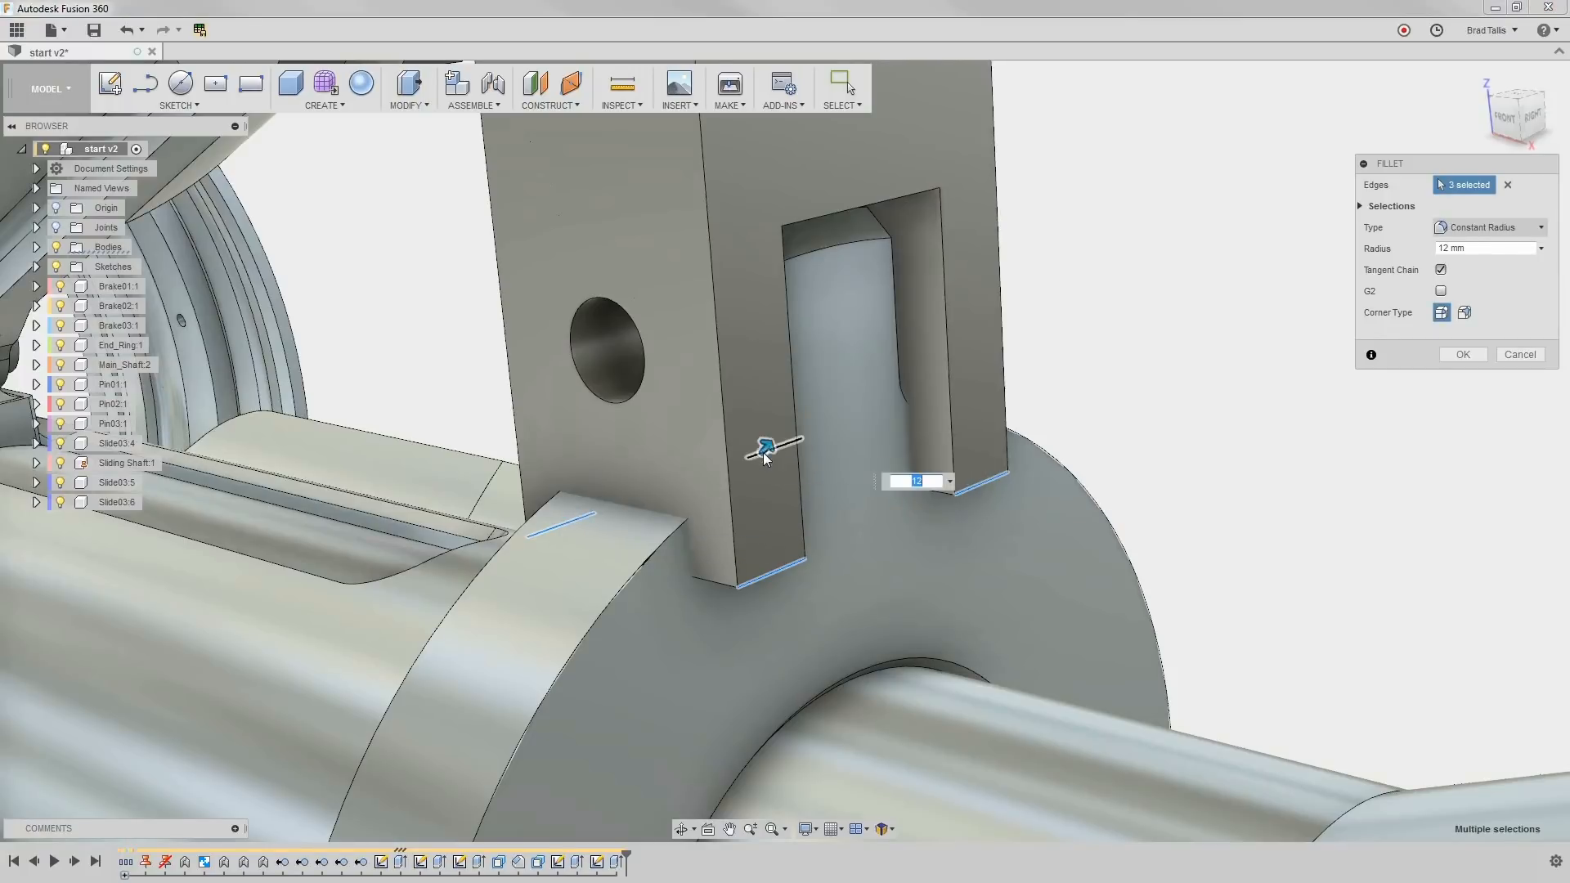
left_click(1462, 353)
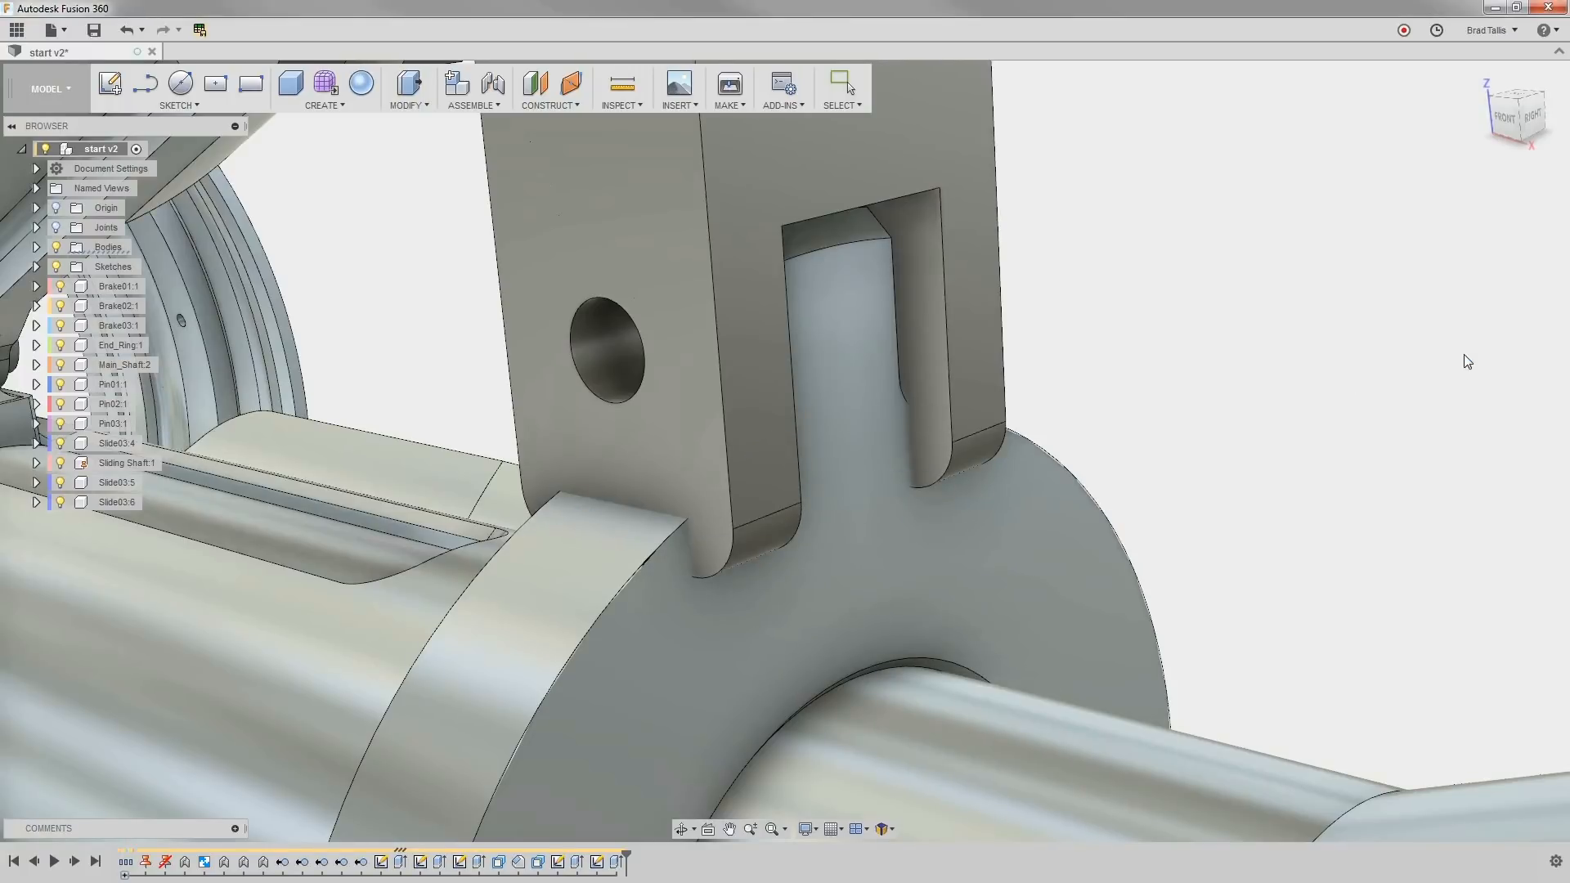
Run a Section Analysis with the plane dragged about -40.3 mm through the bracket, pin and hub
left_click(842, 83)
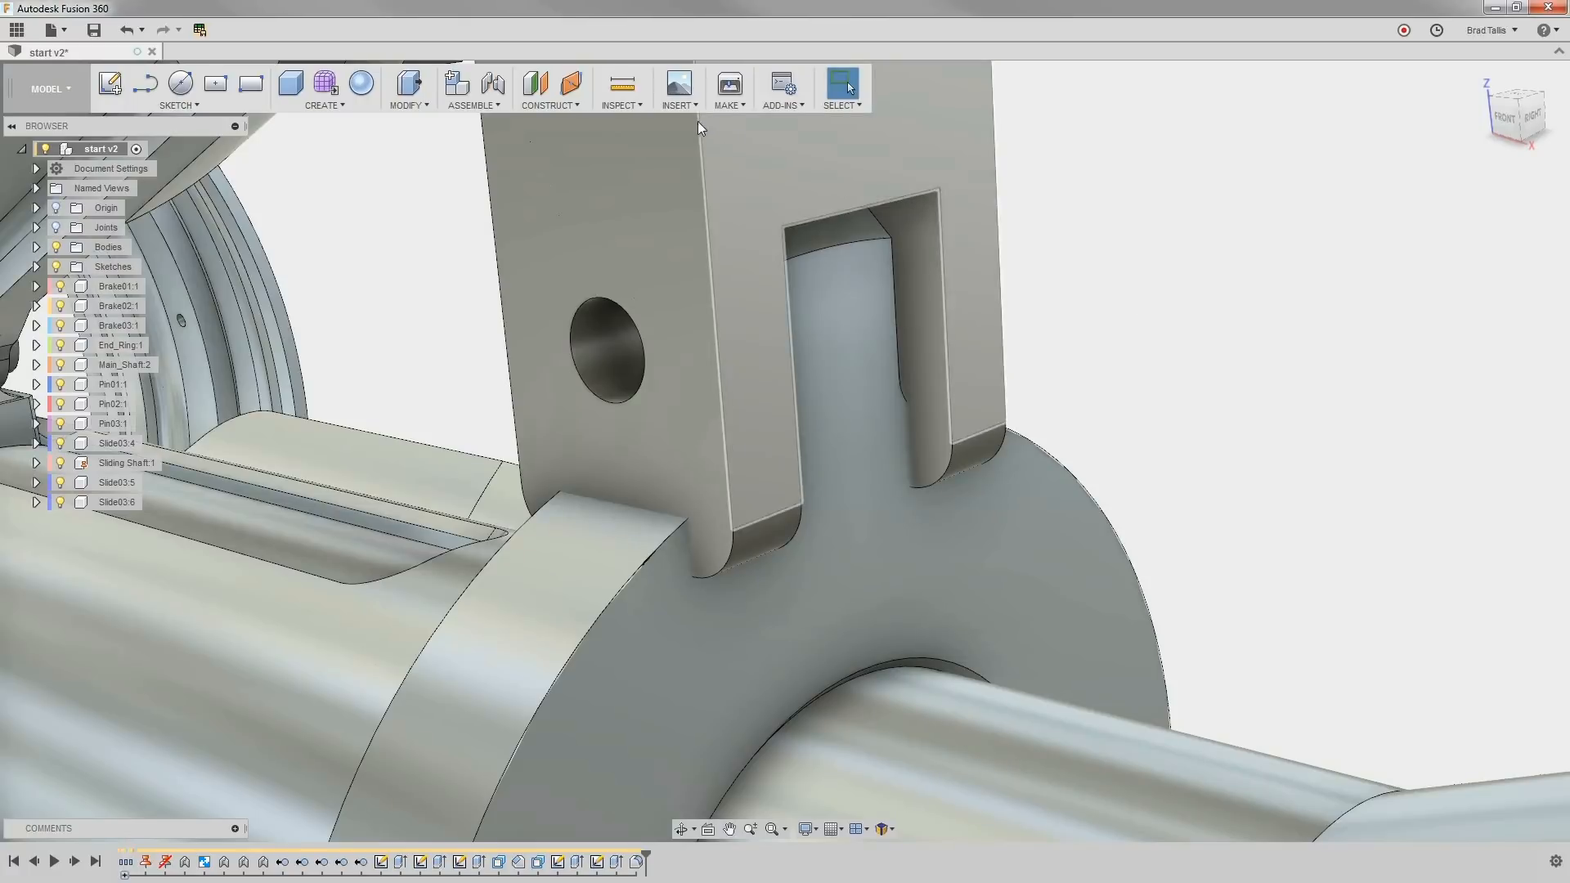
left_click(621, 88)
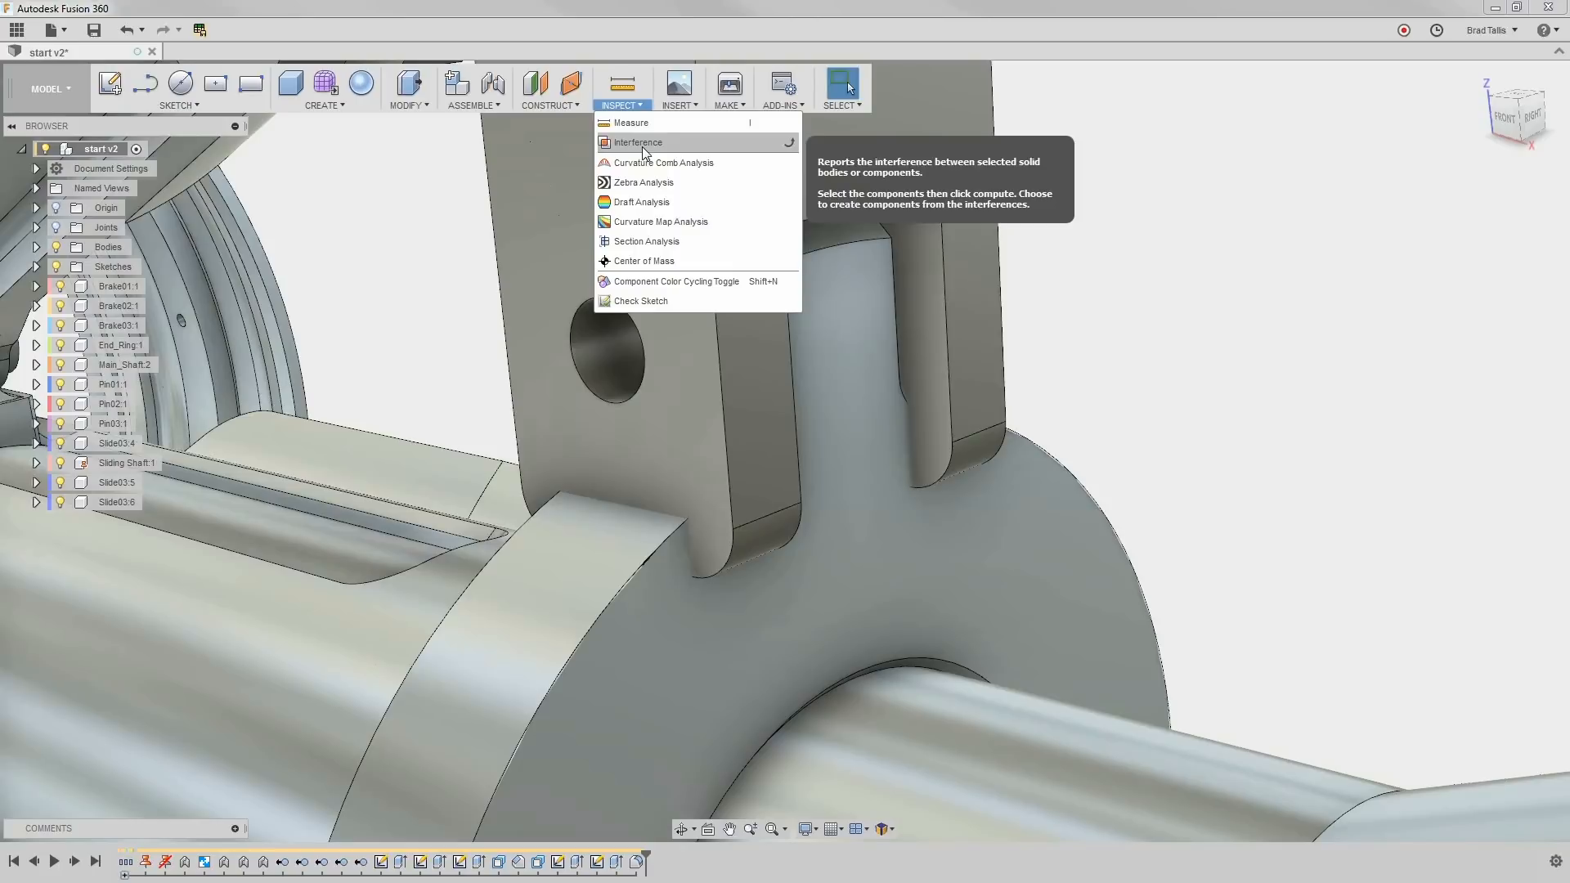
left_click(644, 247)
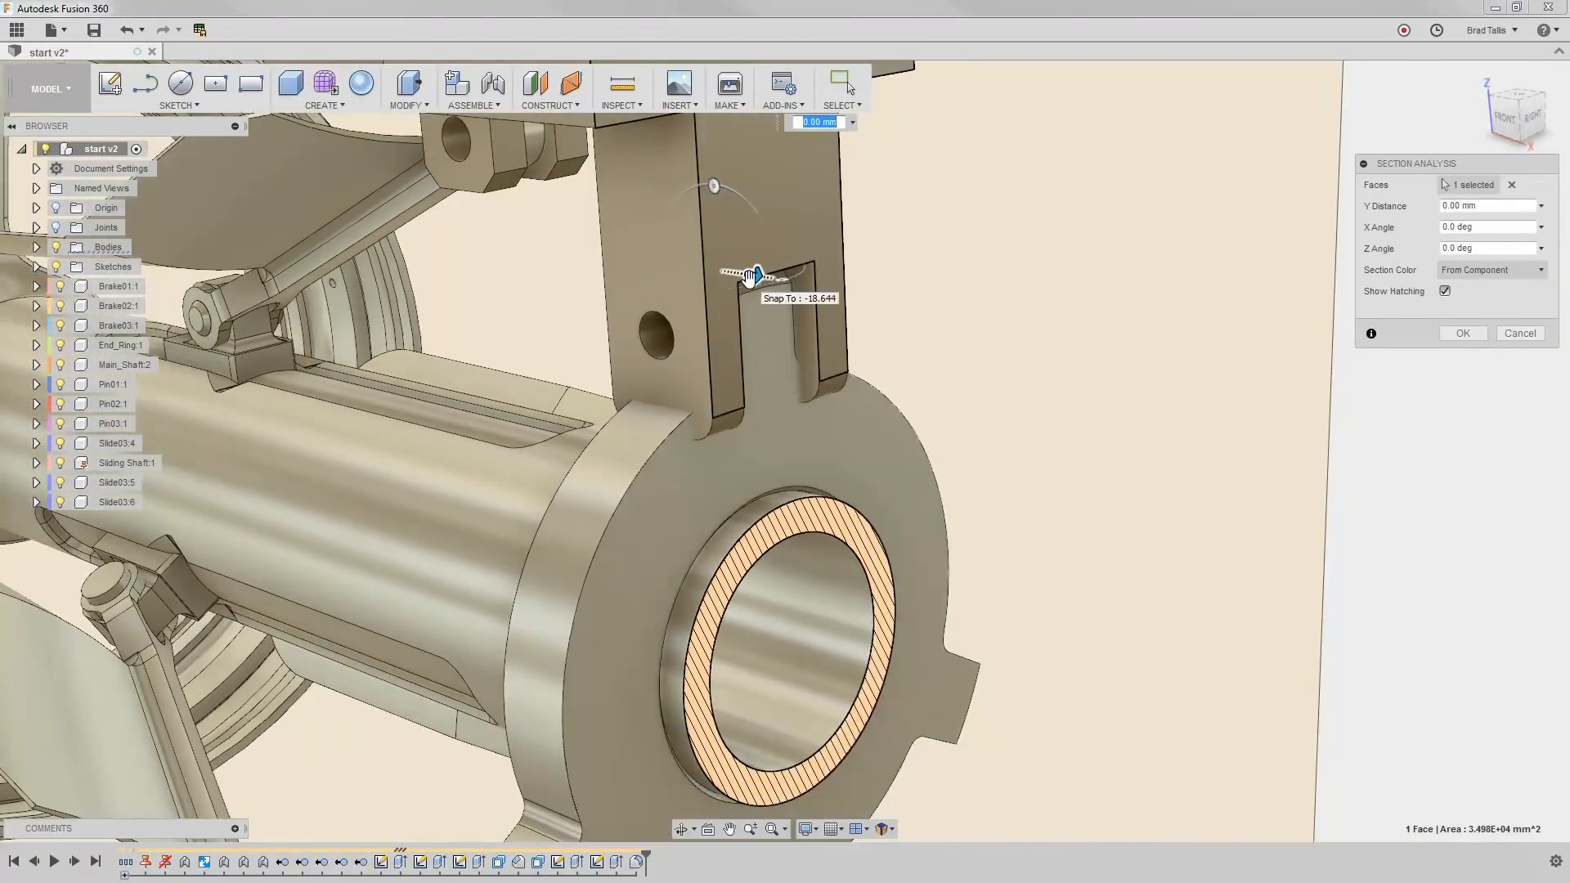
left_click_drag(755, 273, 686, 264)
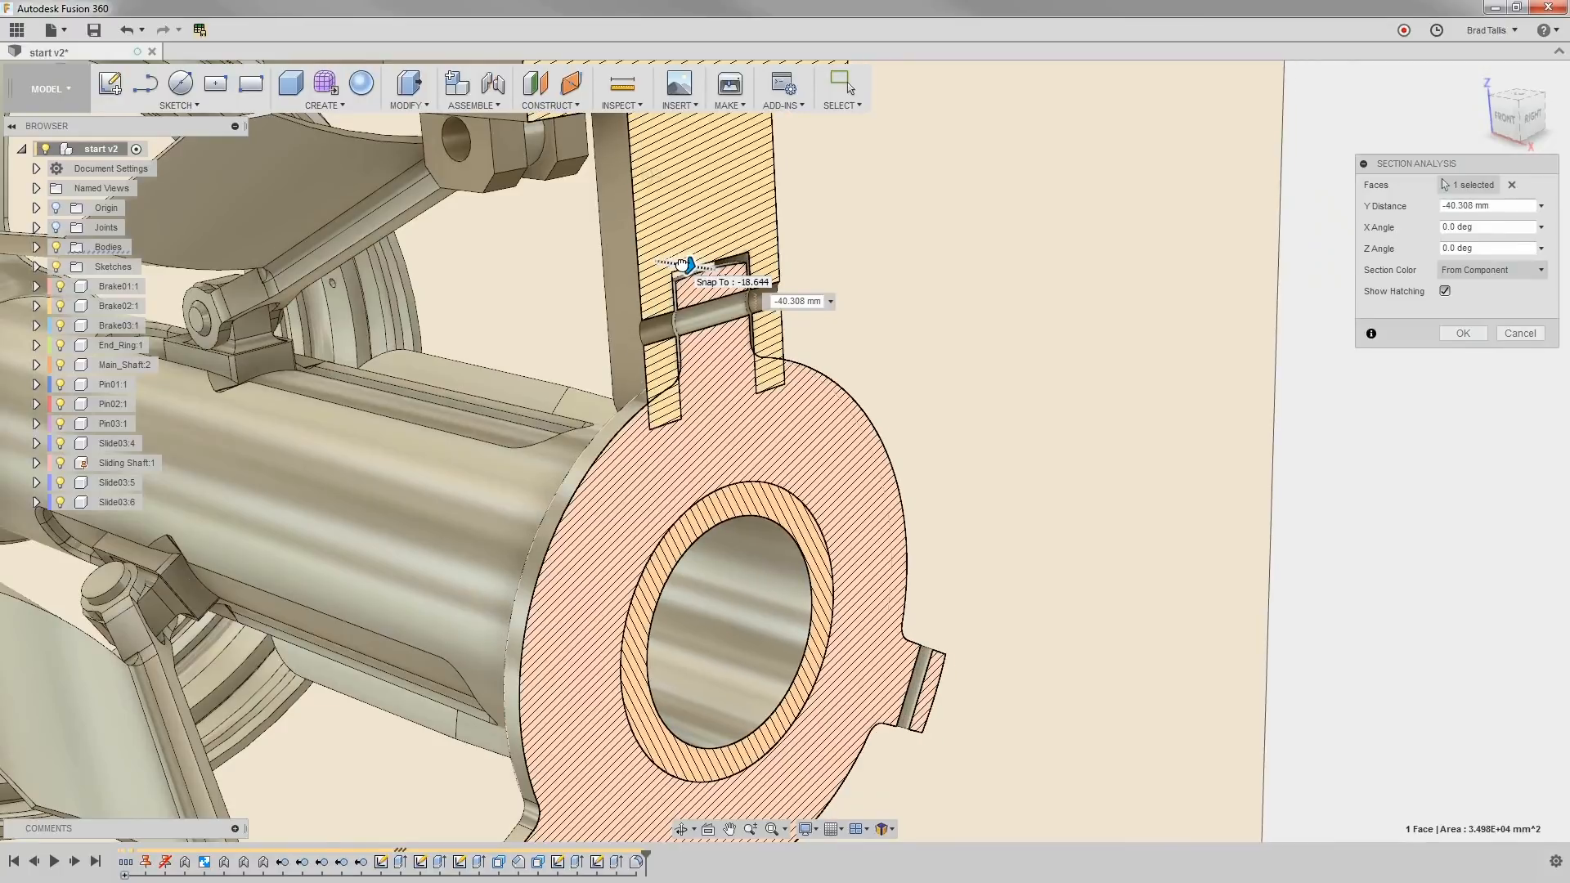
left_click_drag(685, 265, 701, 265)
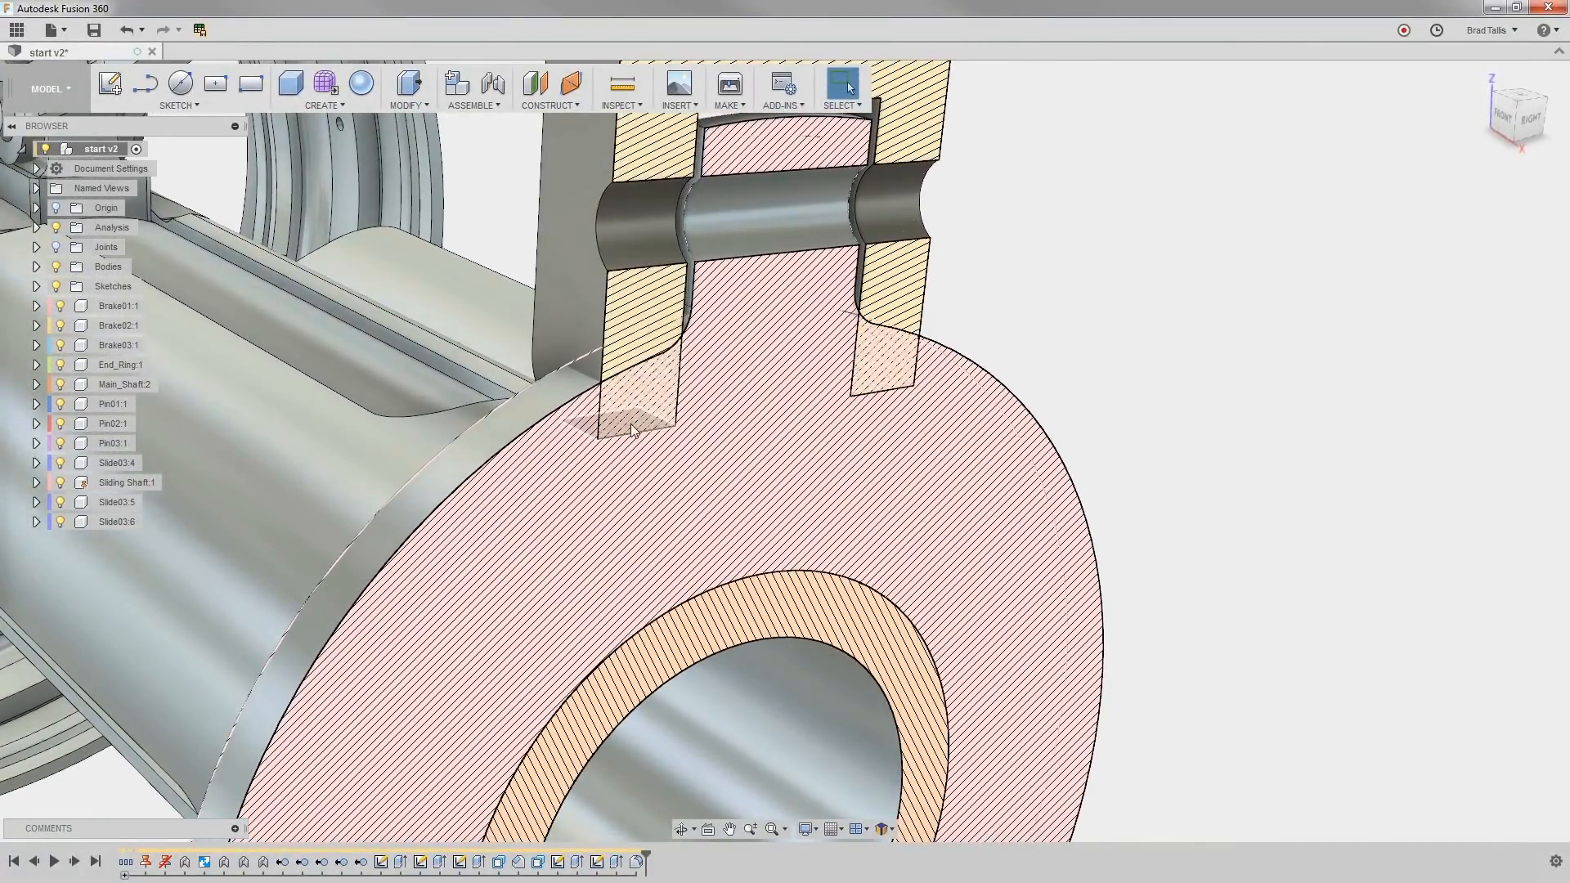
Offset both legs' bottom faces about -17.9 mm so they clear the hub
right_click(632, 430)
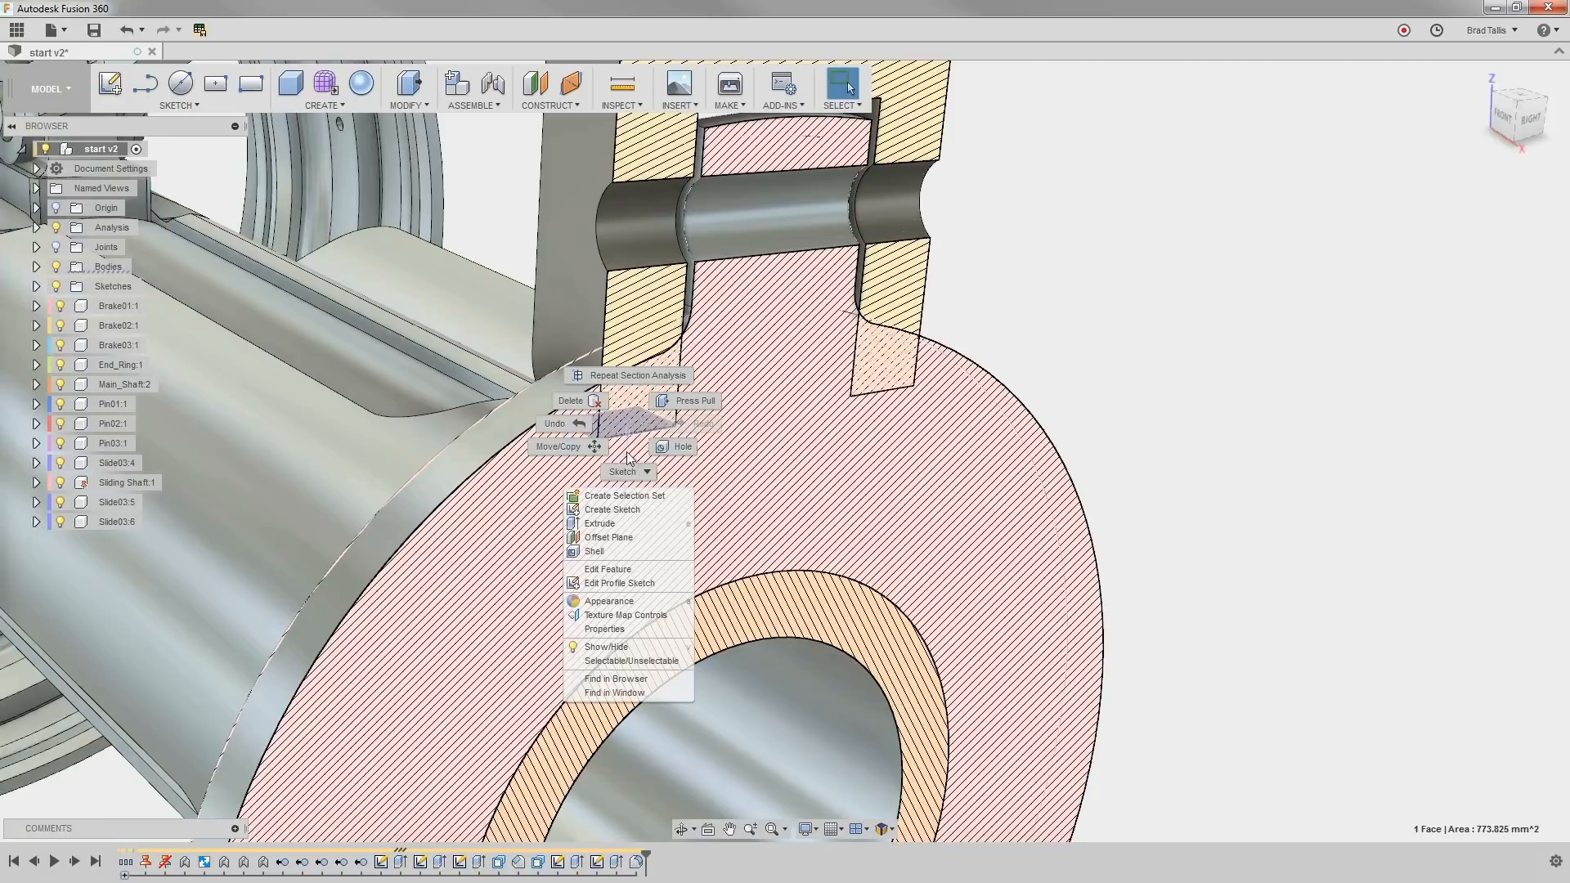
left_click(601, 538)
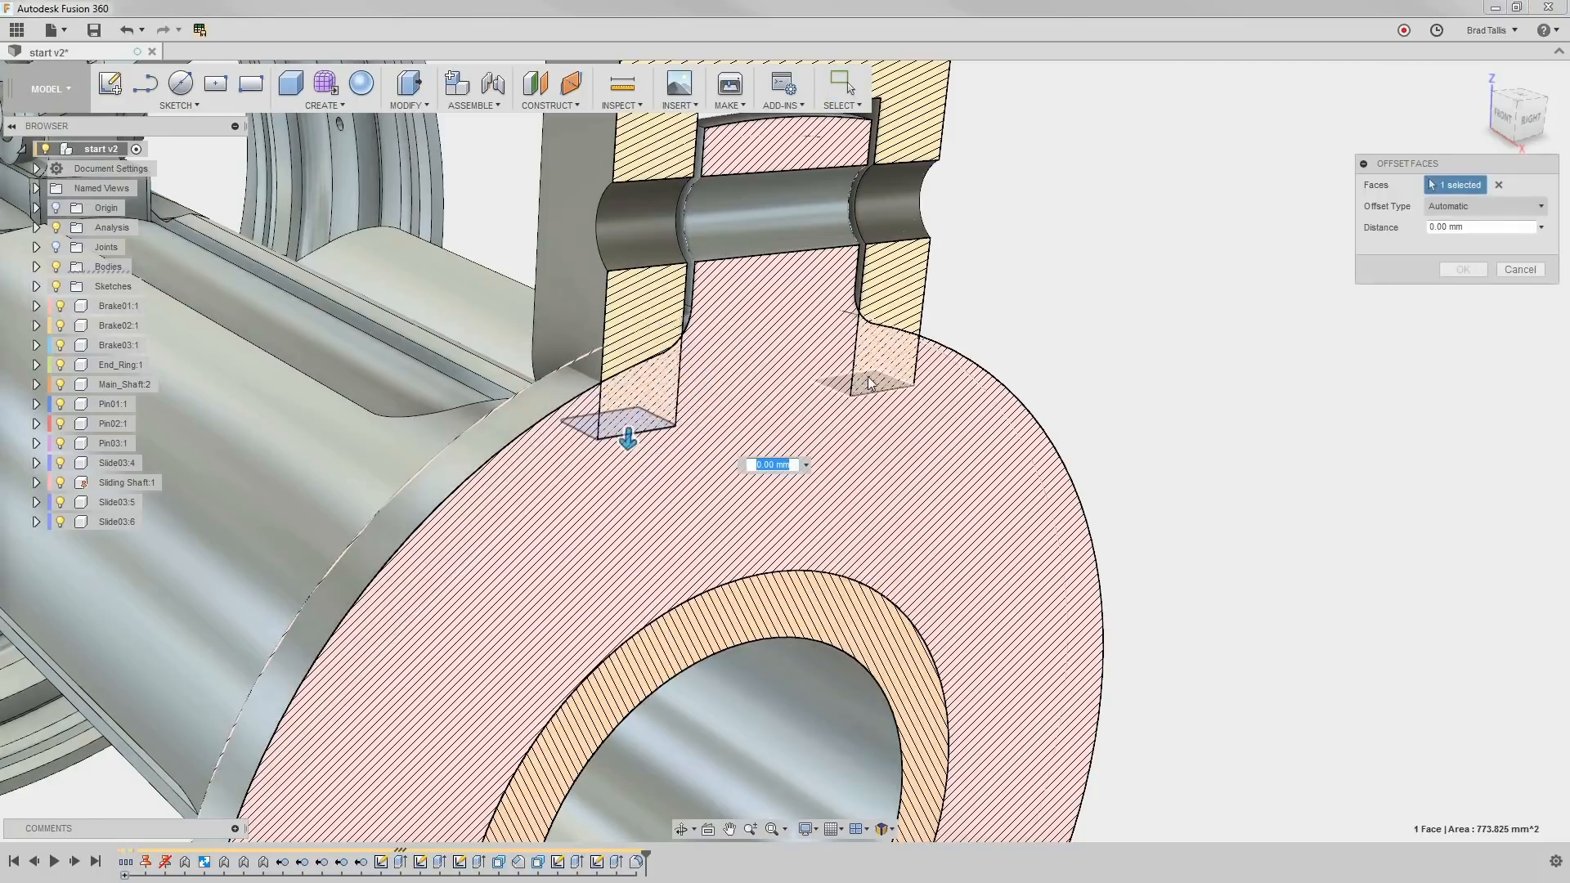
left_click(866, 386)
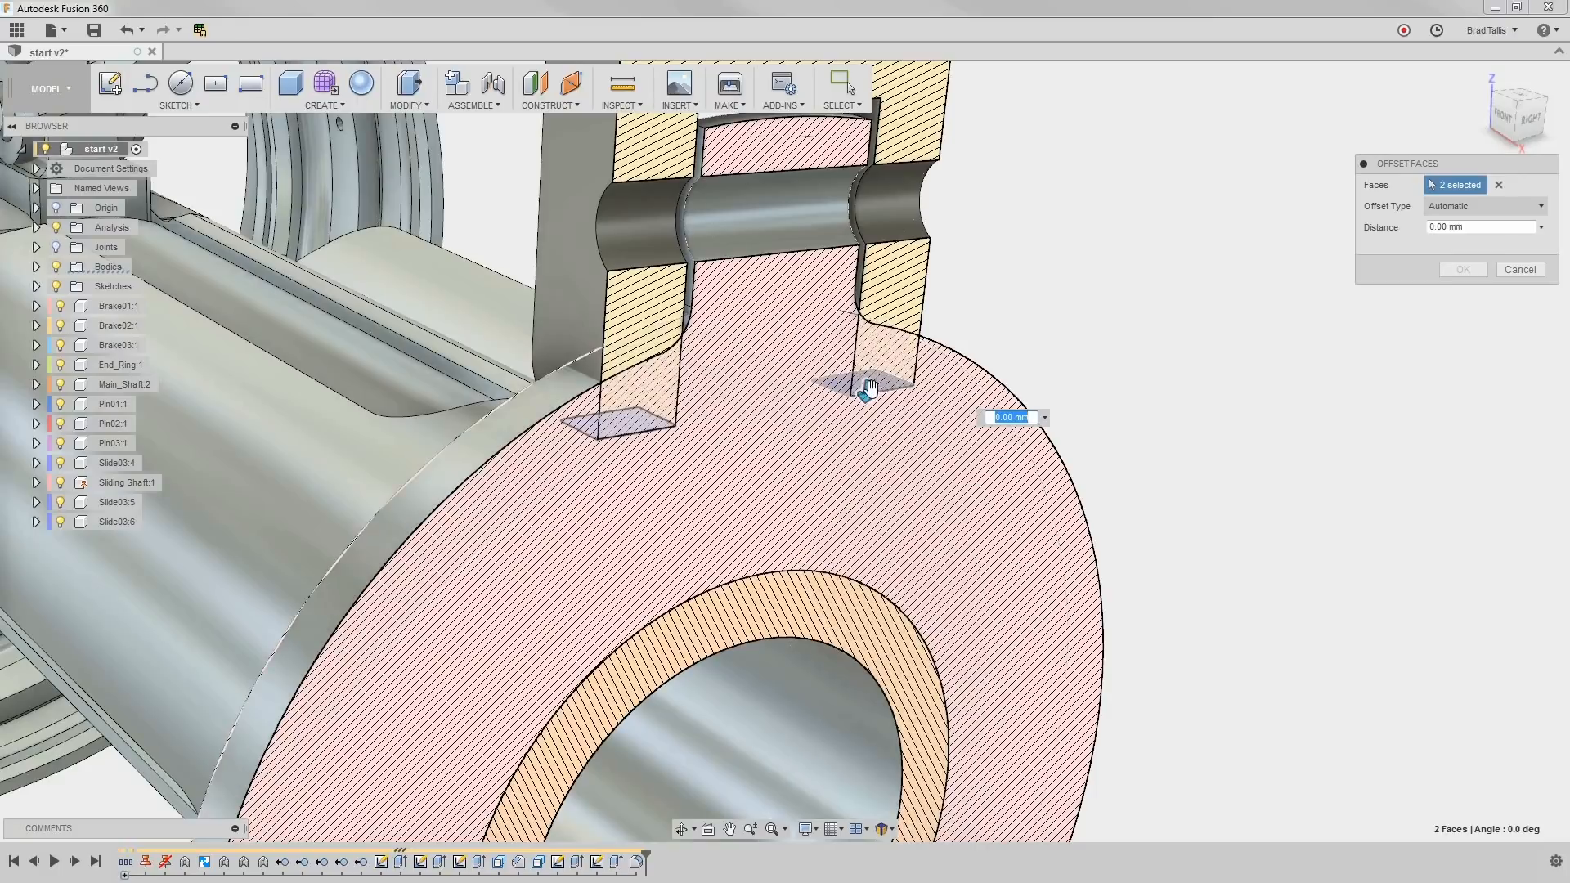
left_click_drag(869, 389, 879, 279)
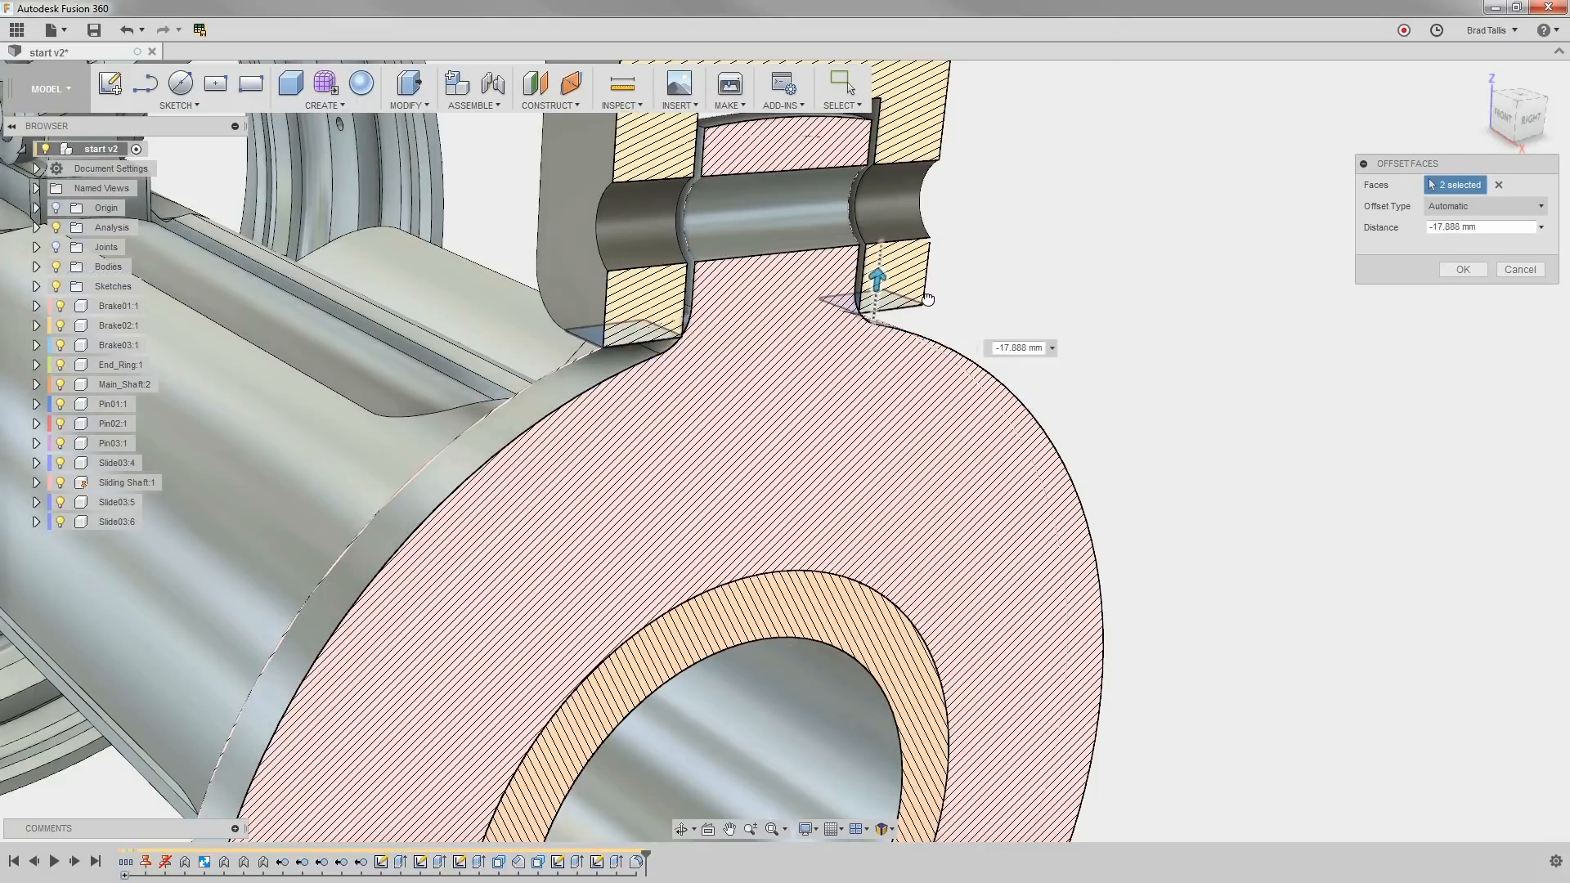
left_click_drag(878, 278, 878, 262)
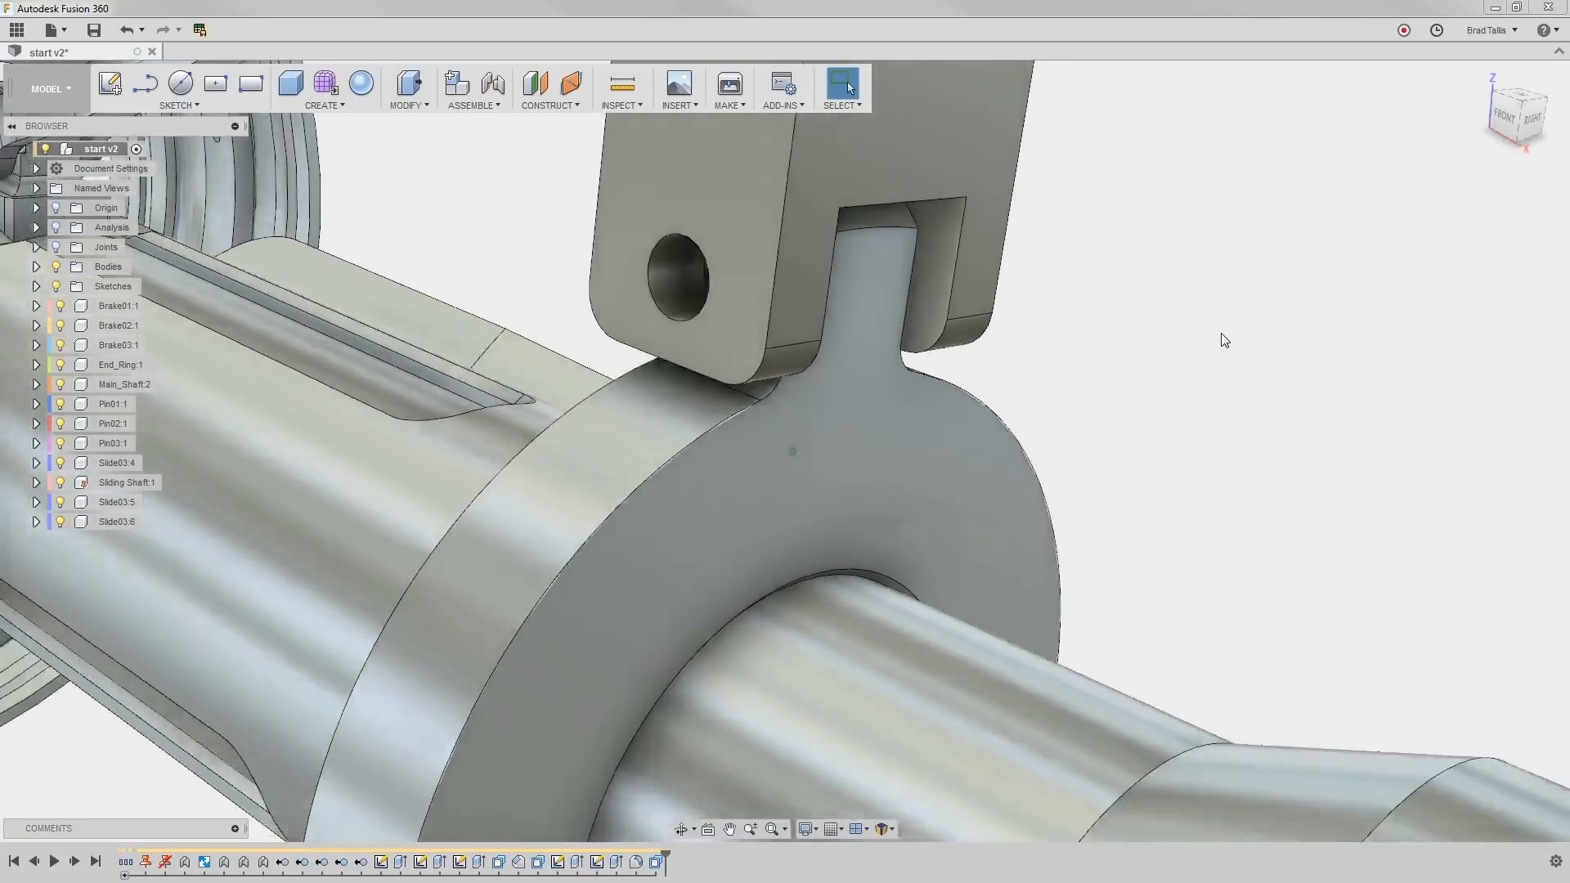
right_click(740, 301)
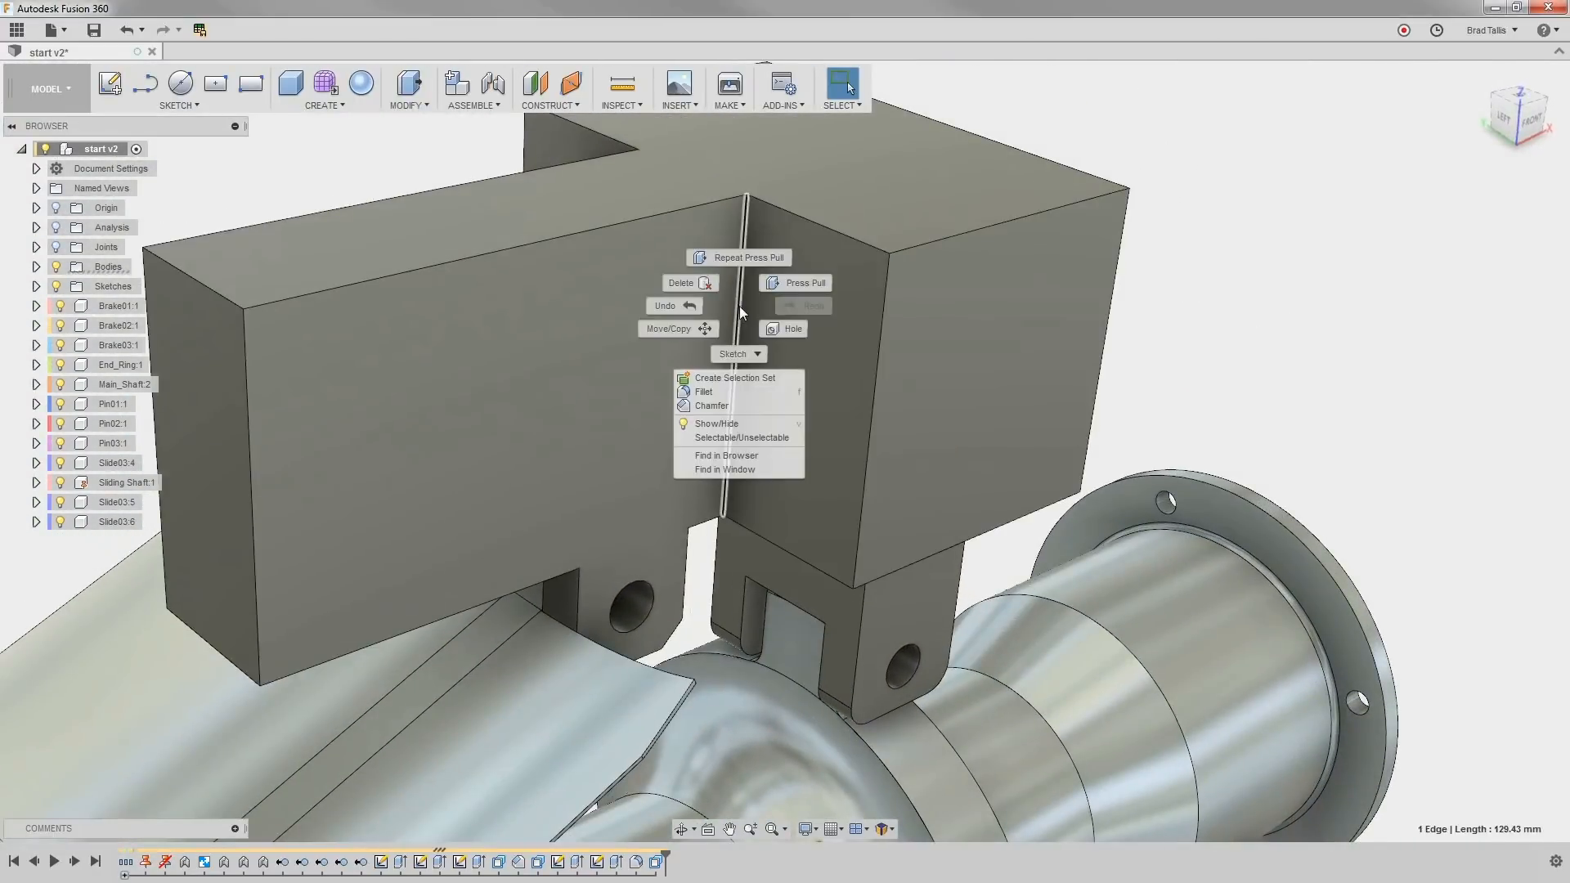
left_click(703, 390)
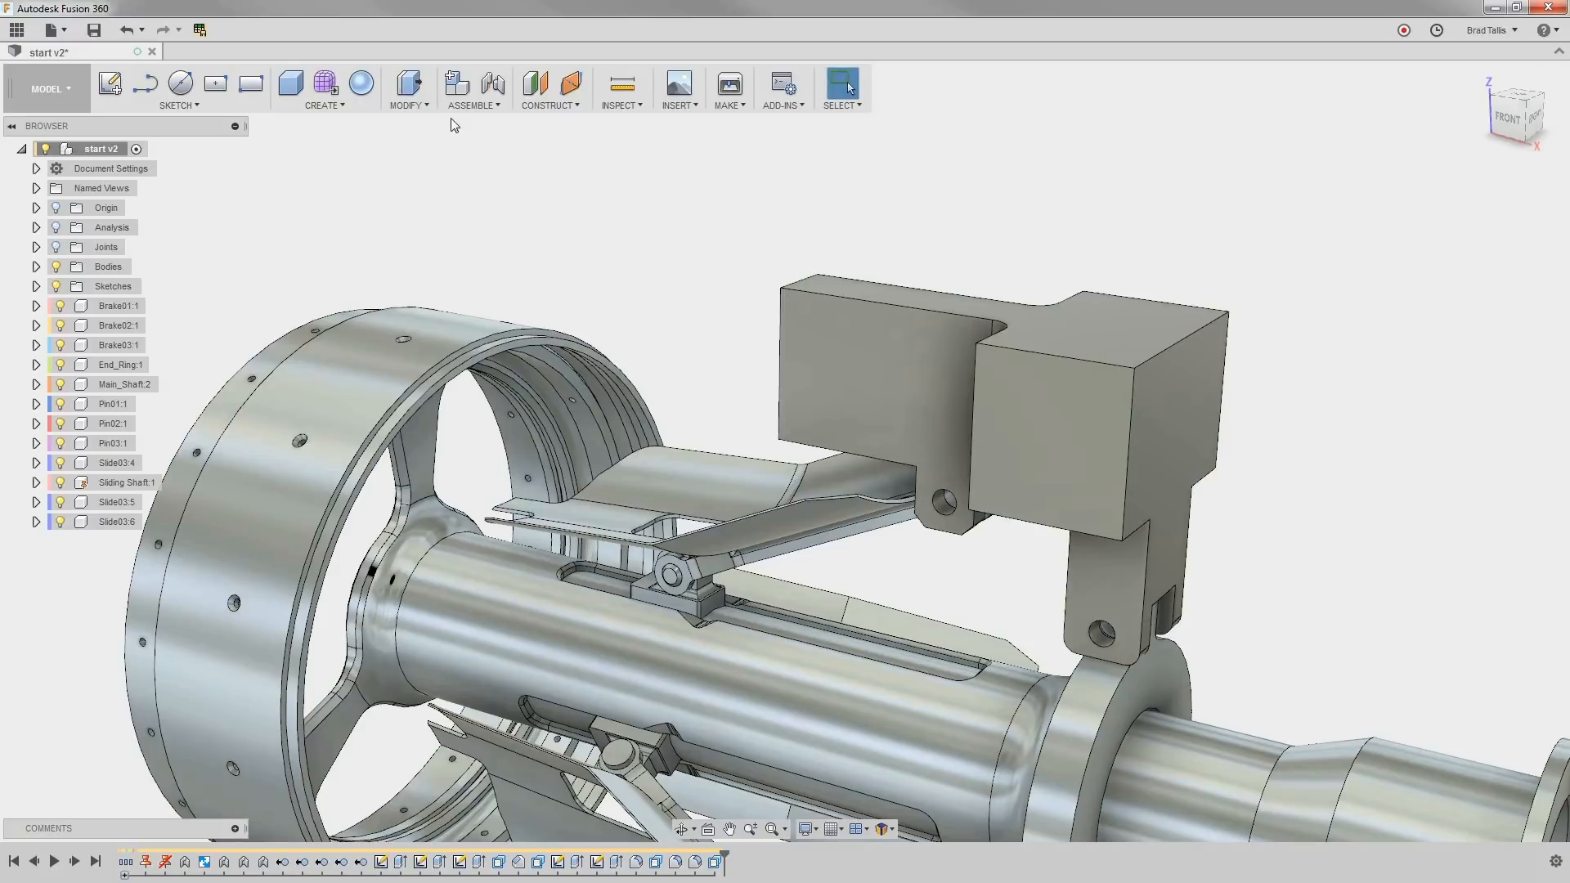
Split the bracket along the chosen face and delete the upper body, Body10
left_click(407, 88)
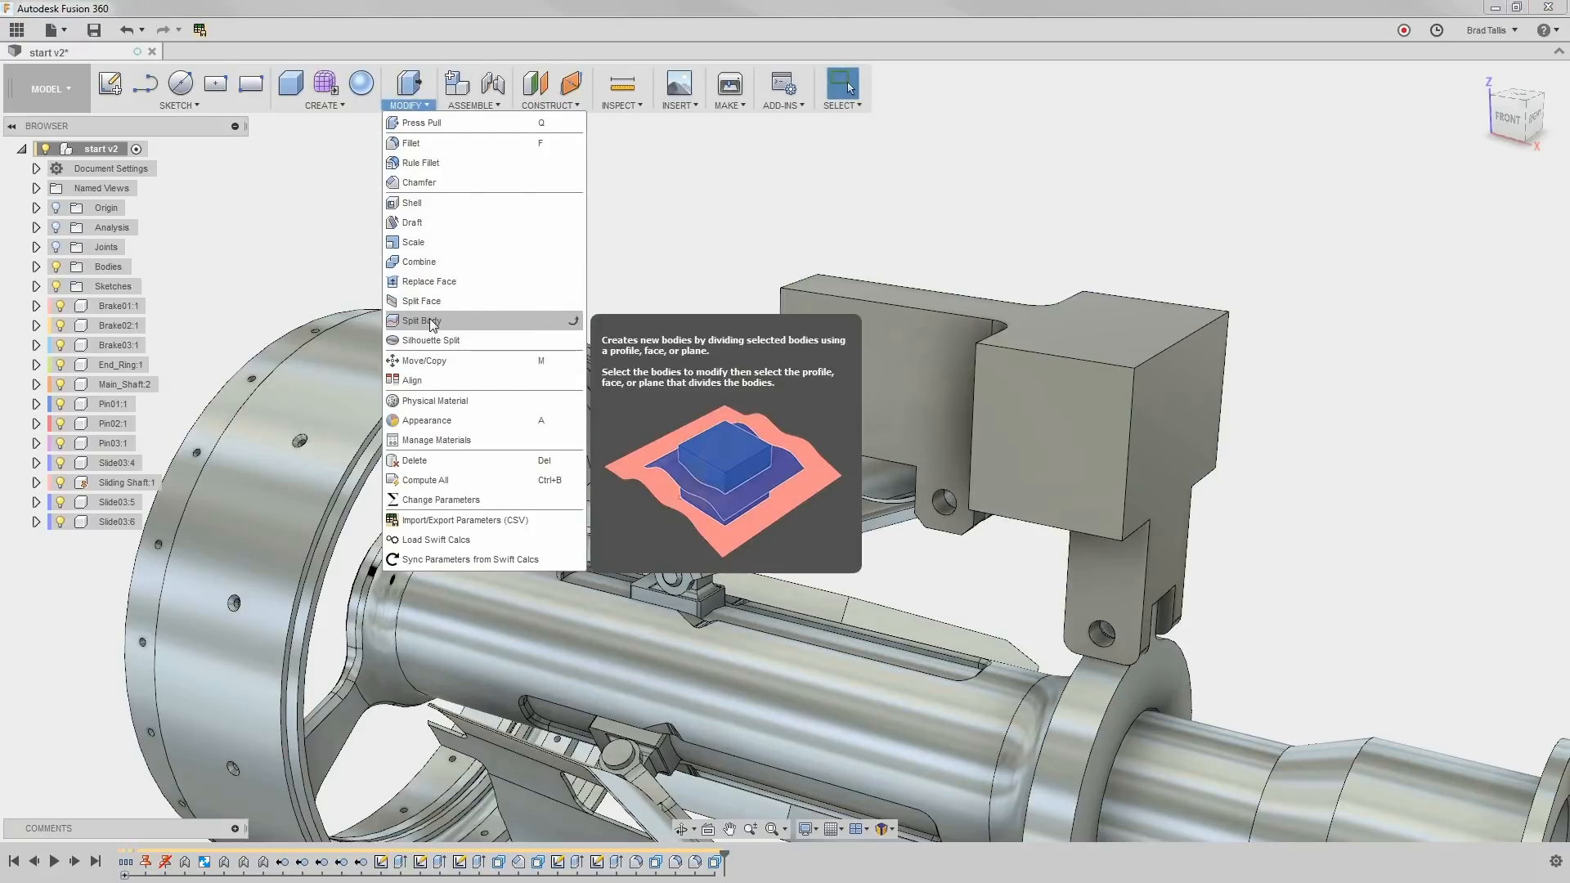
left_click(420, 321)
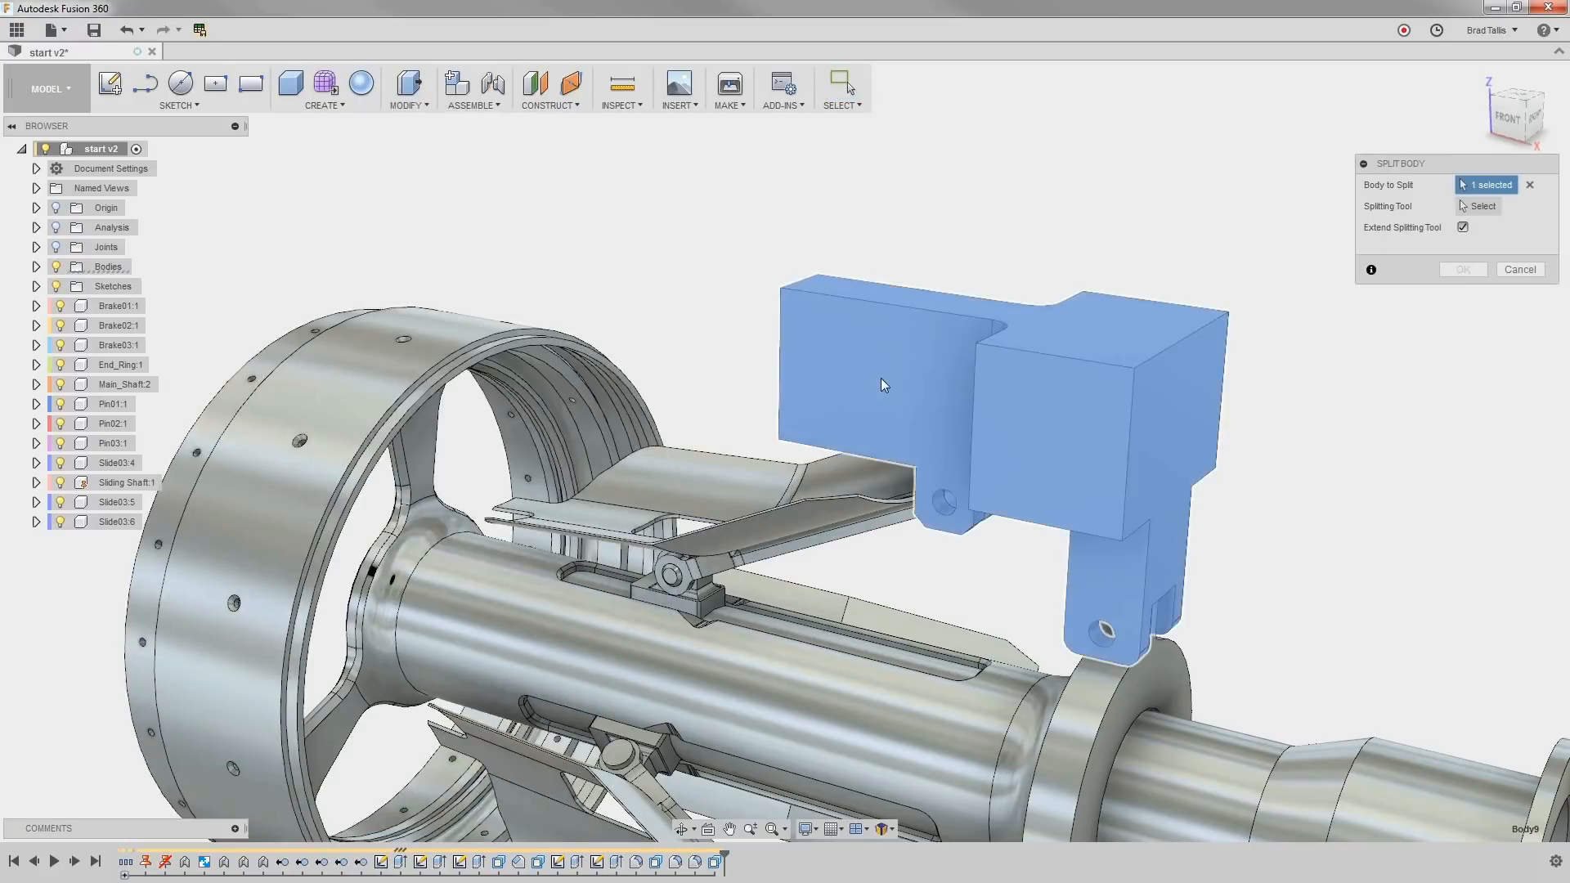
left_click(1483, 206)
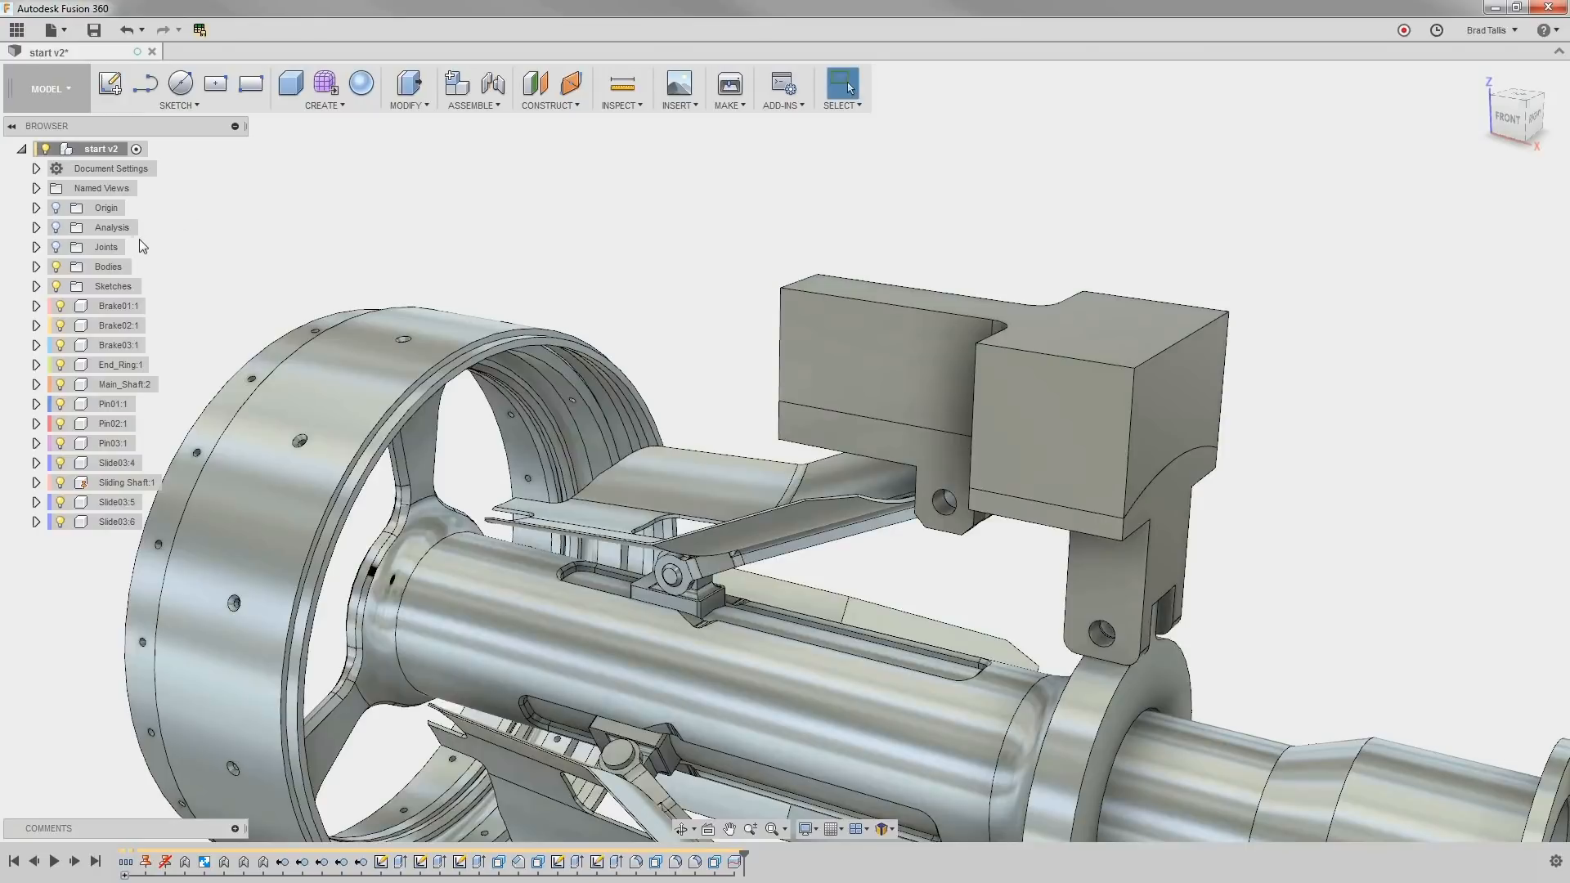
left_click(36, 266)
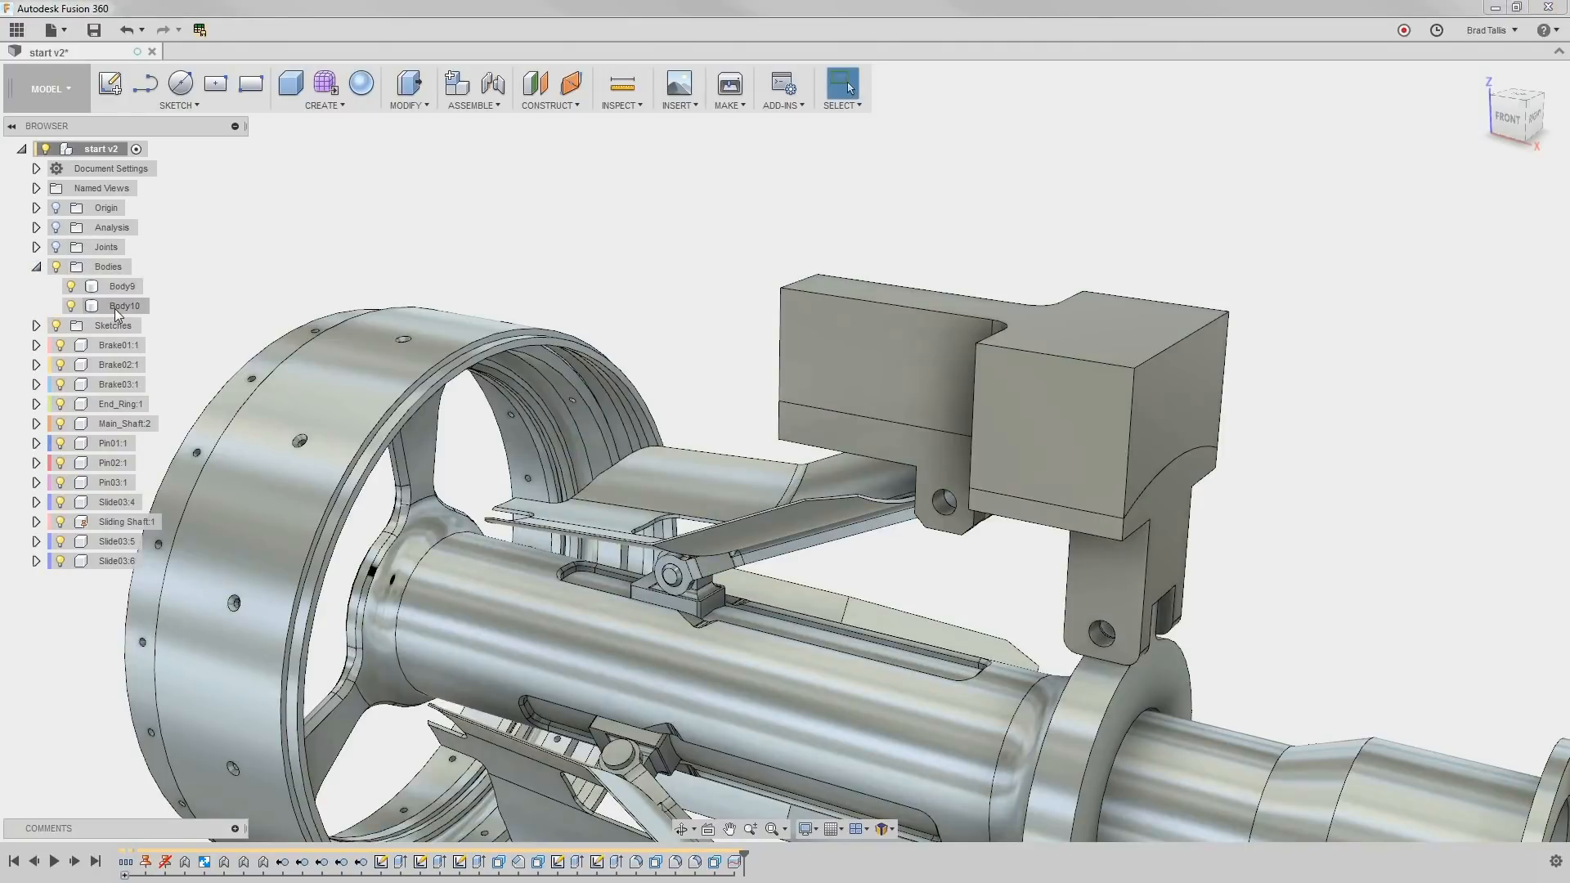
right_click(123, 305)
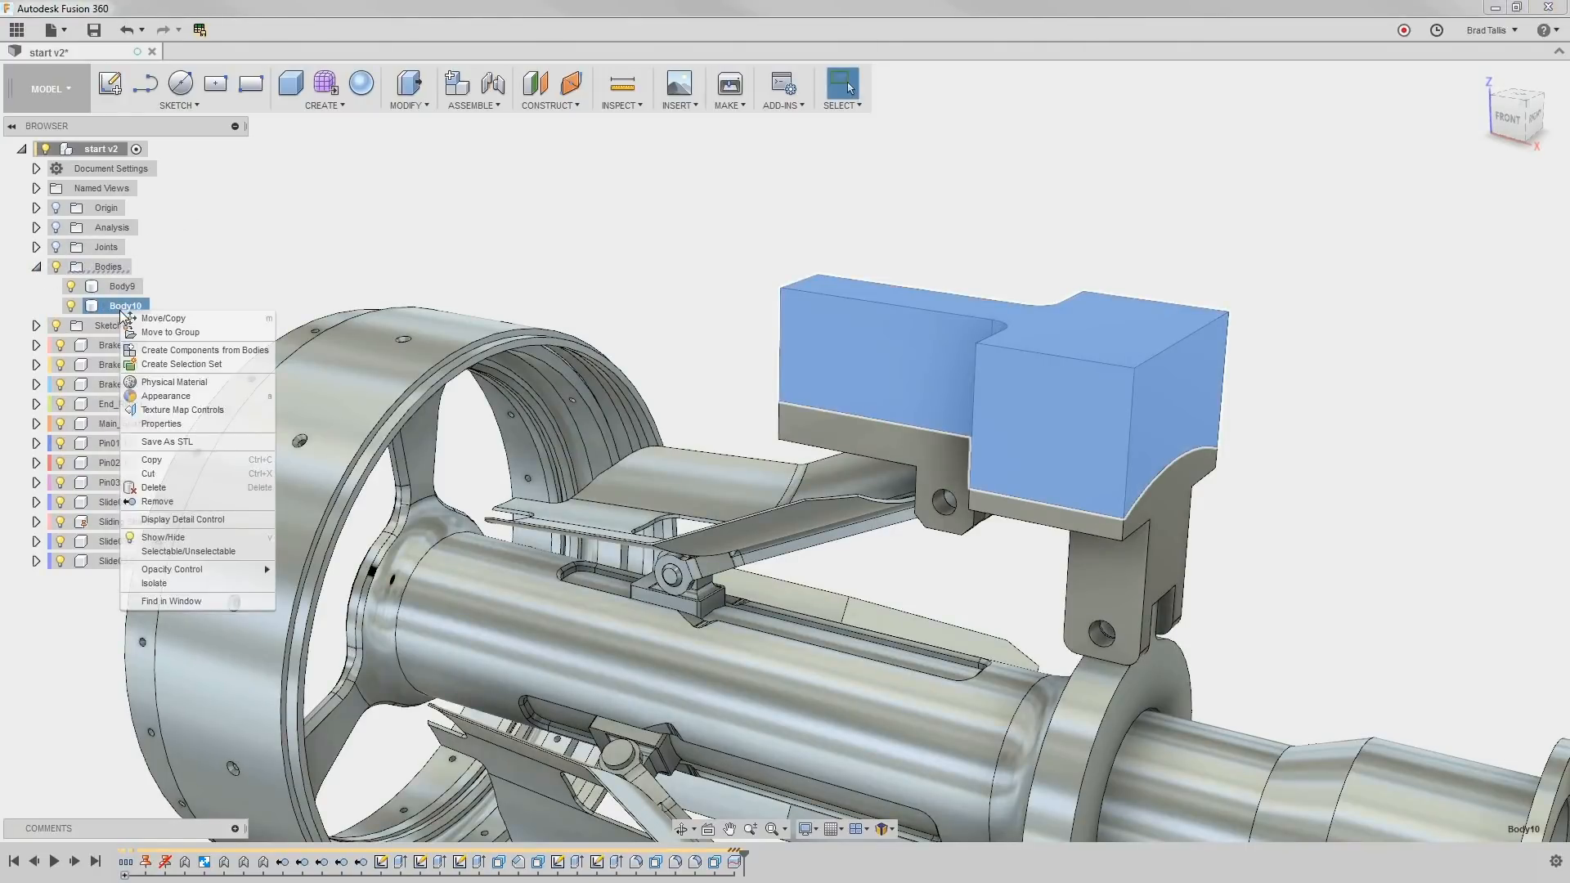
mouse_move(170, 332)
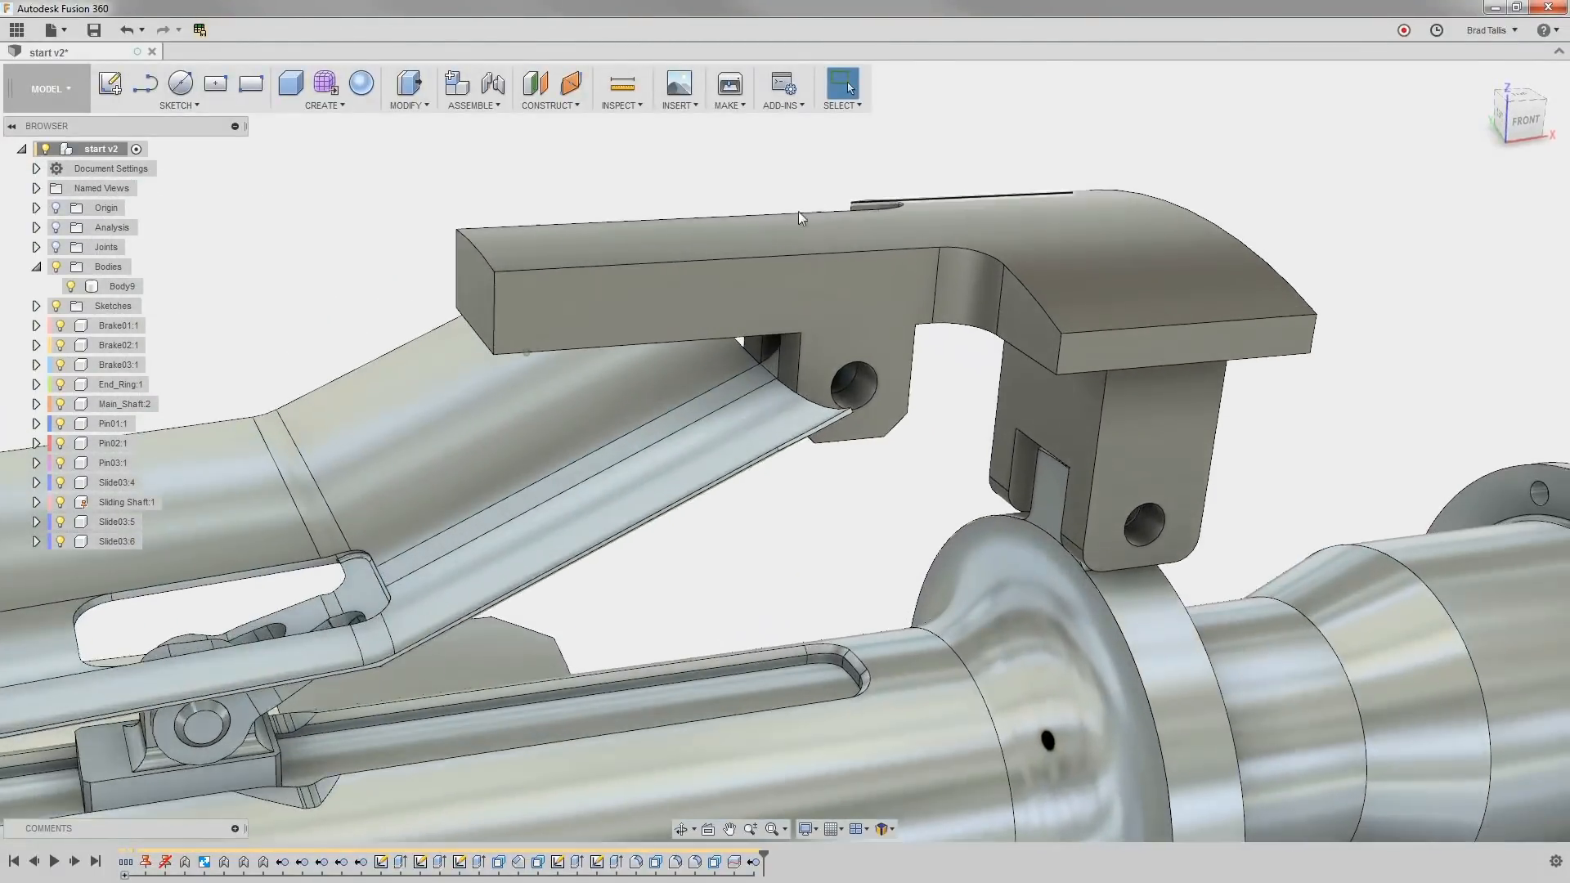
Chamfer the edge at the arm's end with a 10 mm distance
left_click(468, 339)
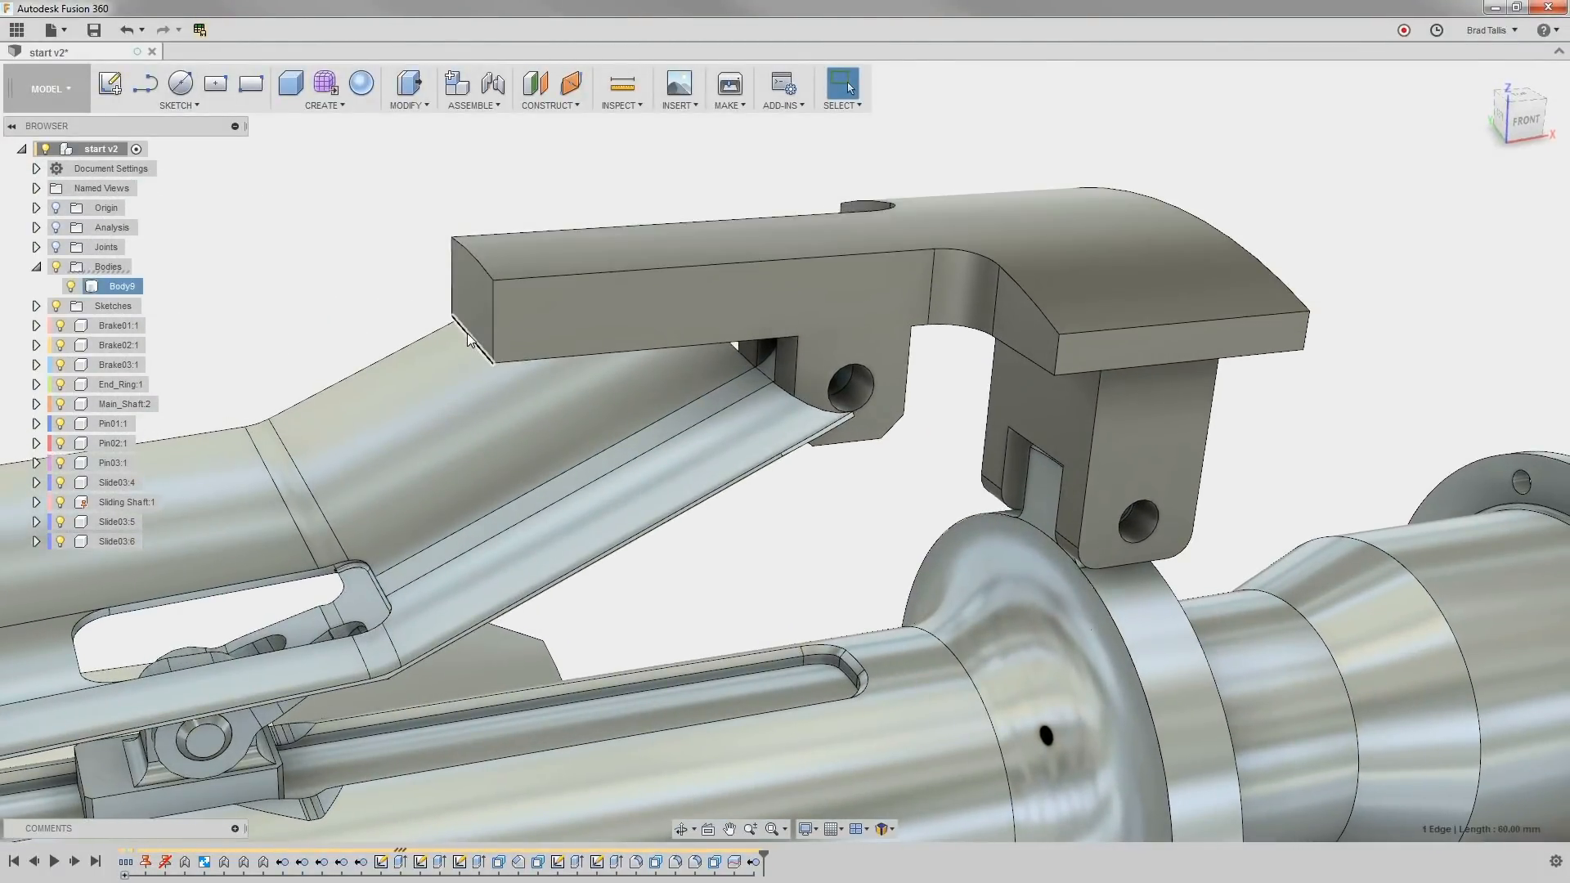
right_click(471, 340)
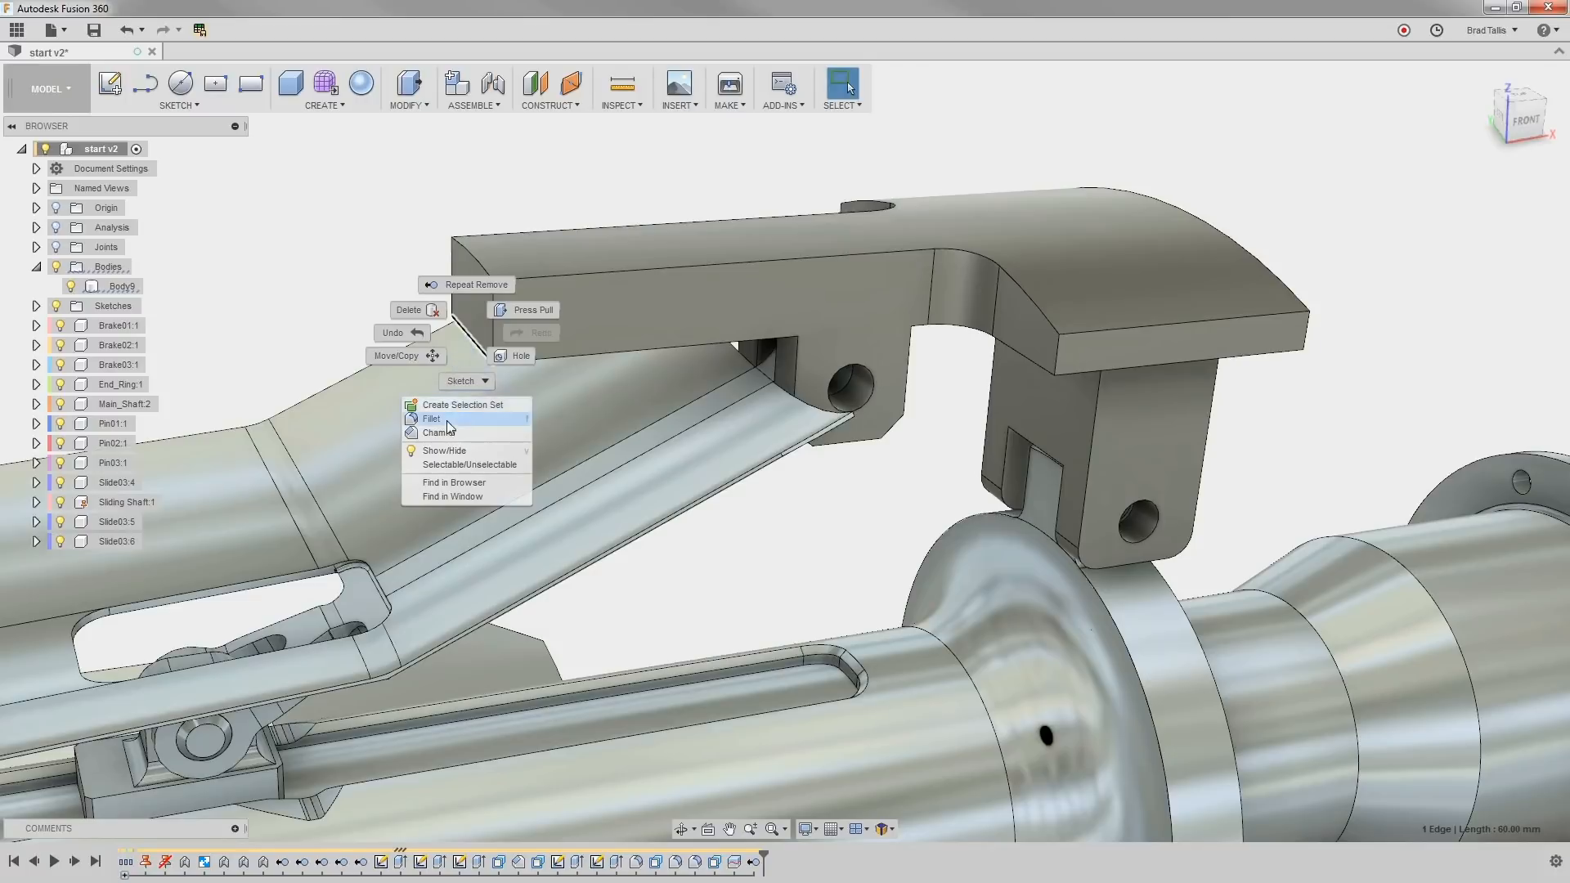
left_click(440, 432)
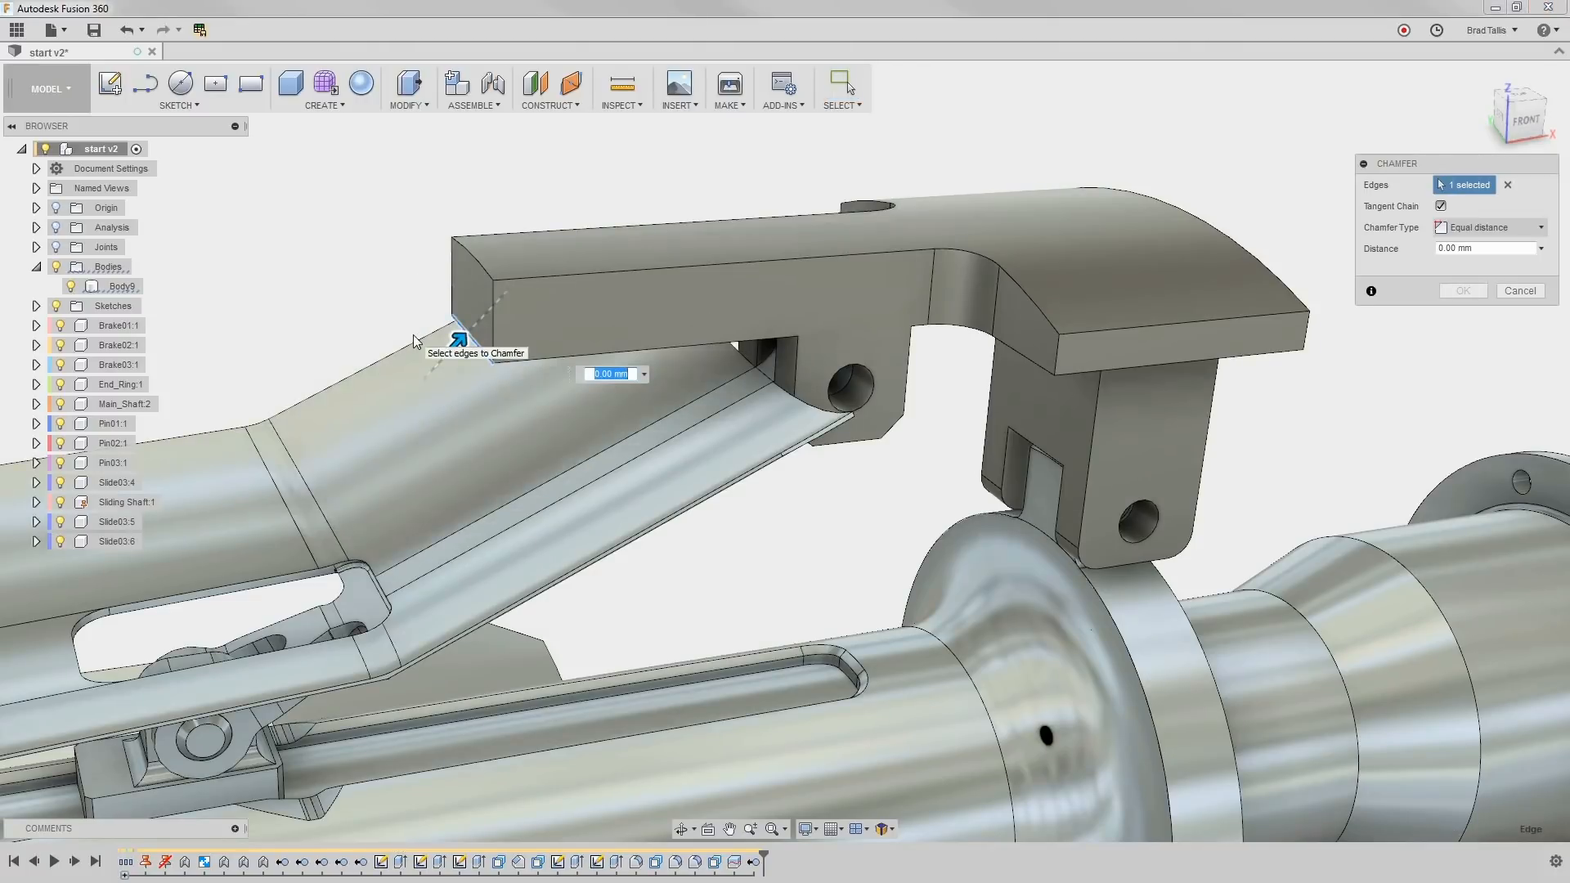
type("10")
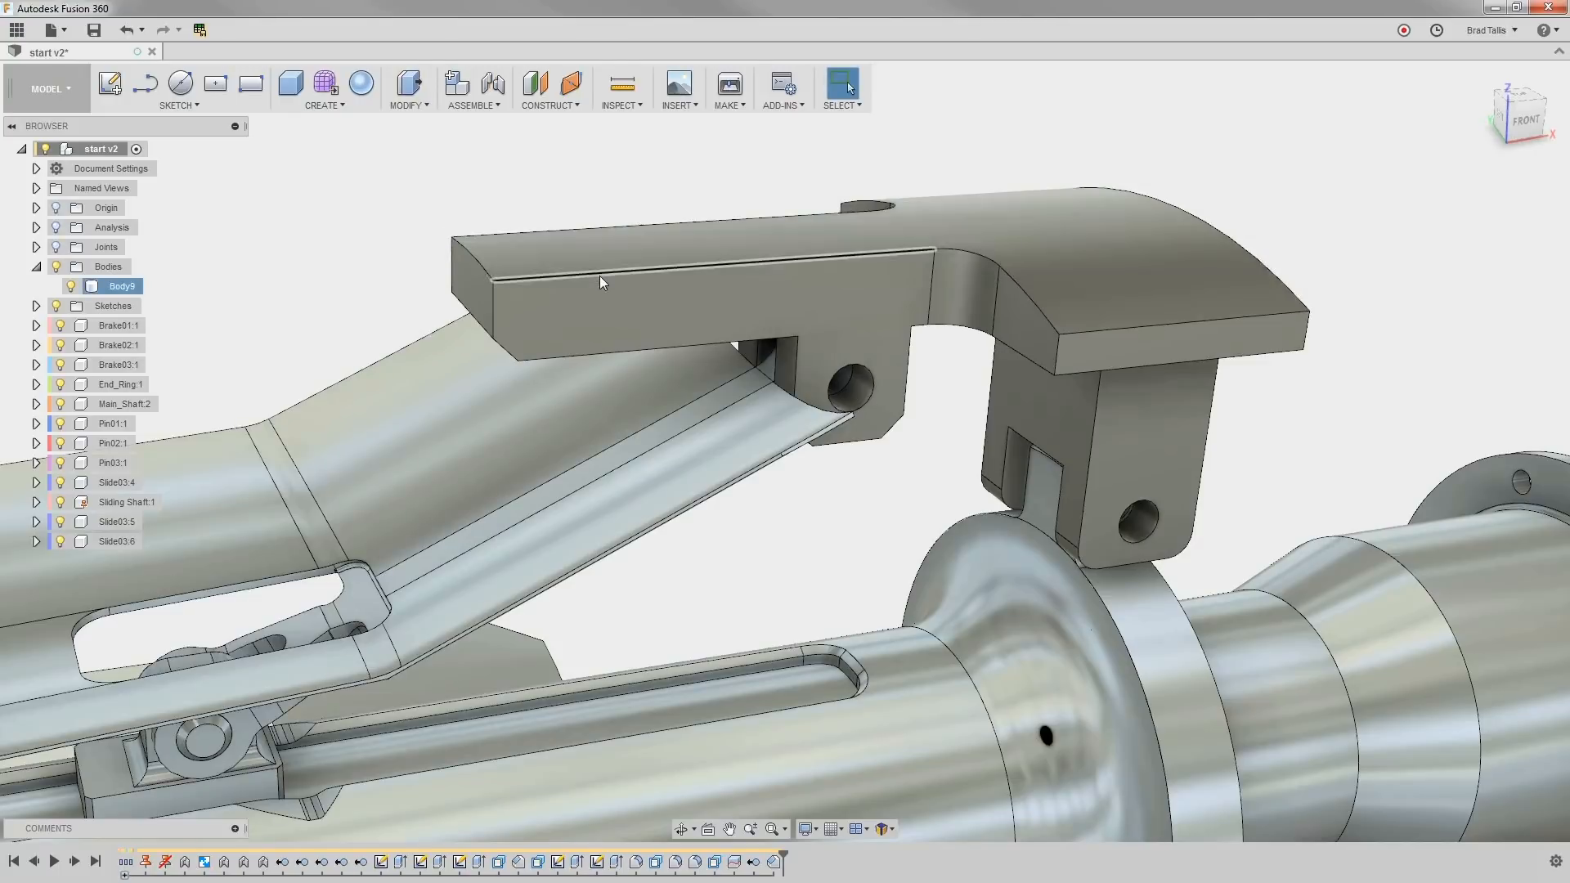
Round the long top edge chain of the arm with a 5 mm fillet
left_click(600, 268)
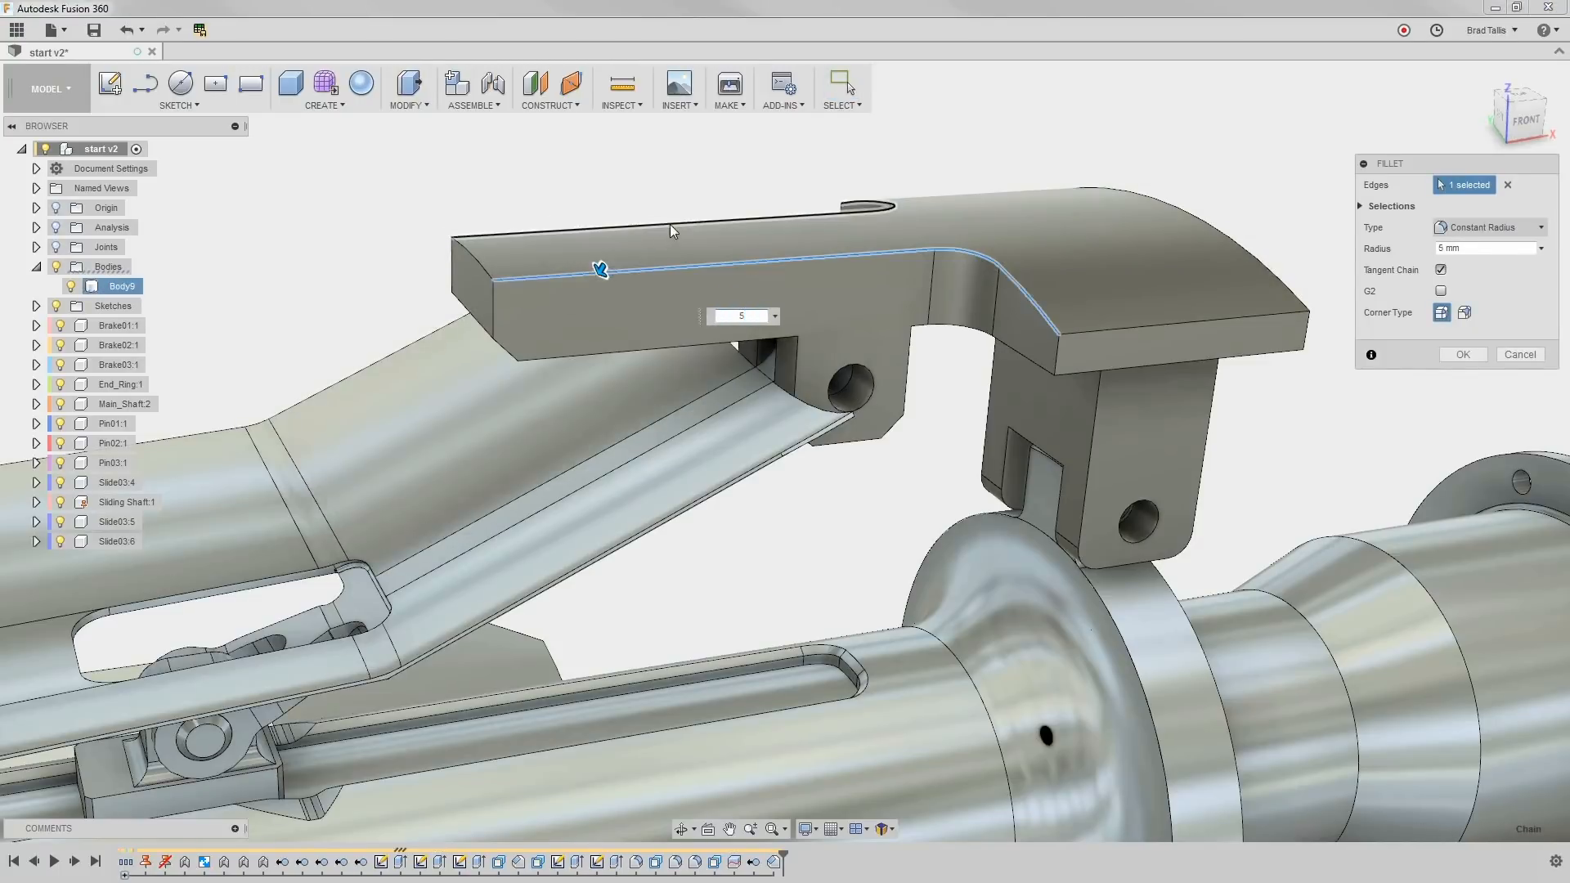
left_click(1460, 353)
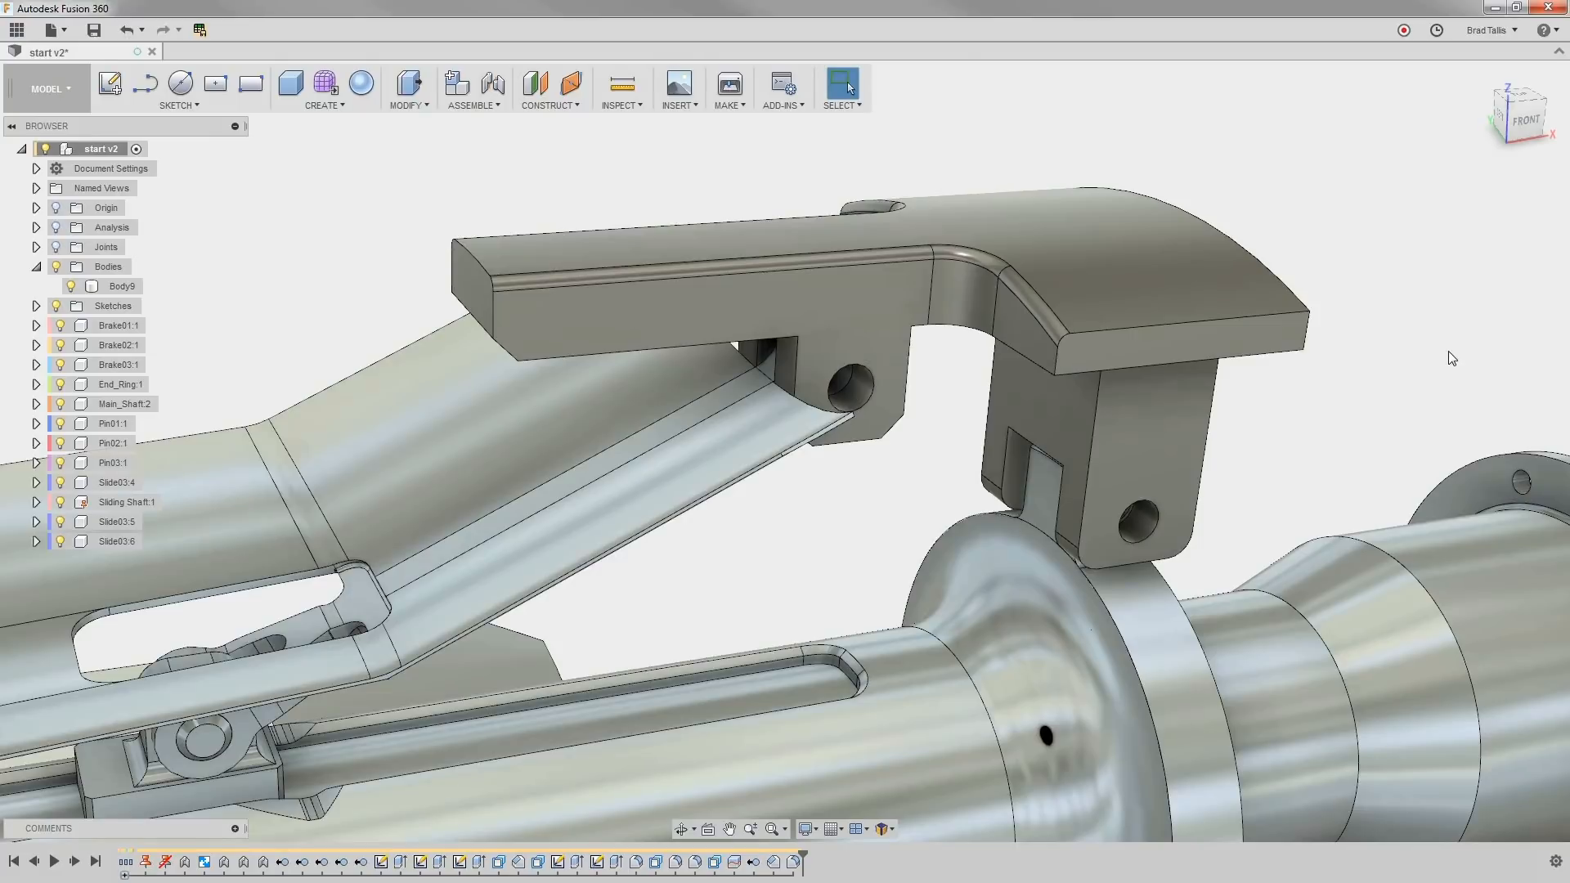
Offset the arm's end face inward with Press Pull to shorten the arm
left_click(470, 291)
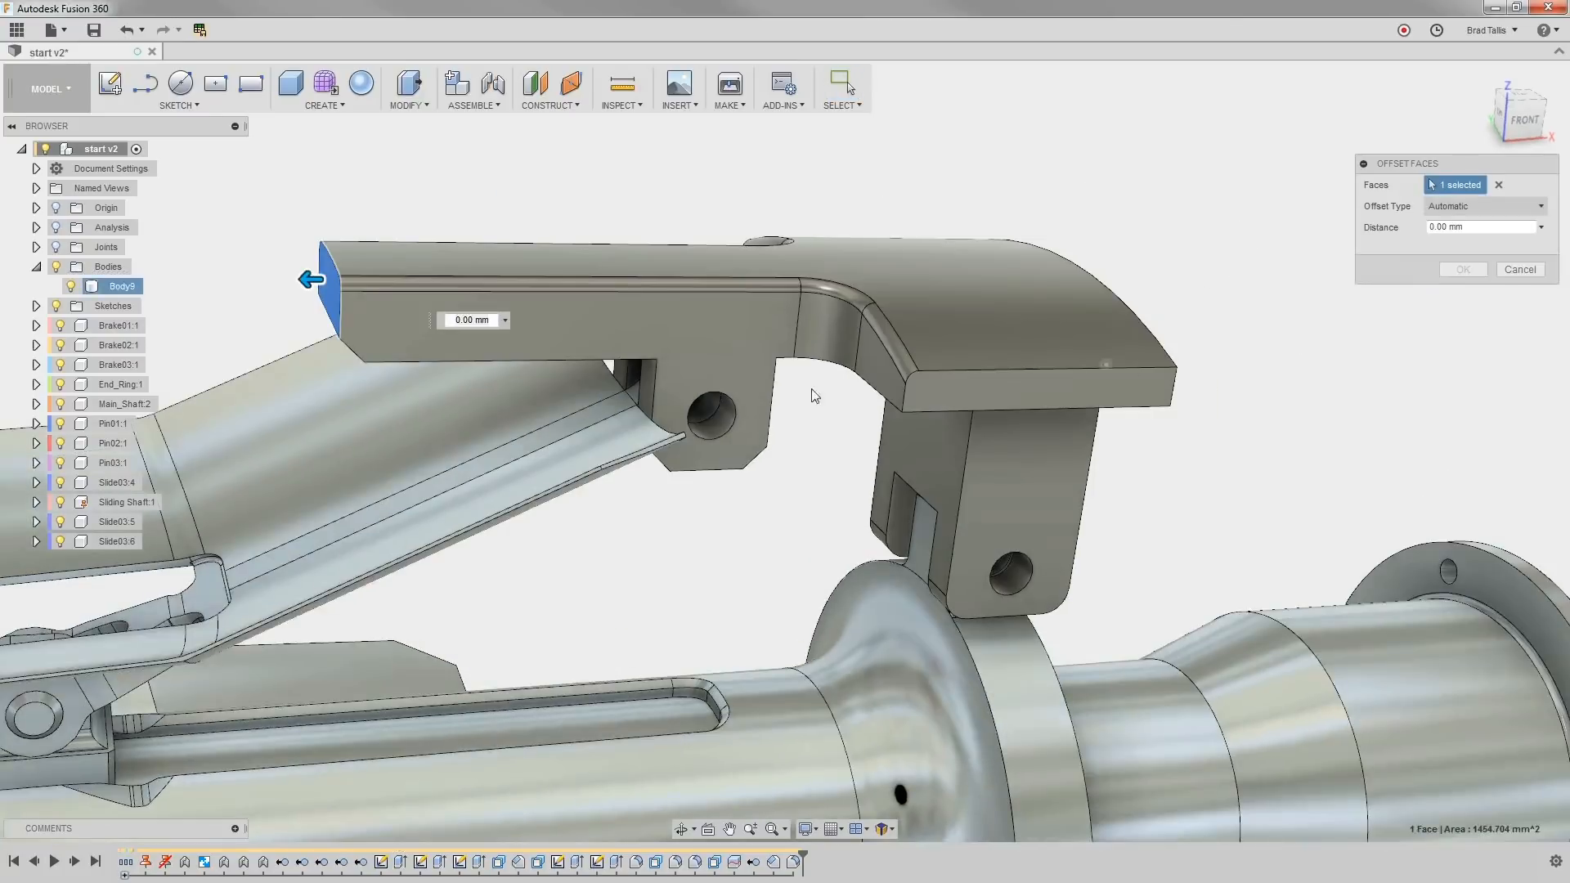
left_click(505, 318)
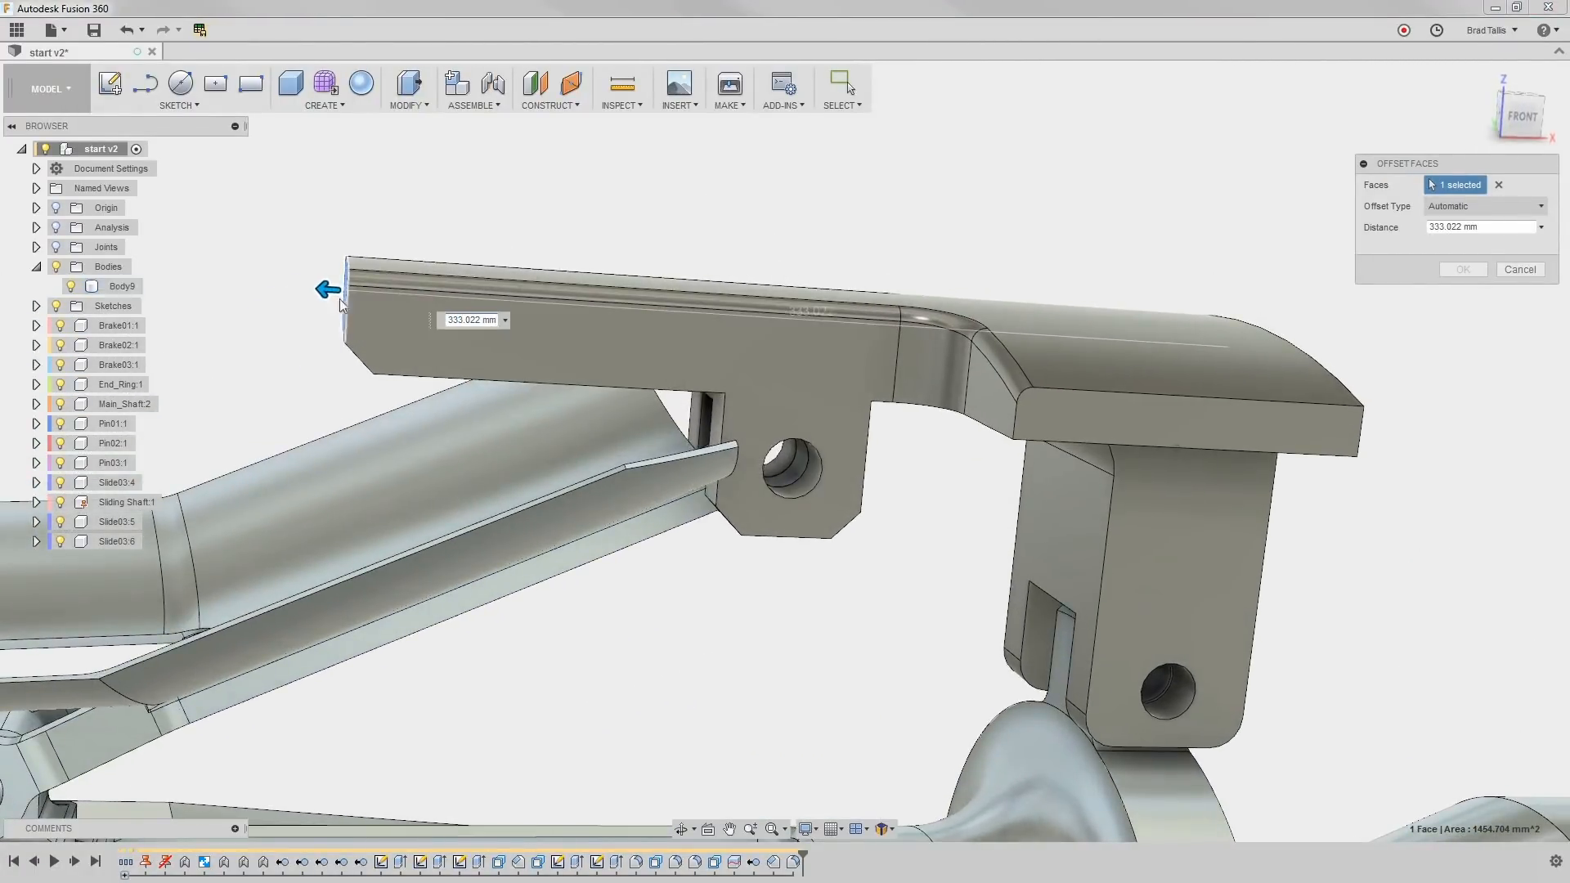
left_click_drag(325, 289, 453, 294)
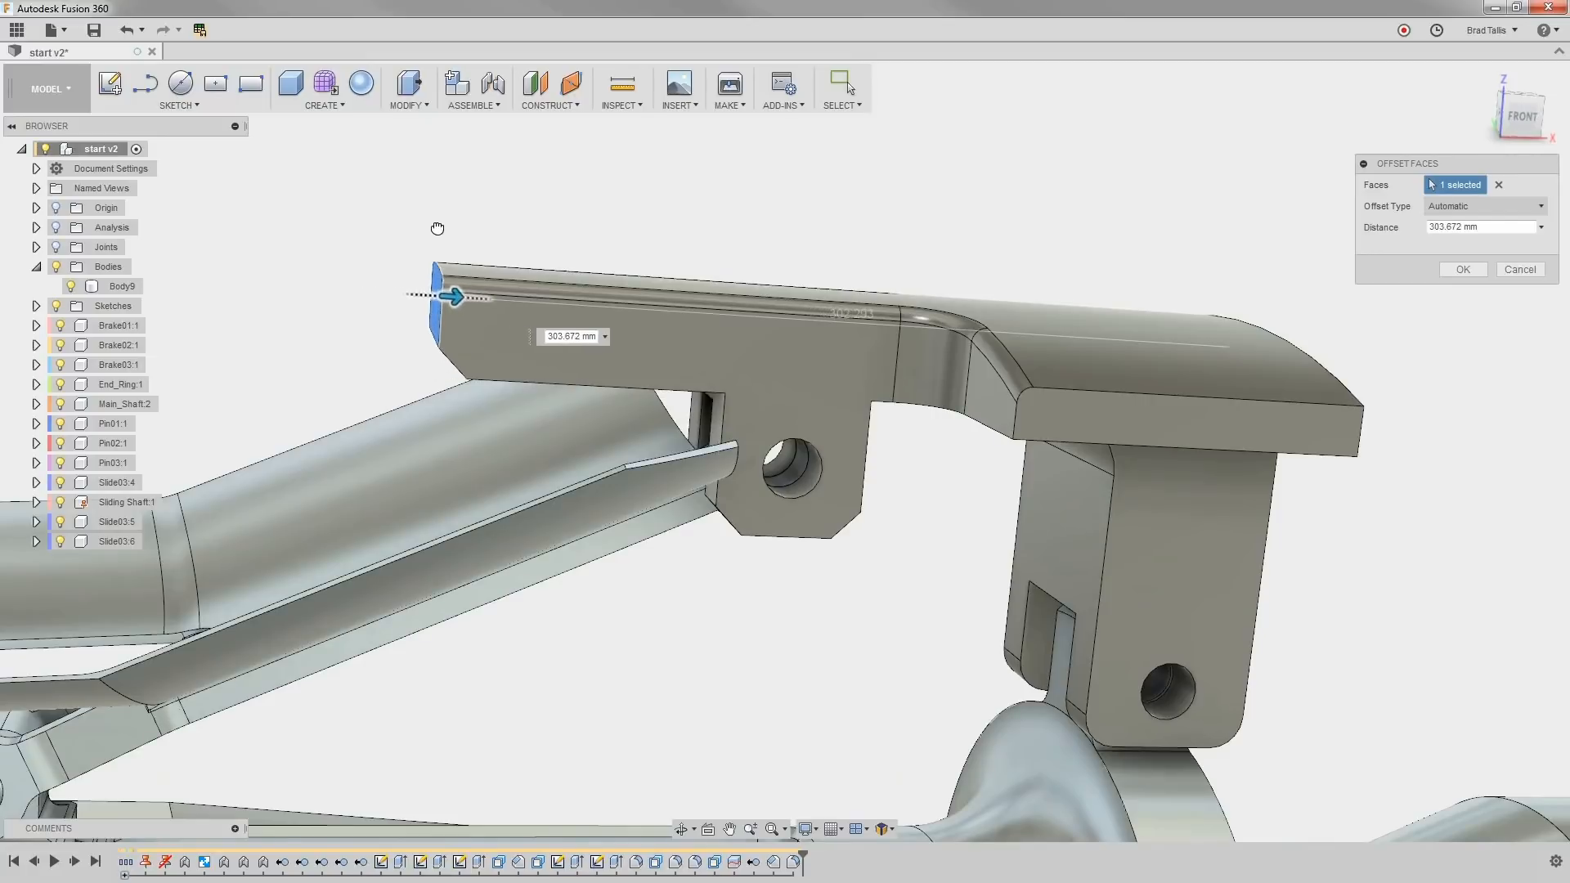
left_click_drag(453, 296, 509, 299)
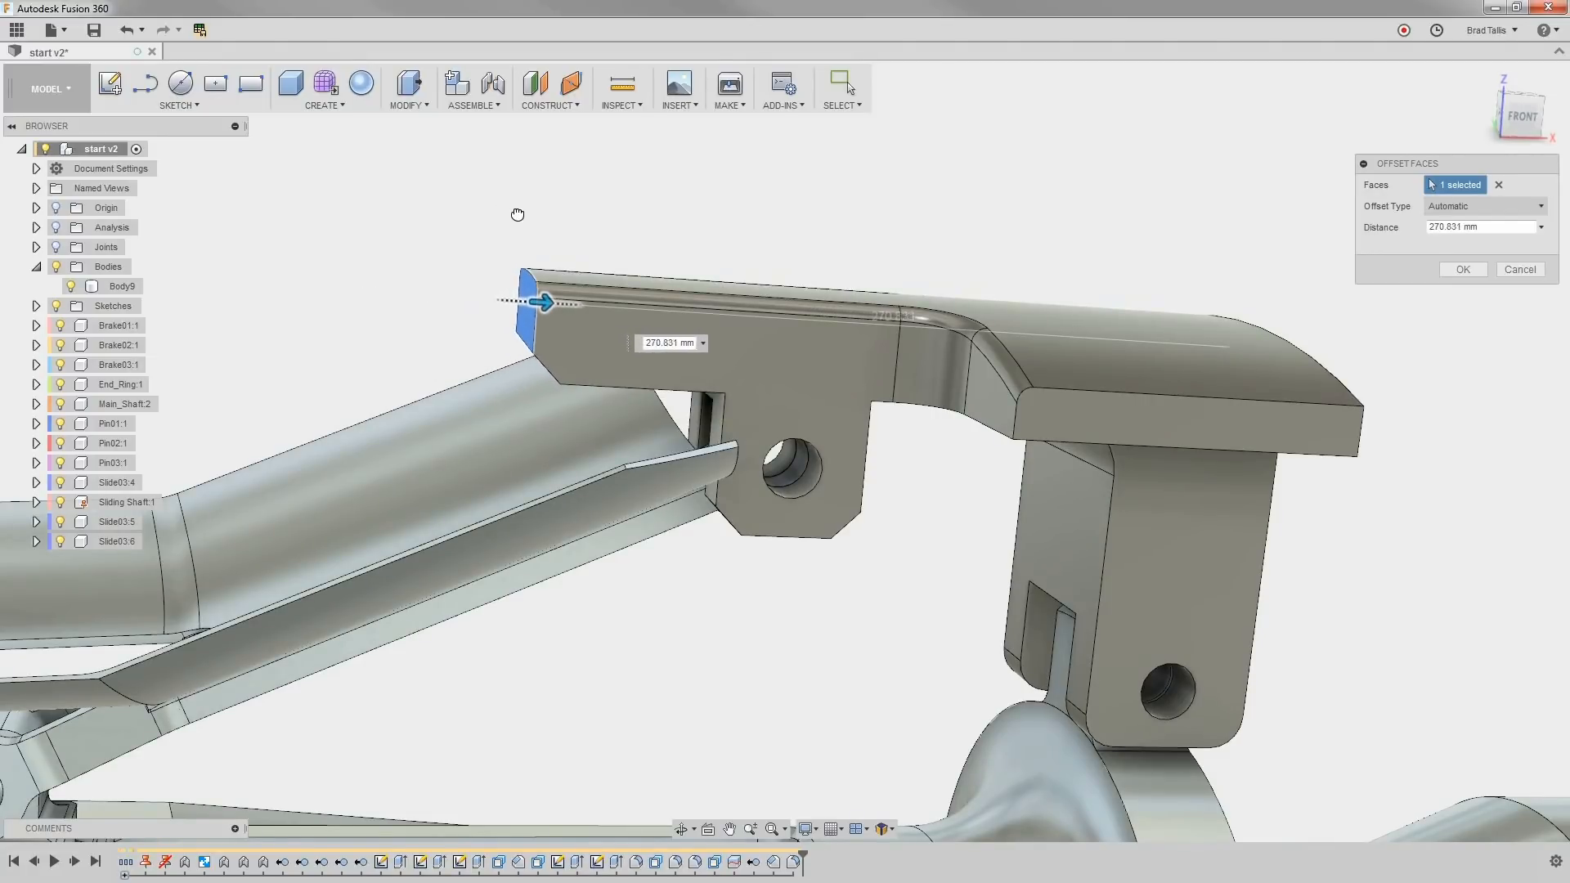
left_click_drag(546, 302, 512, 299)
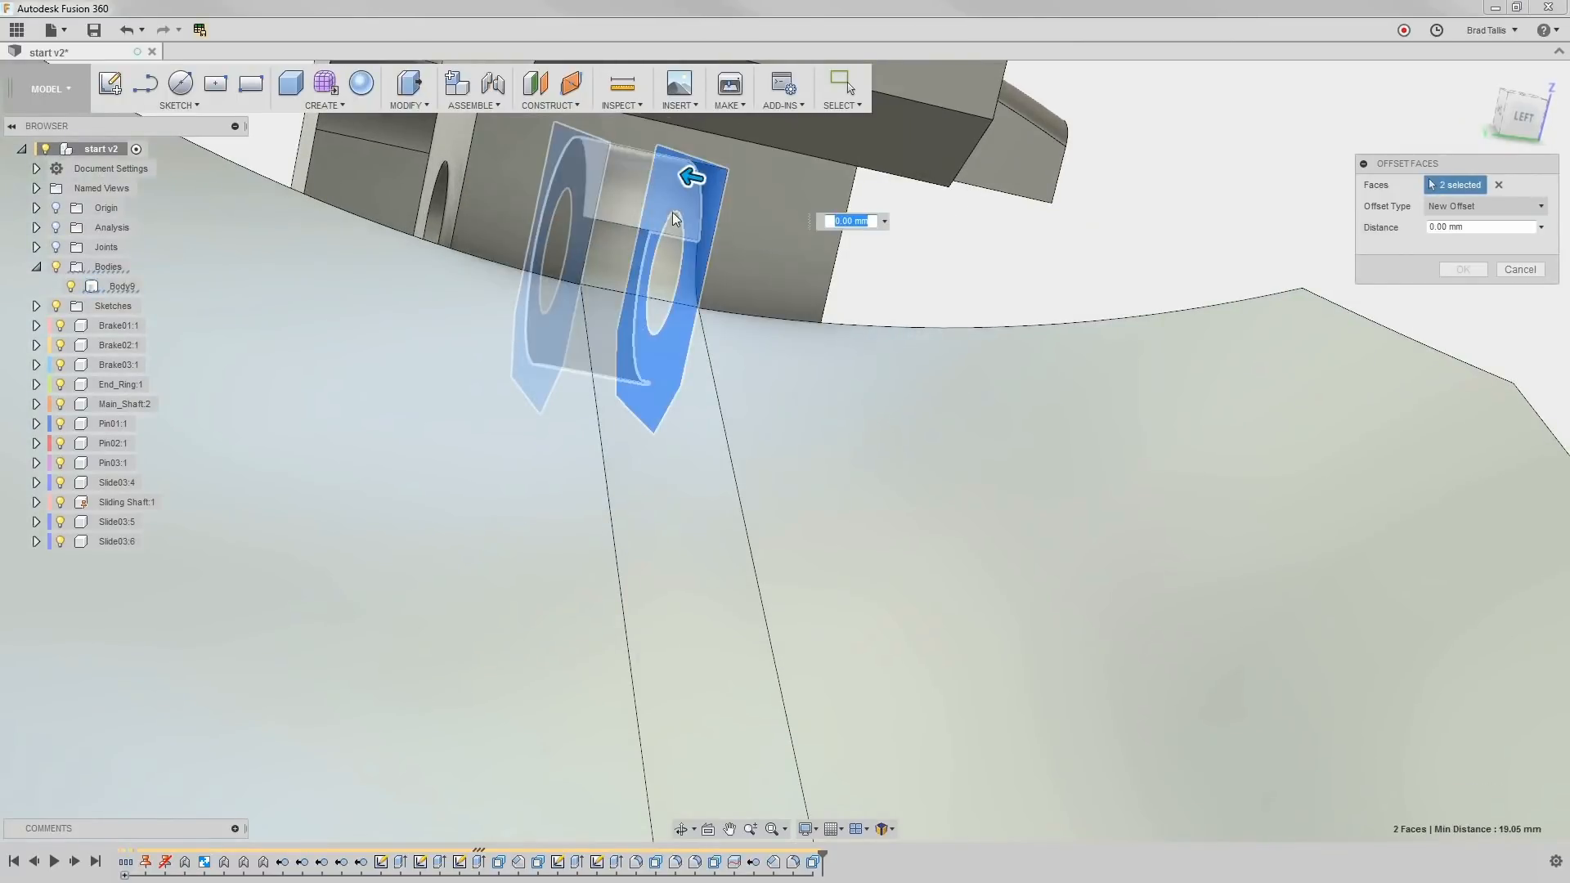
Offset both facing hinge-lug faces beneath the bracket by 55 mm
left_click_drag(690, 175, 756, 226)
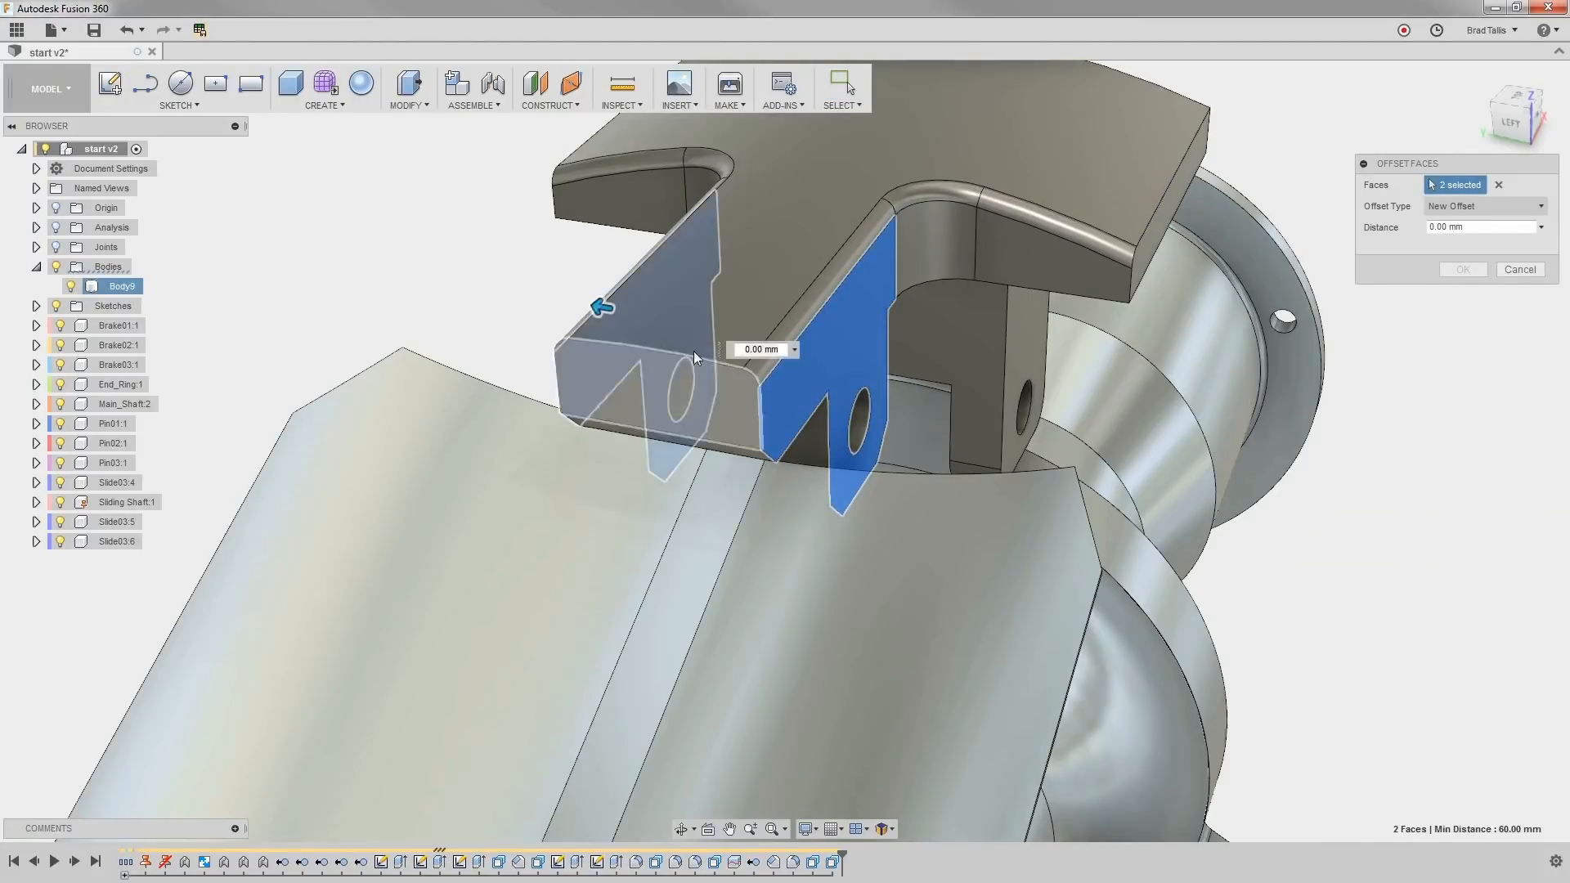
left_click_drag(599, 306, 585, 304)
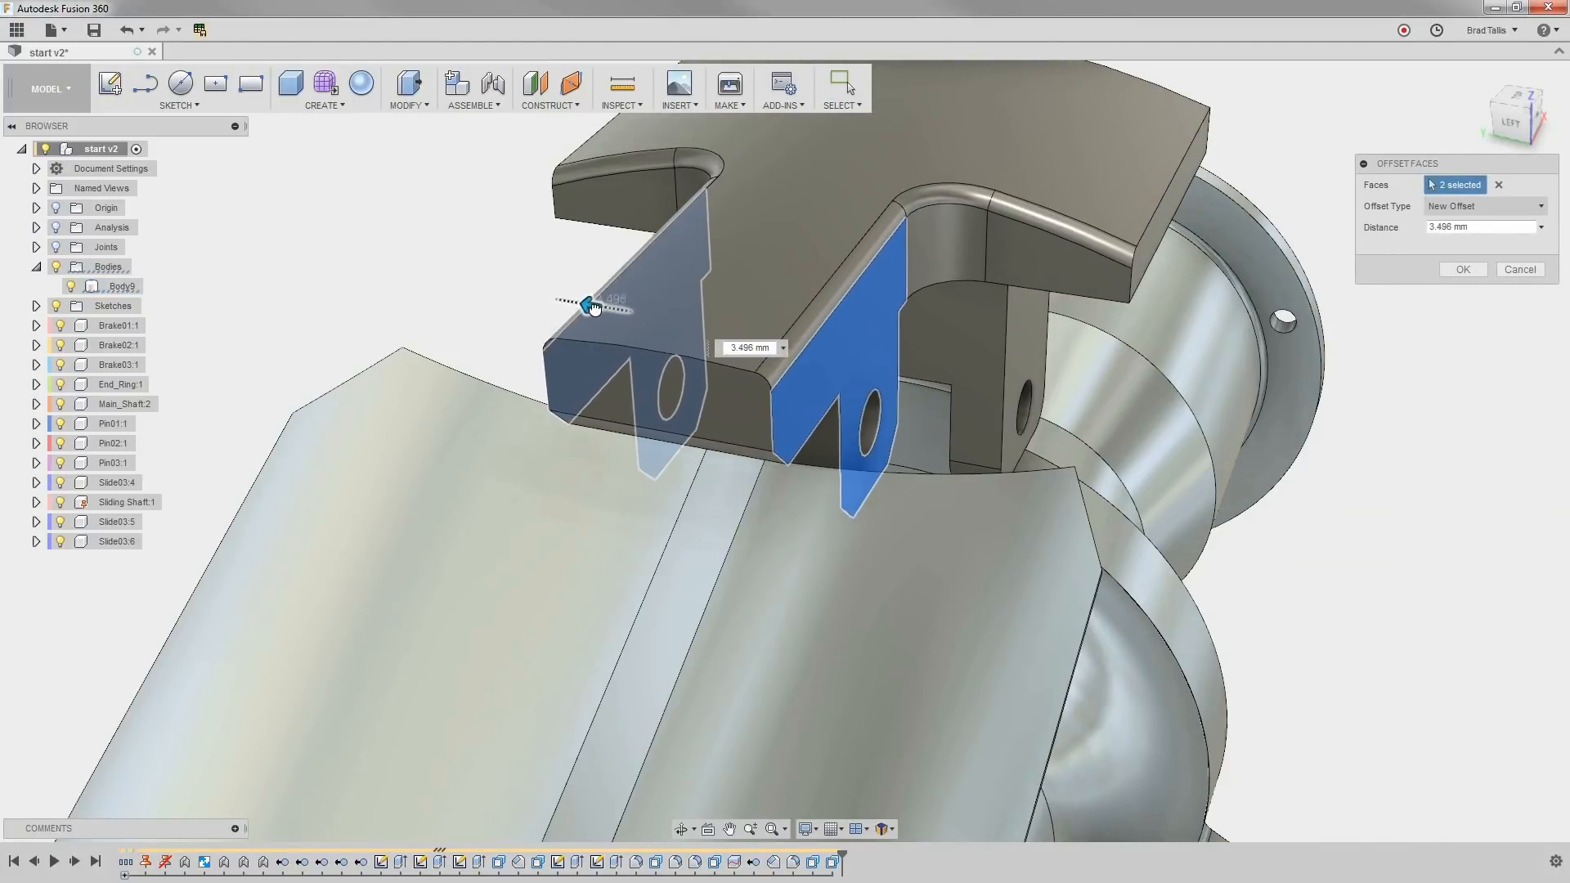
left_click_drag(589, 306, 641, 310)
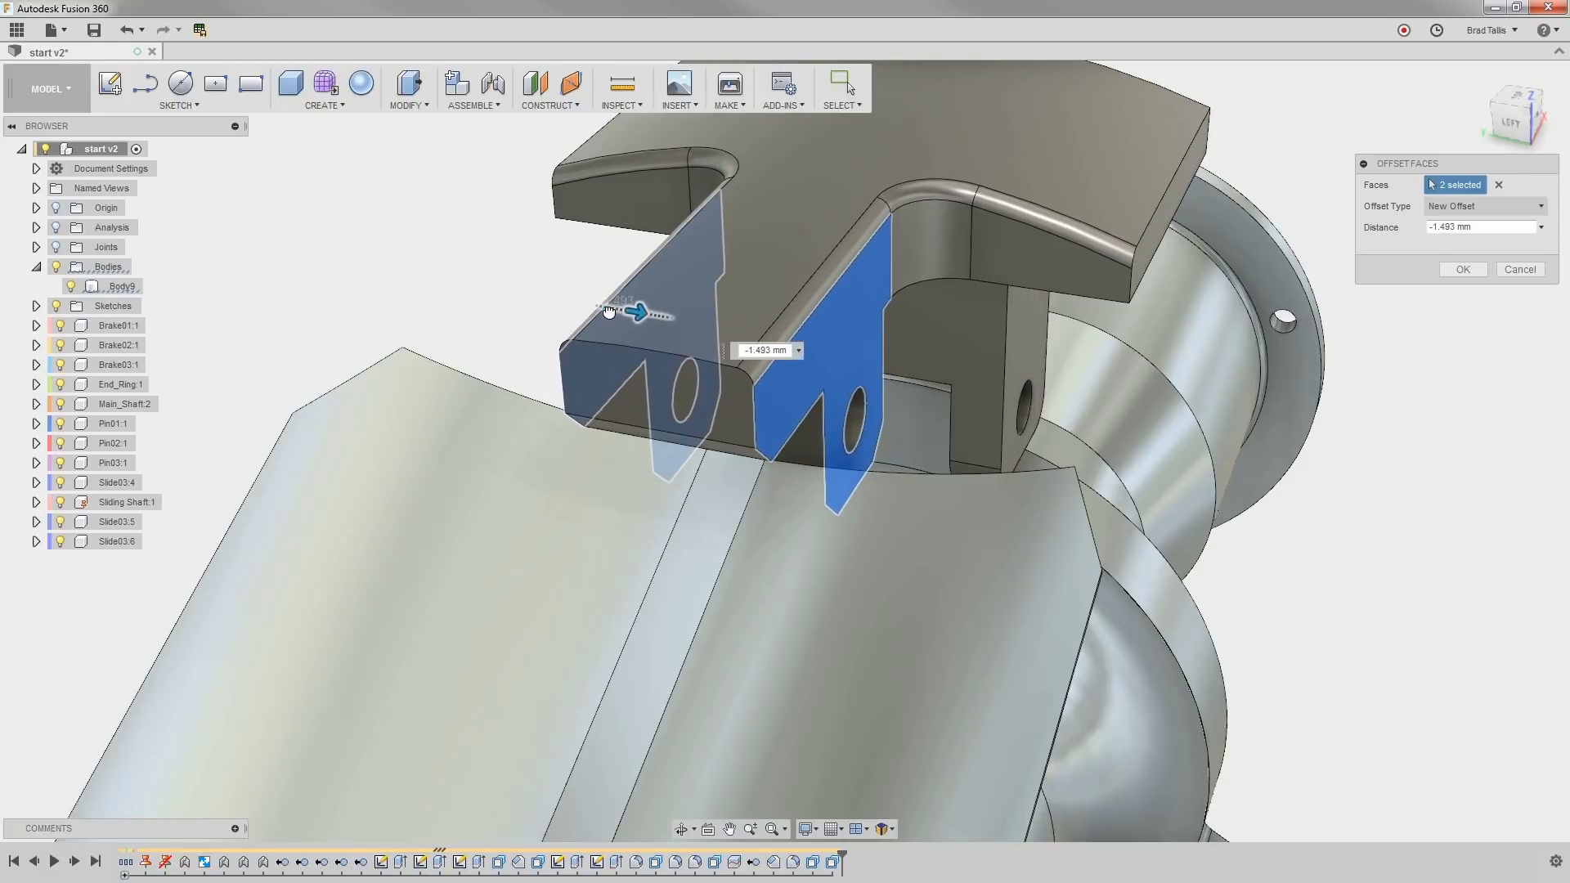
left_click_drag(641, 314, 598, 306)
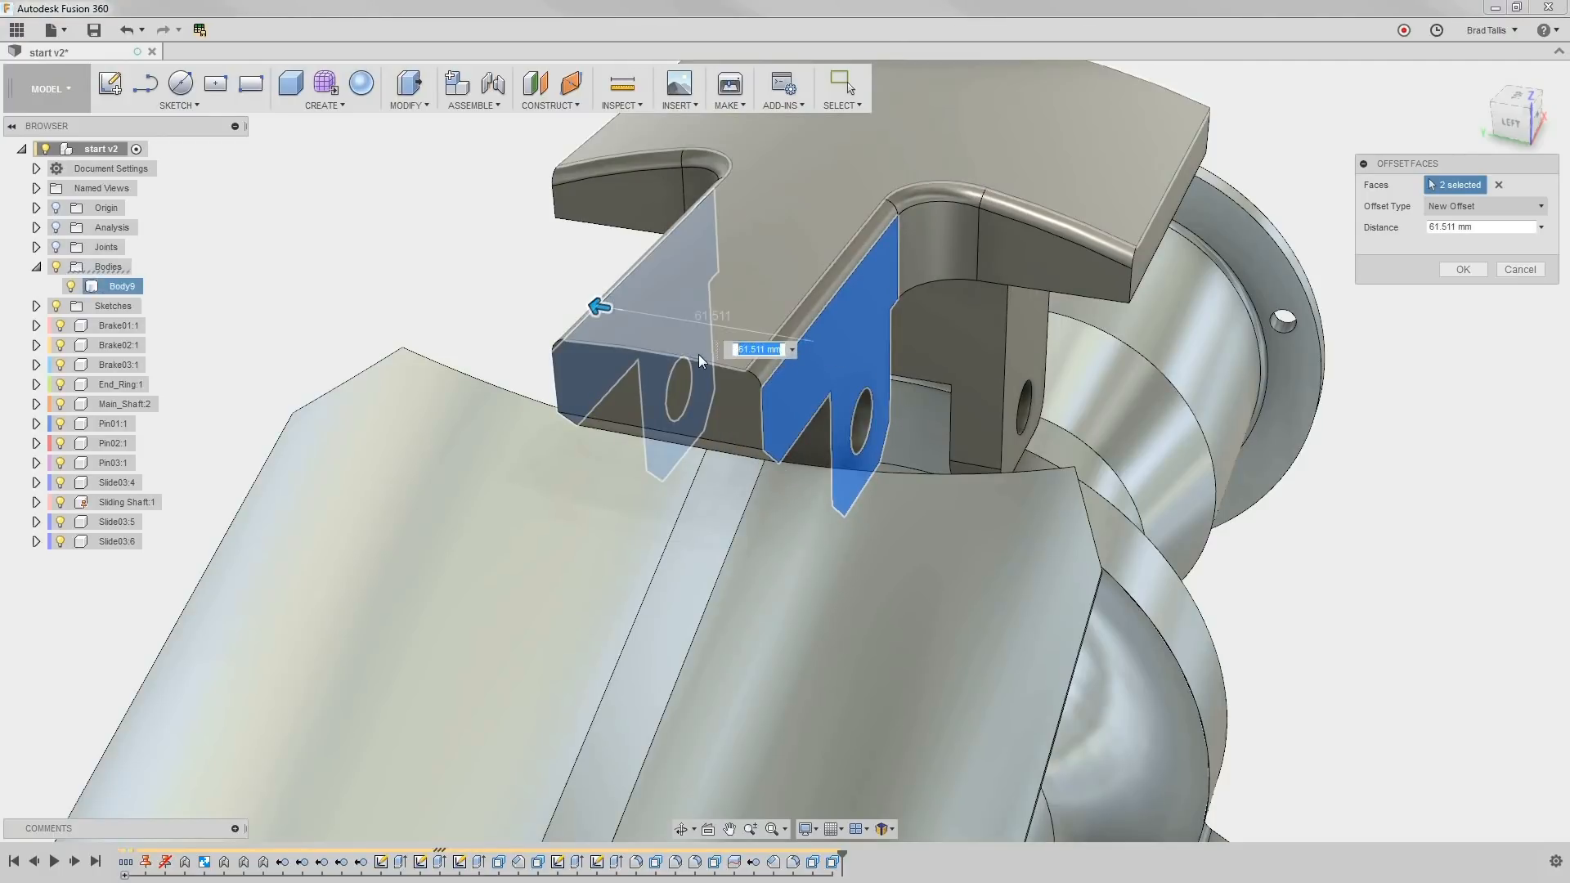
type("55")
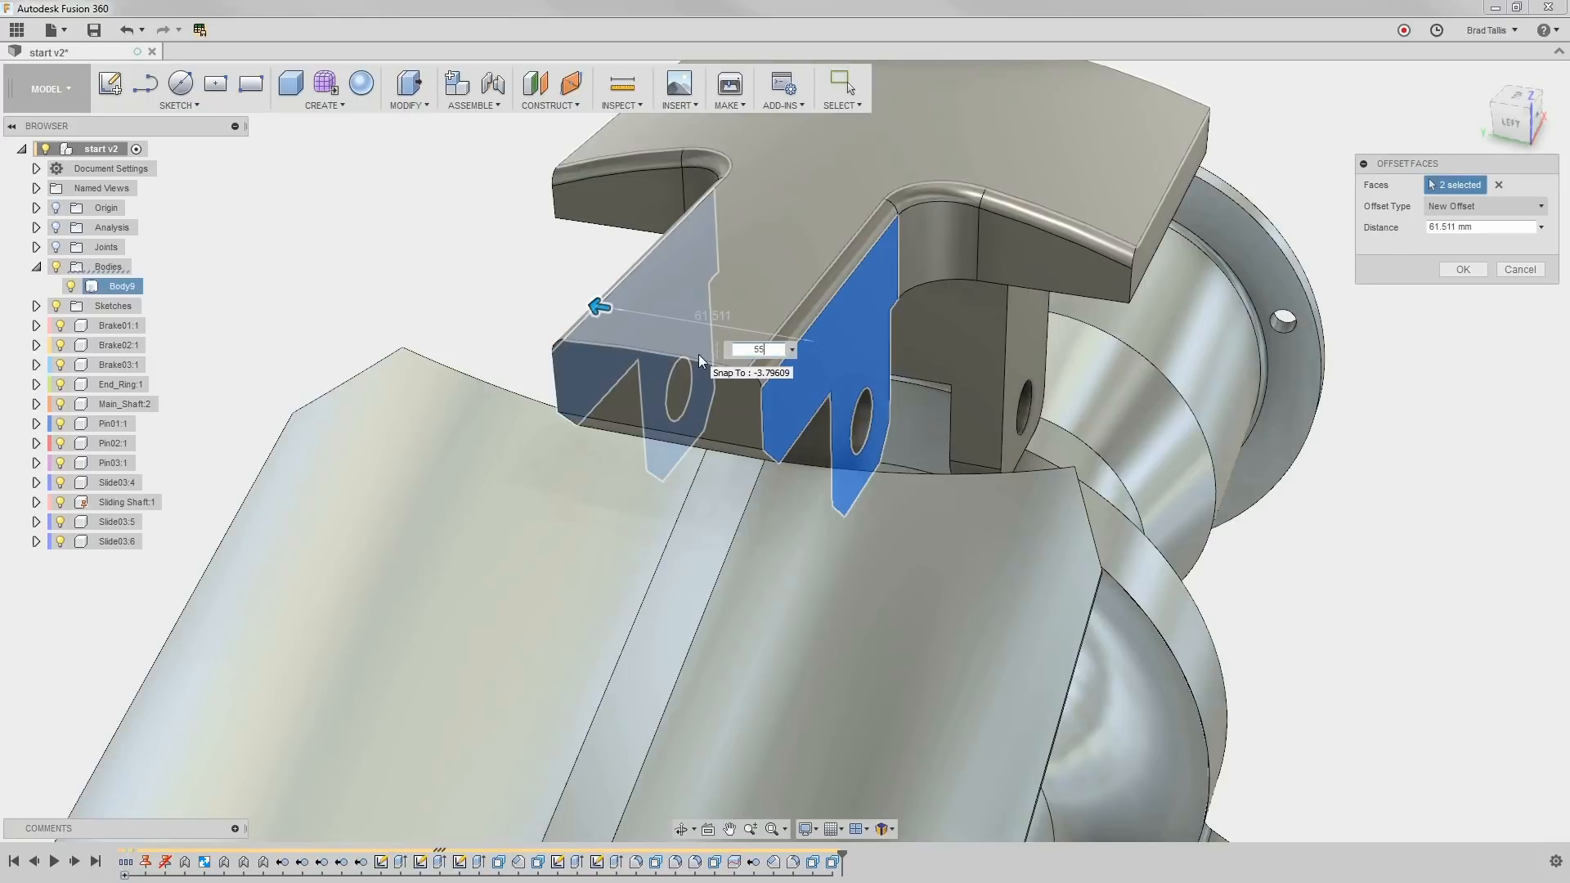
left_click(1517, 270)
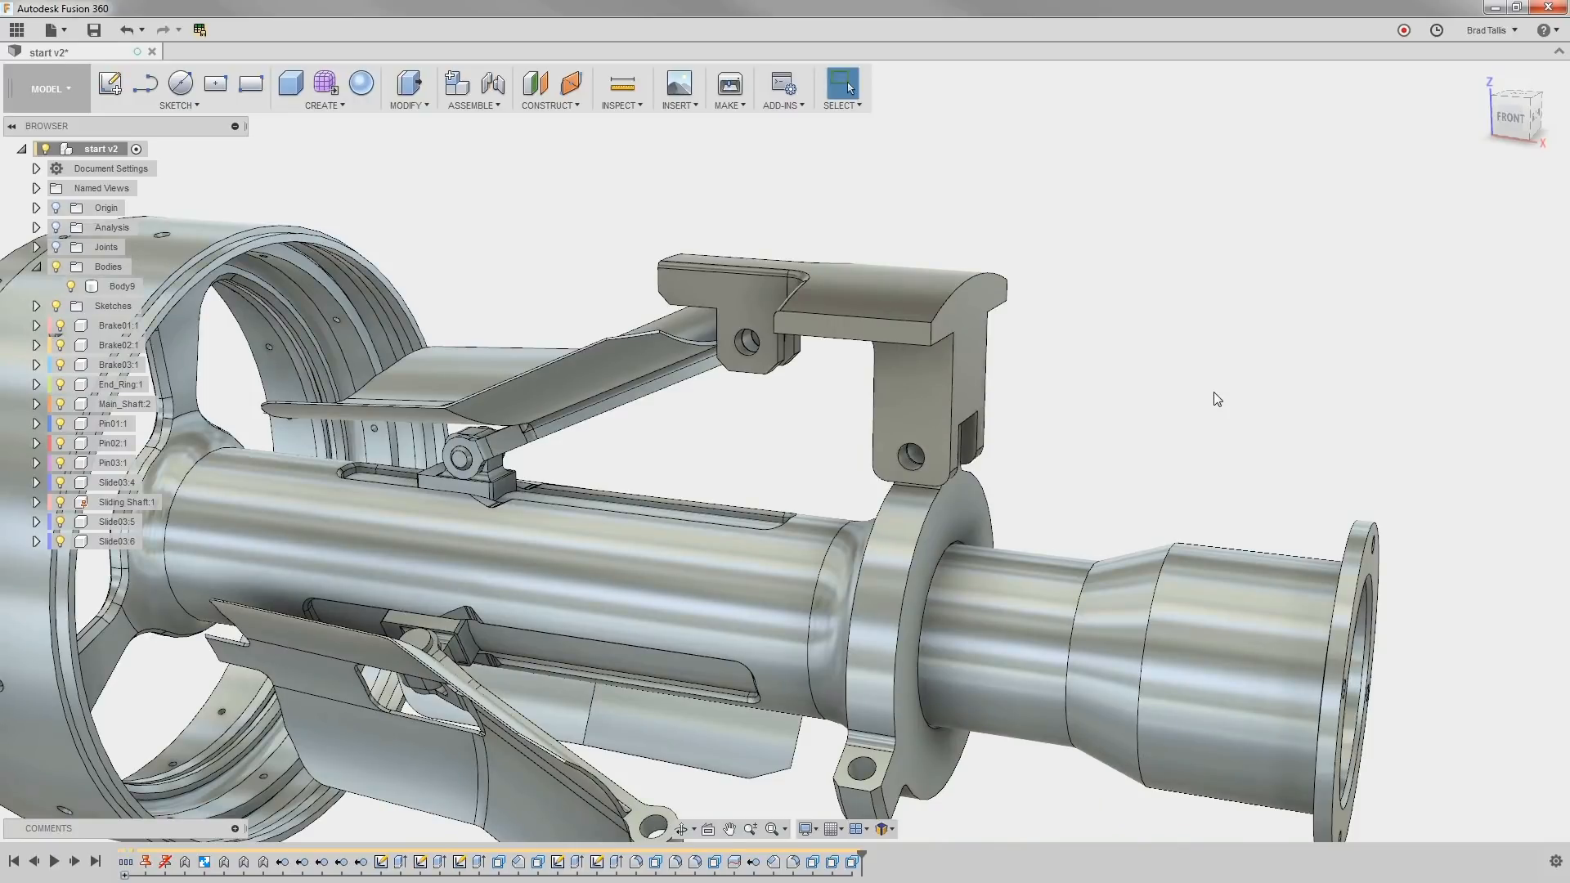
Create a component from Body9 and rename it New Part
right_click(121, 284)
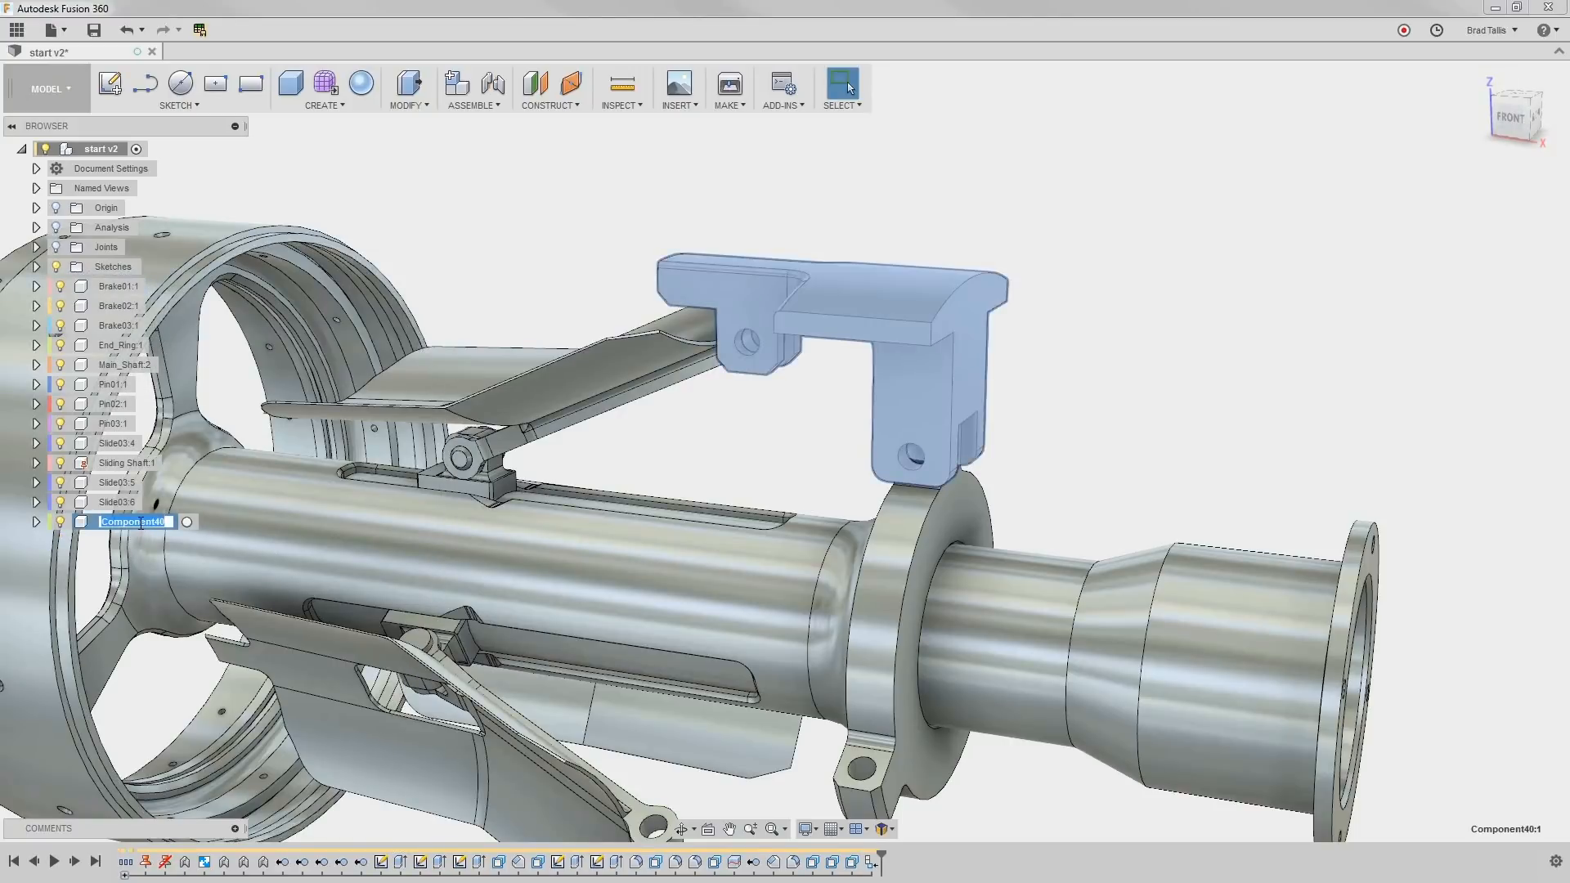
type("New Part:1")
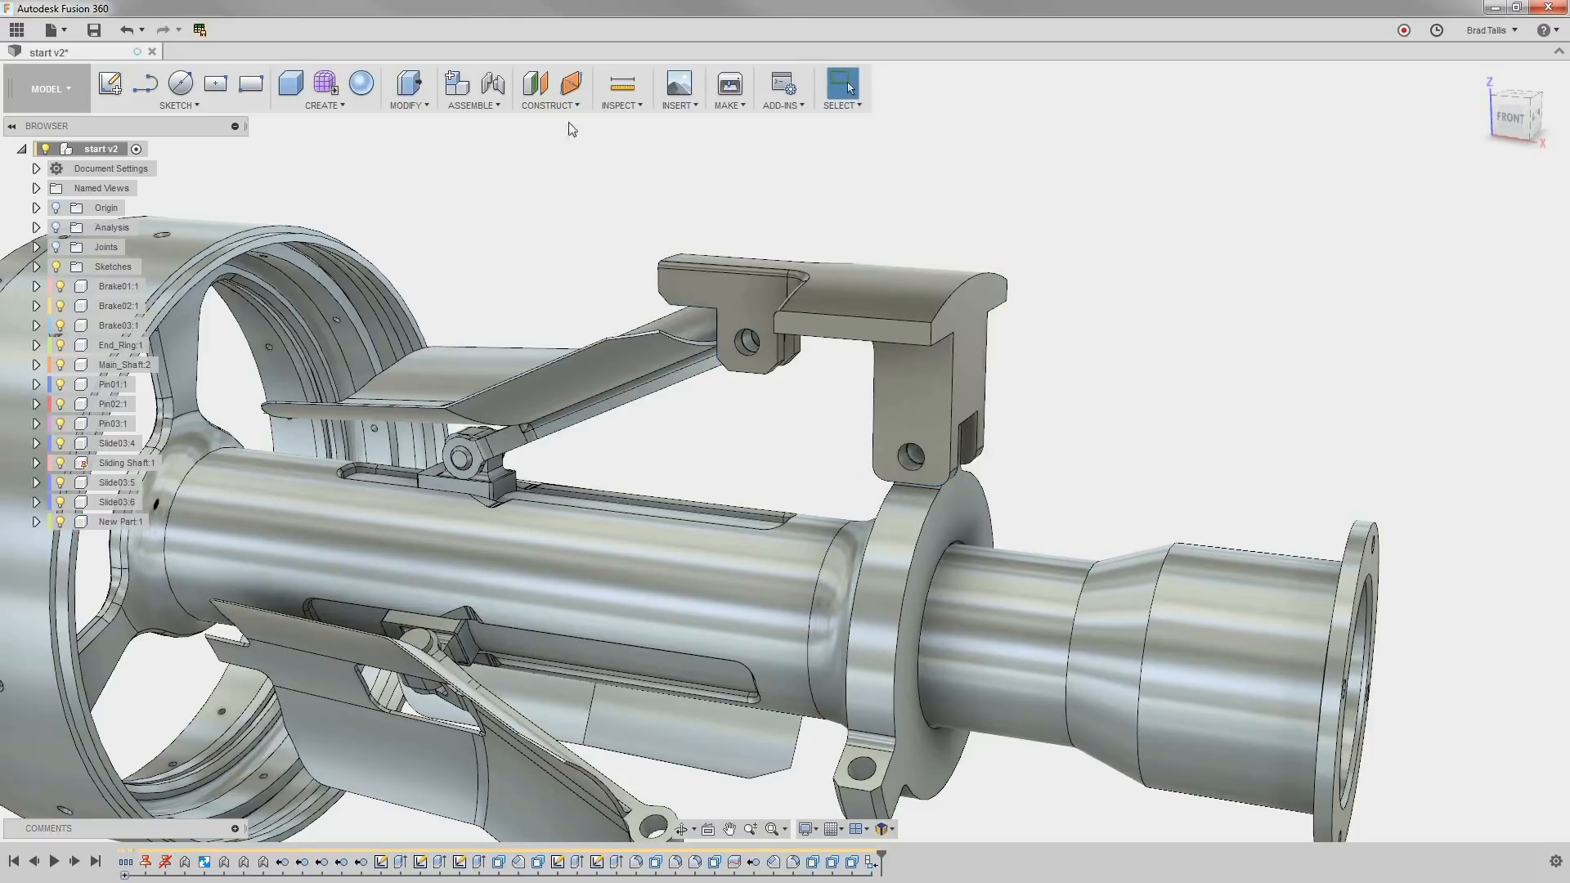
Start an As-built Joint and set its type to Revolute
left_click(471, 88)
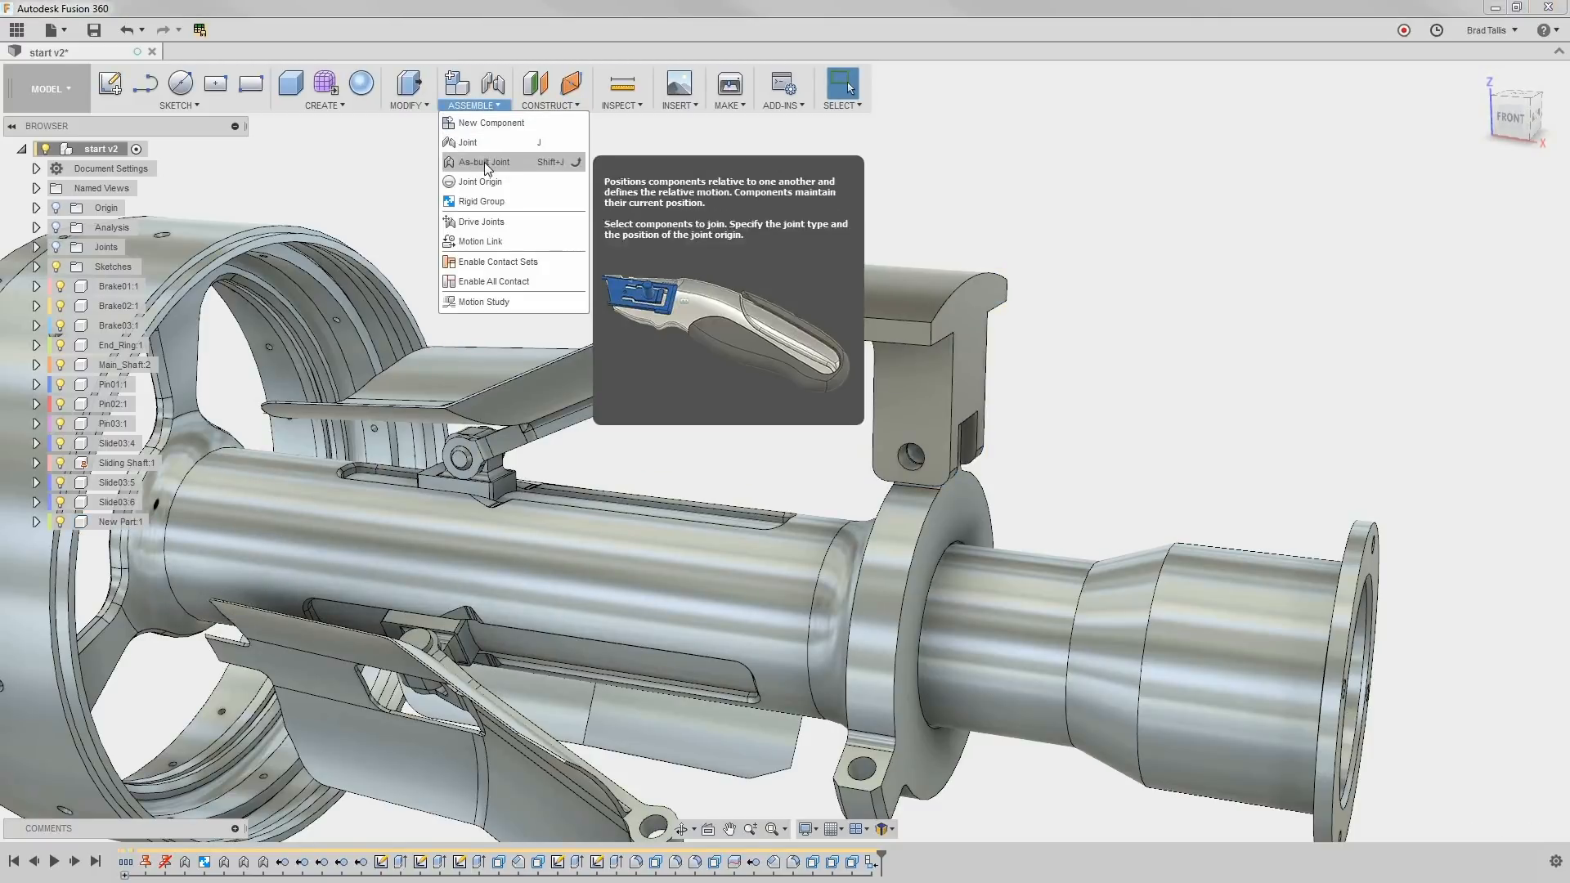
left_click(484, 162)
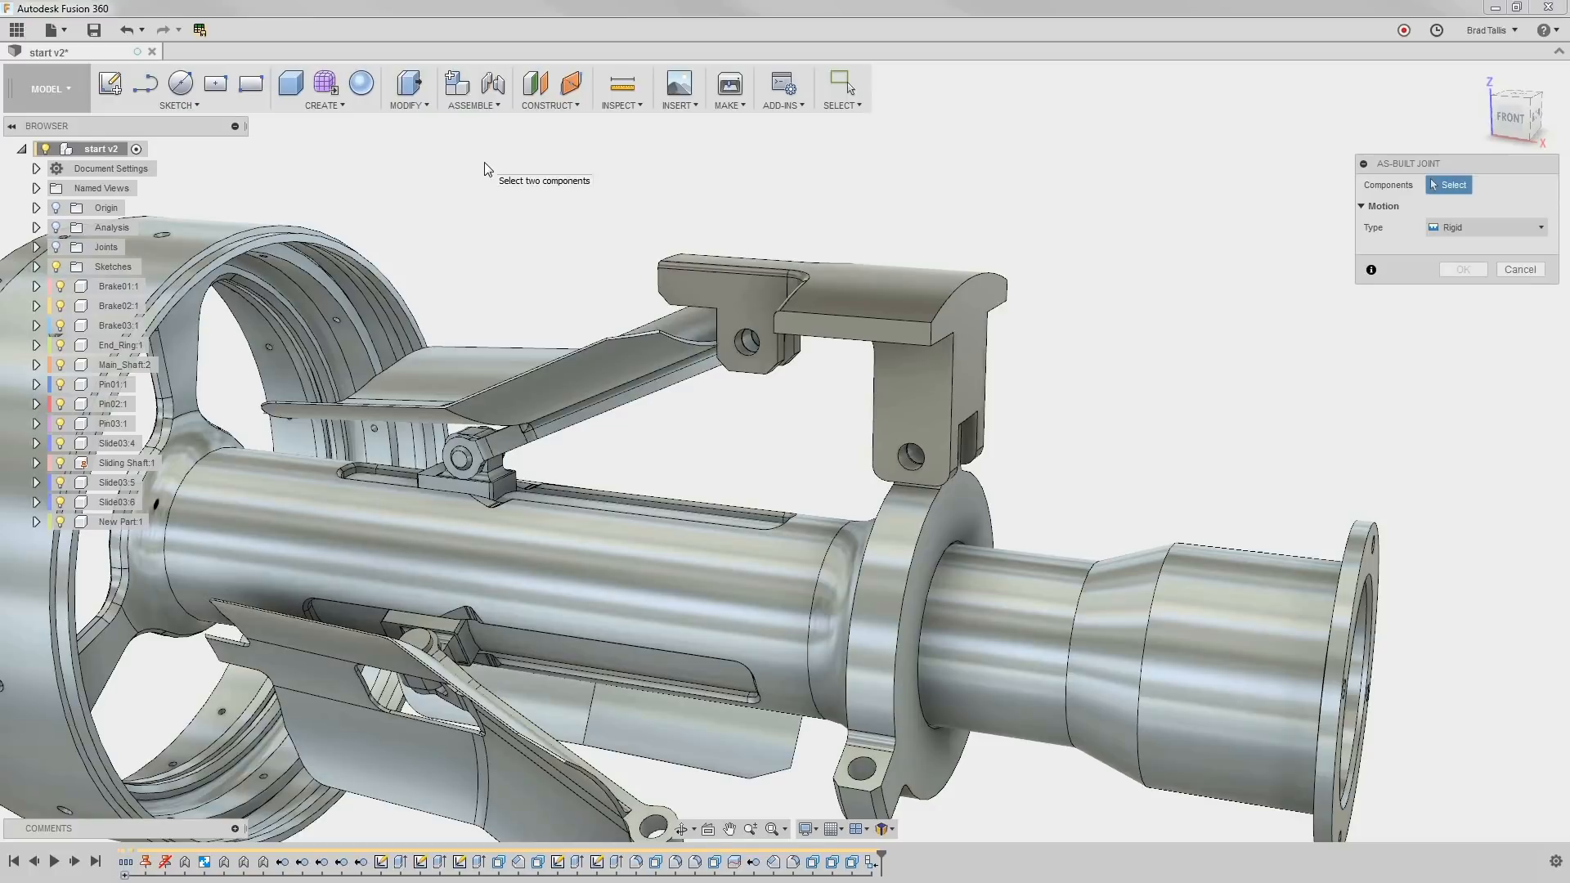
left_click(1483, 228)
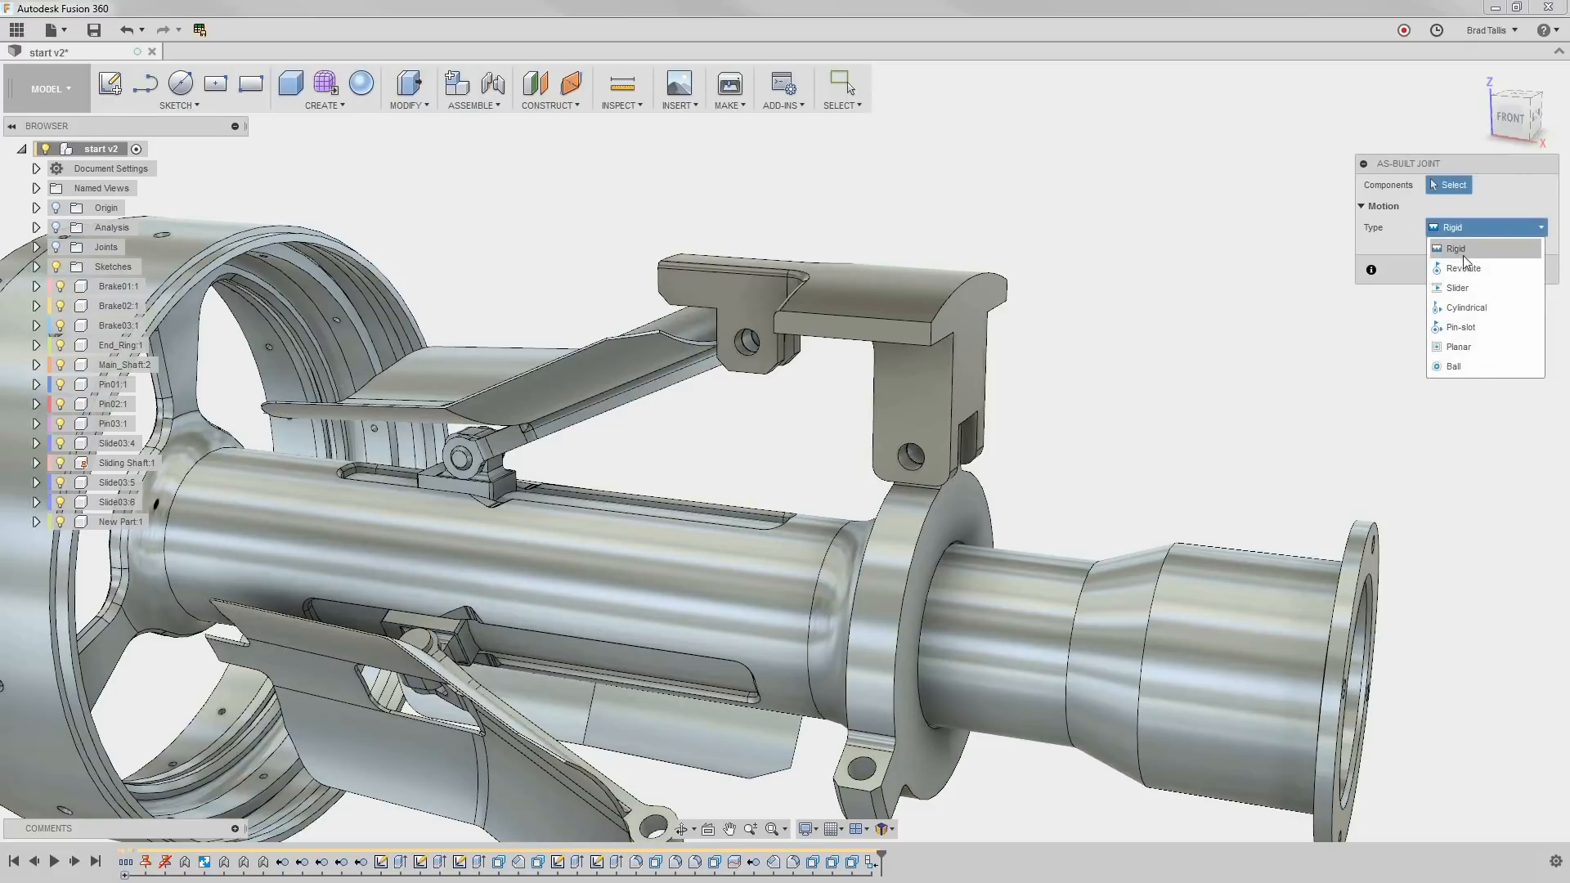
left_click(1461, 267)
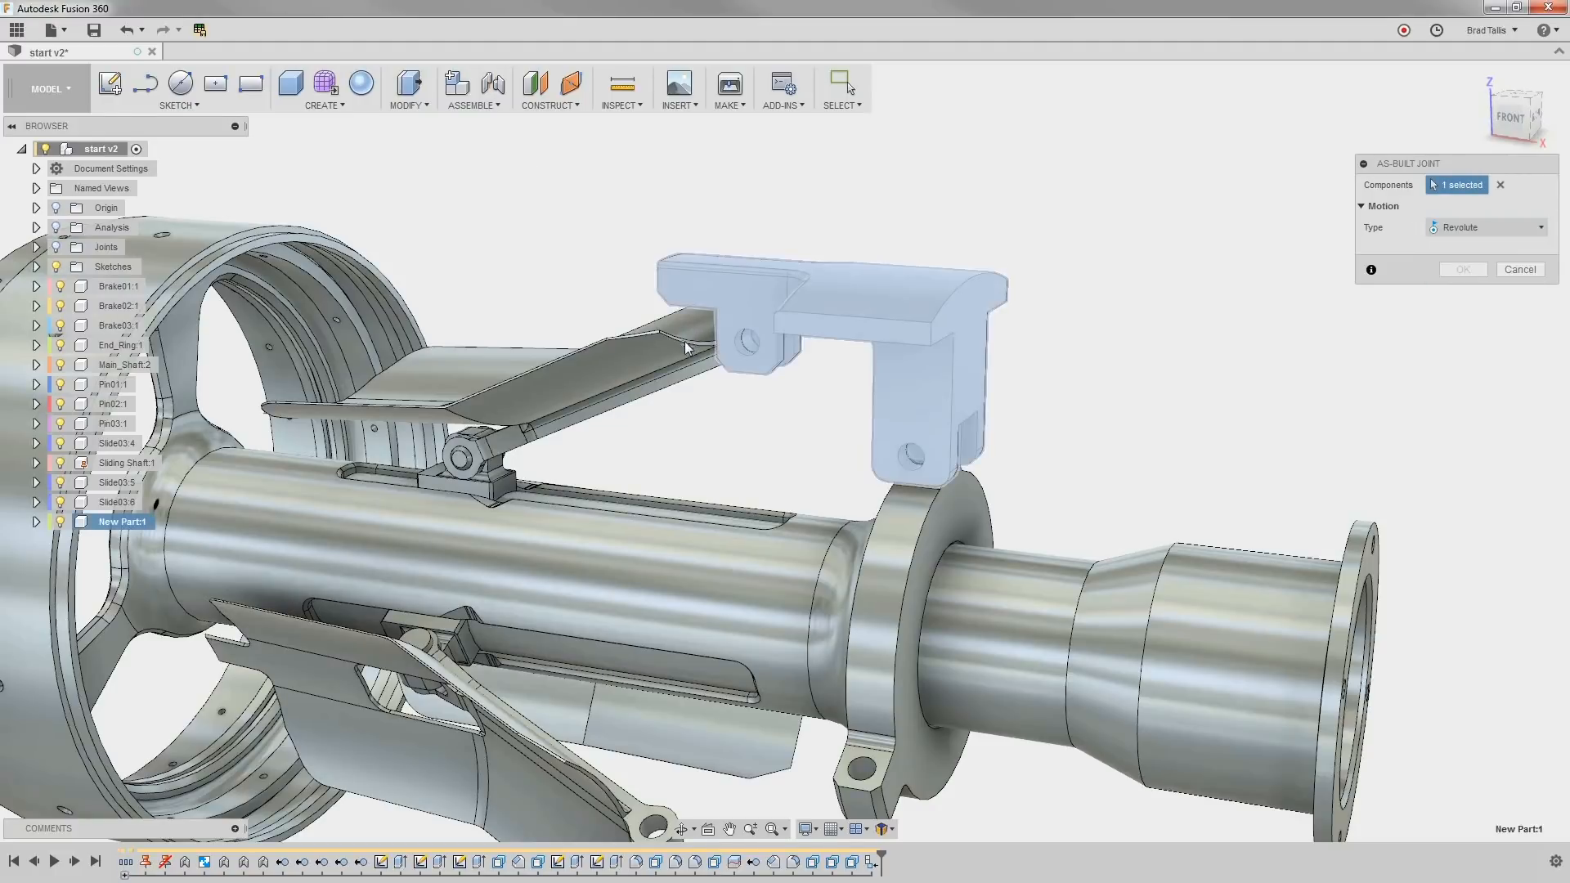